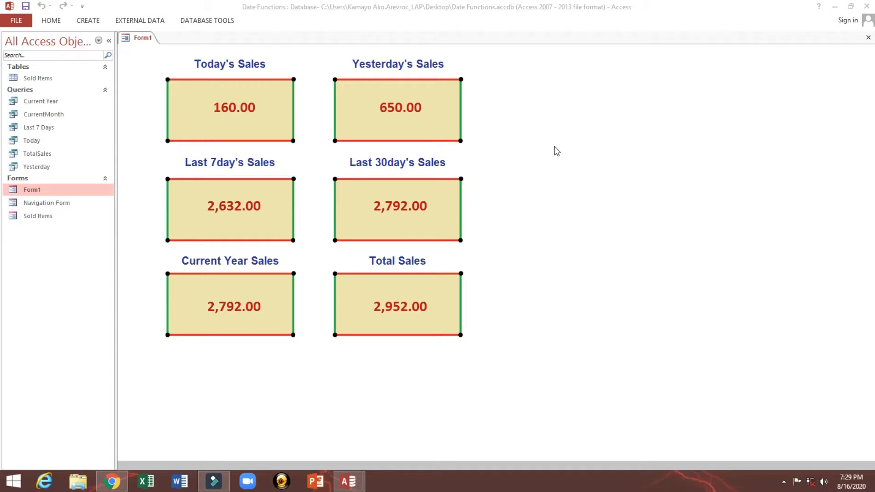
mouse_move(599, 145)
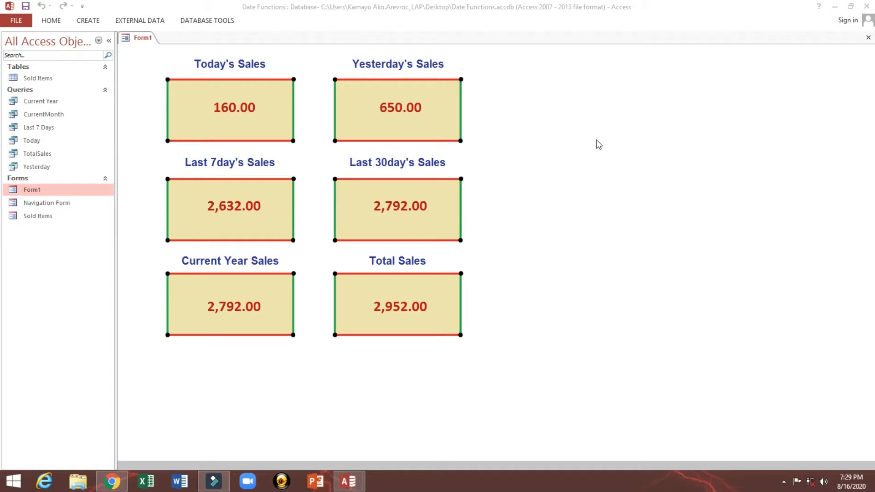
mouse_move(611, 149)
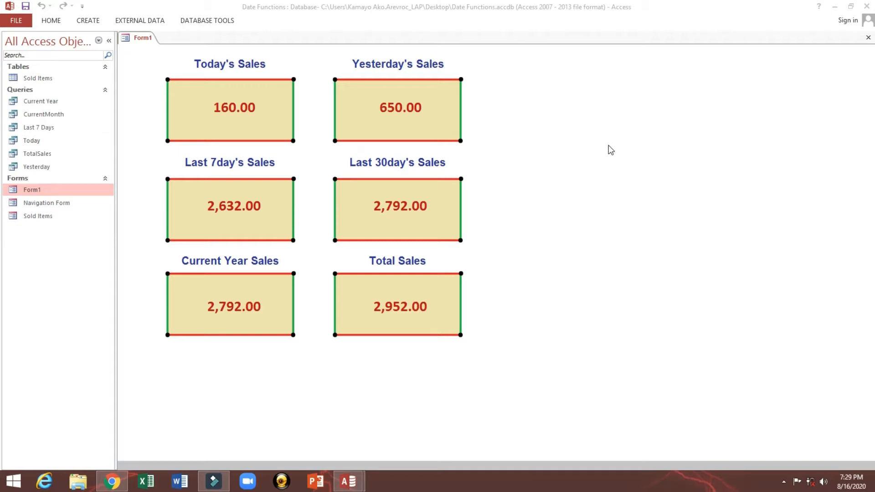
mouse_move(586, 180)
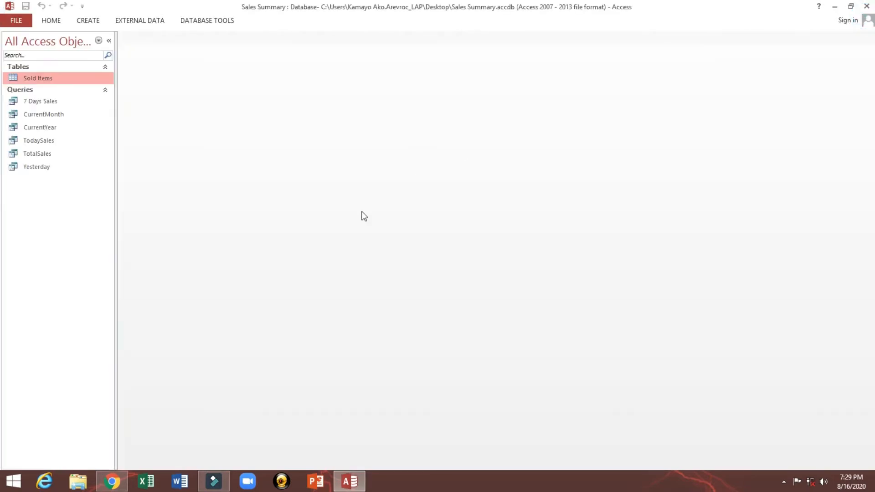
Step: Look over the 7 Days Sales, Yesterday and CurrentMonth queries in the navigation pane
left_click(40, 101)
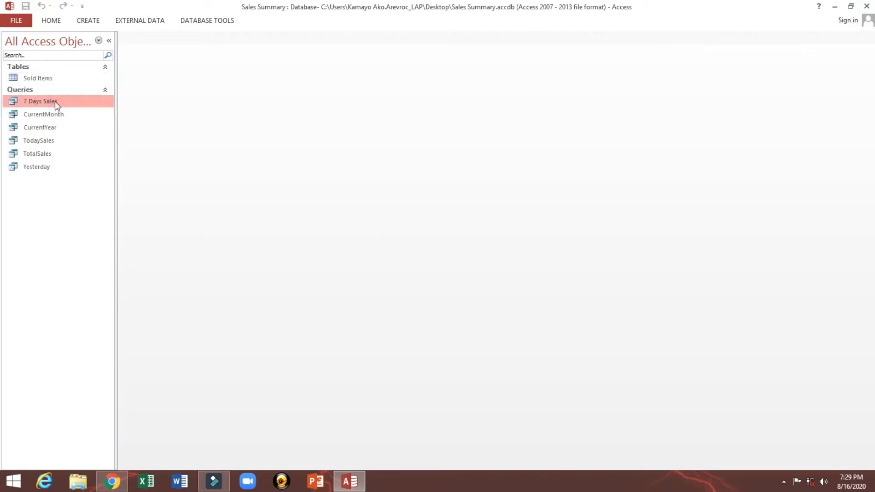
left_click(36, 166)
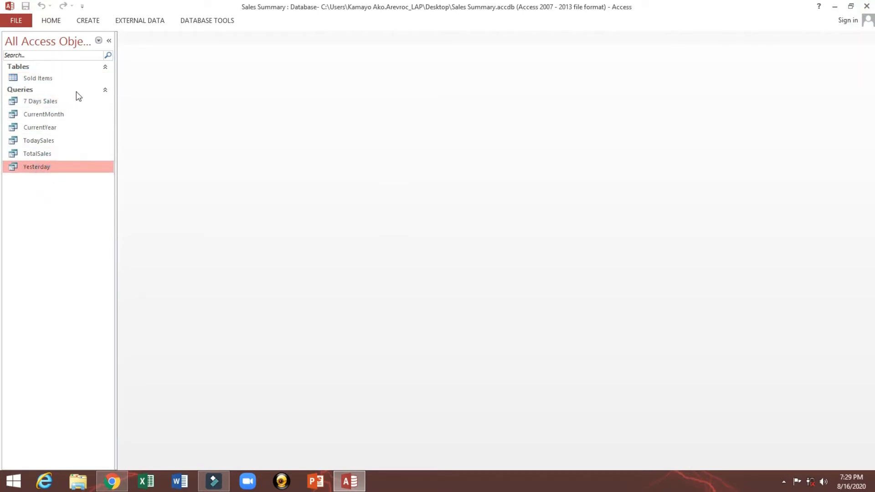
mouse_move(40, 101)
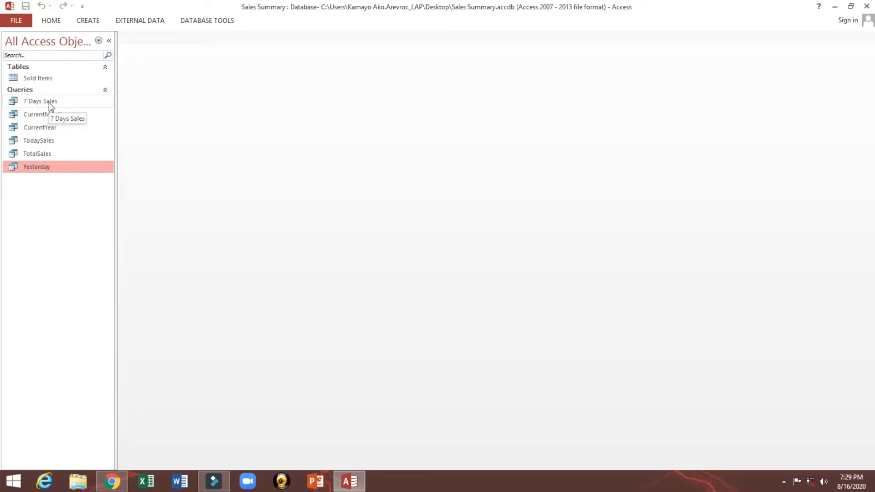
left_click(43, 115)
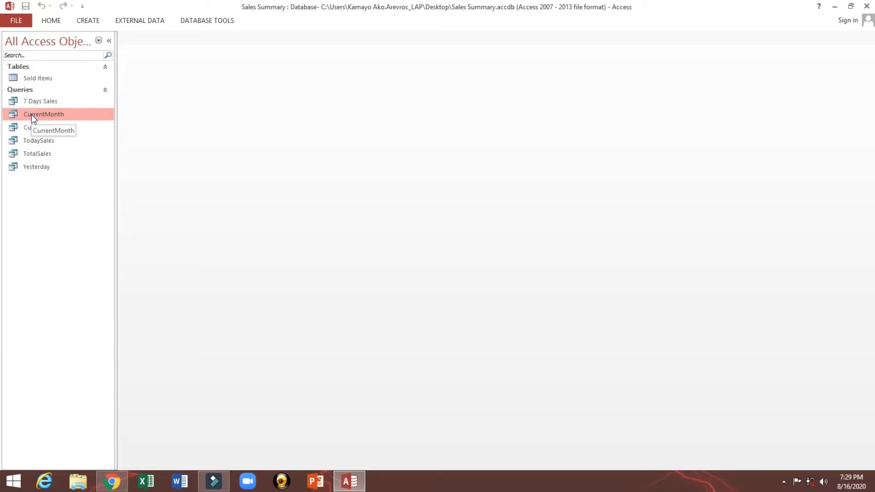
mouse_move(87, 21)
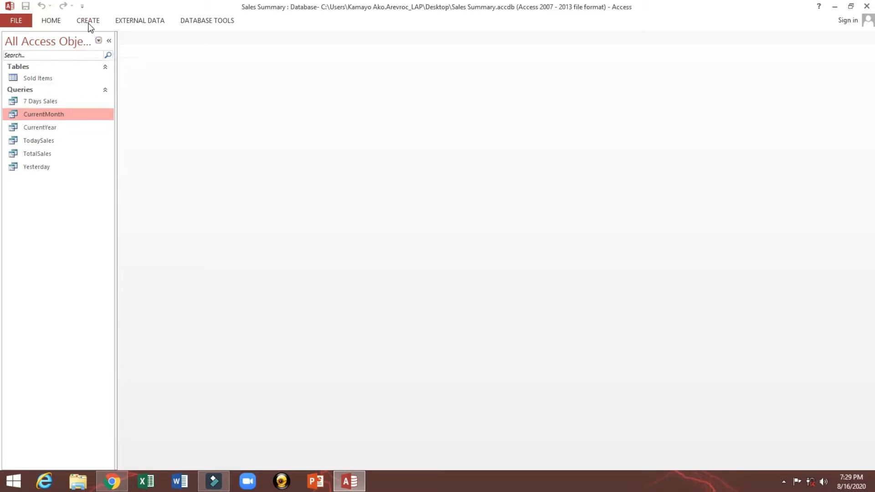
Step: Start a new blank form in design view, widen its design area and ready an image control
left_click(88, 21)
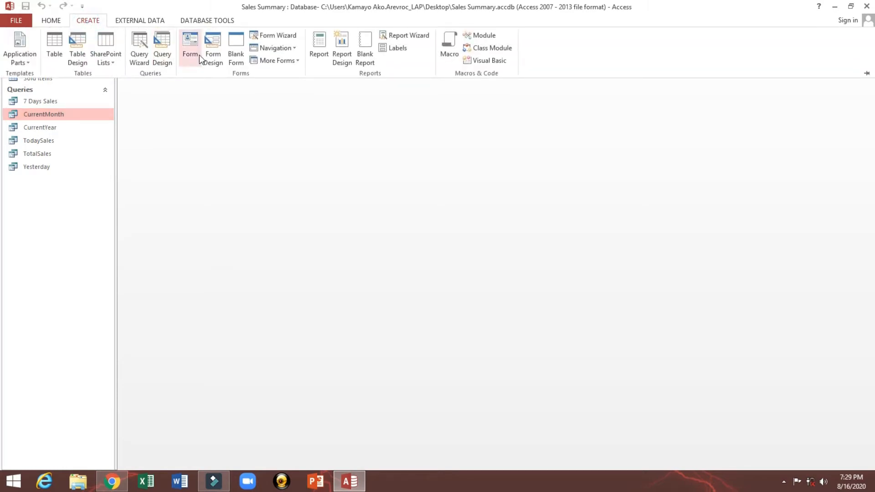
left_click(235, 49)
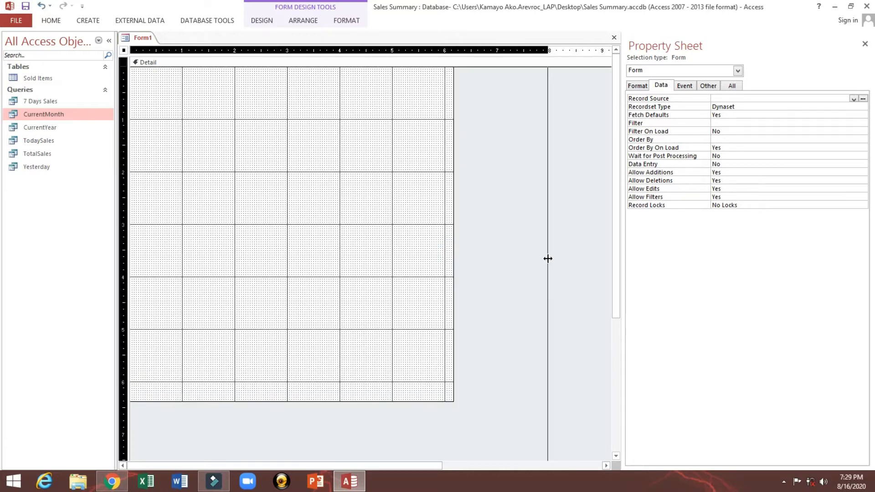
left_click(145, 62)
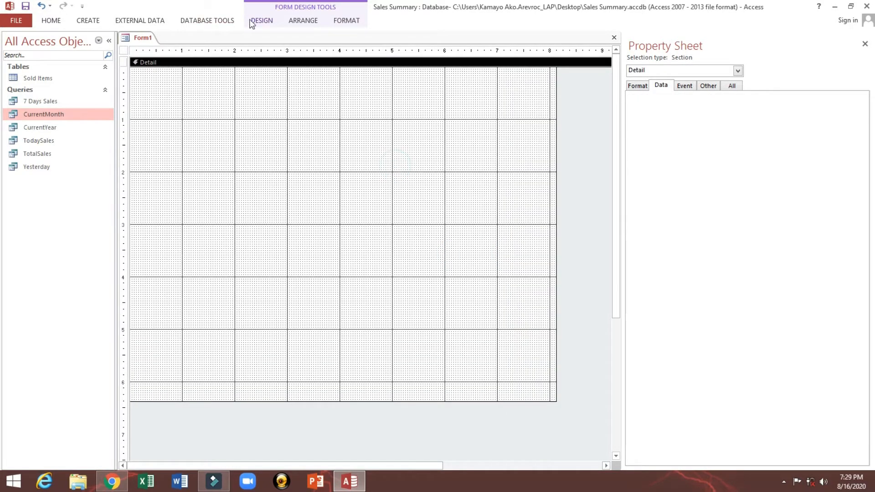
left_click(261, 21)
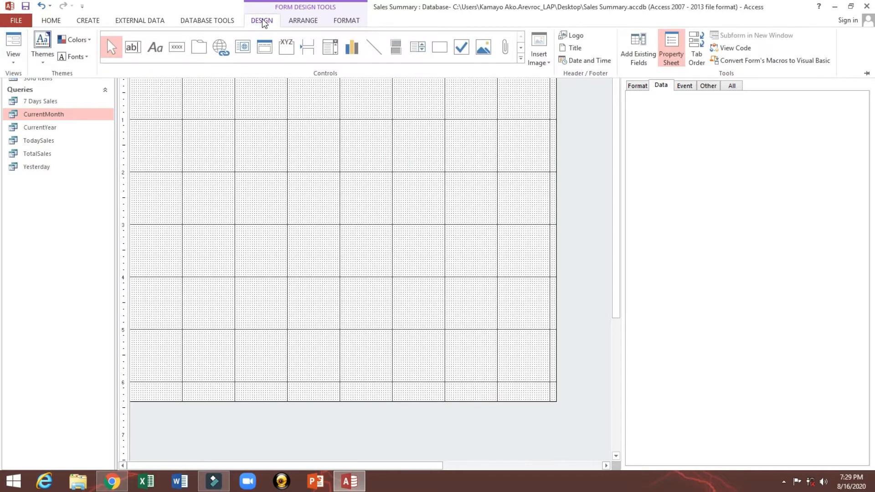
mouse_move(303, 21)
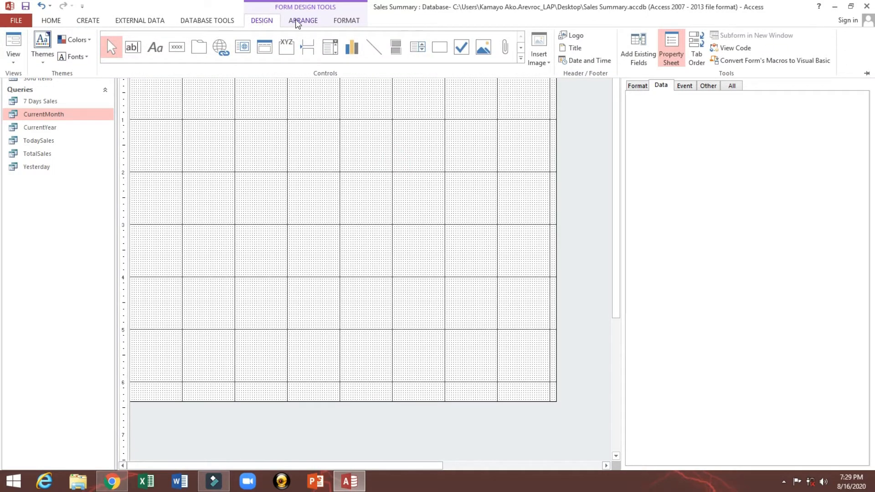
mouse_move(471, 42)
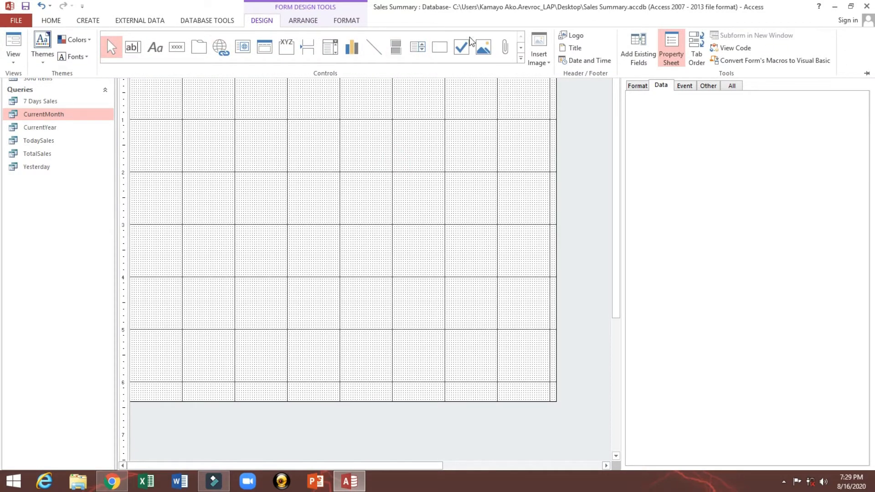
left_click(538, 47)
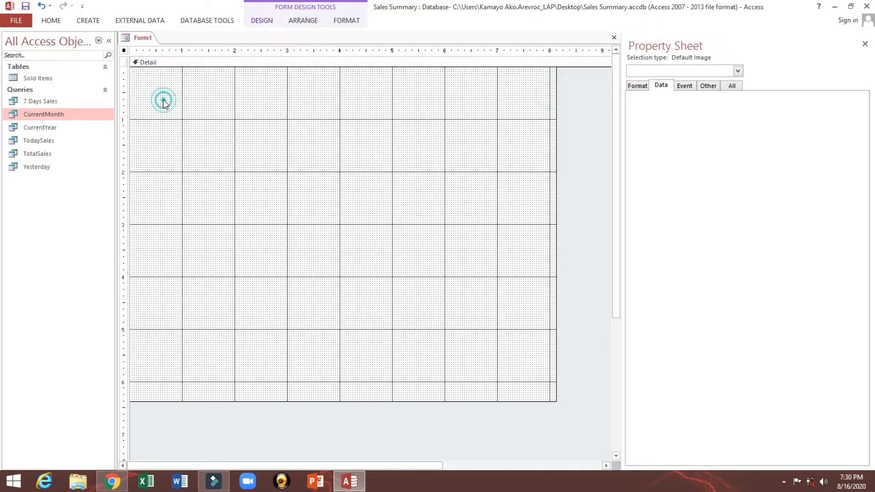
Step: Draw the picture frame near the form's top left and switch to the text box tool
left_click_drag(147, 89, 276, 158)
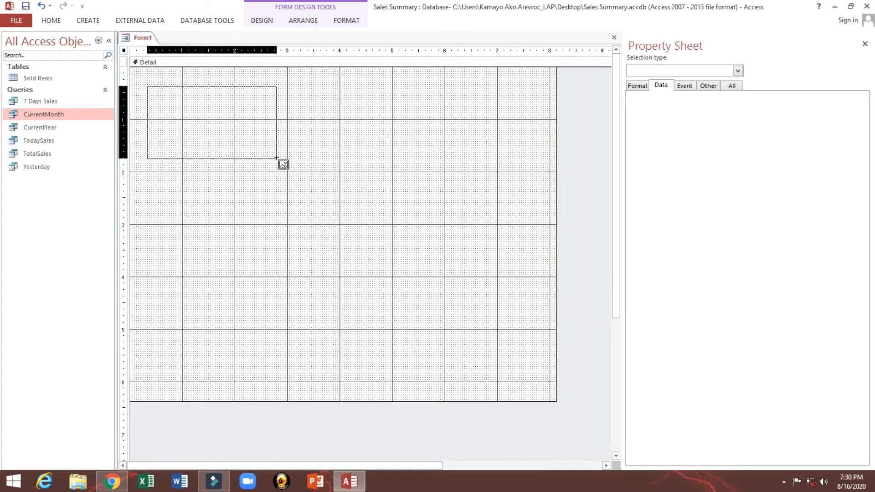
left_click_drag(147, 89, 273, 151)
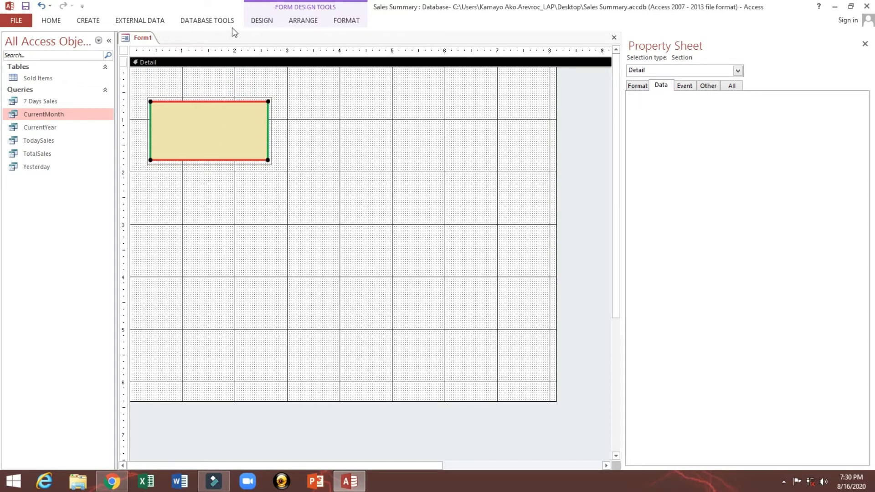
left_click(261, 21)
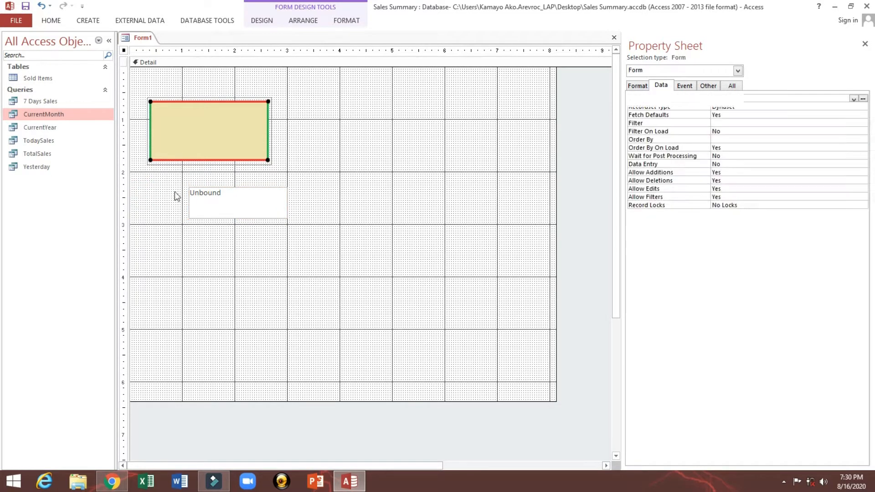
Step: Draw the text box inside the picture and make its text size 18 and centred
left_click(209, 128)
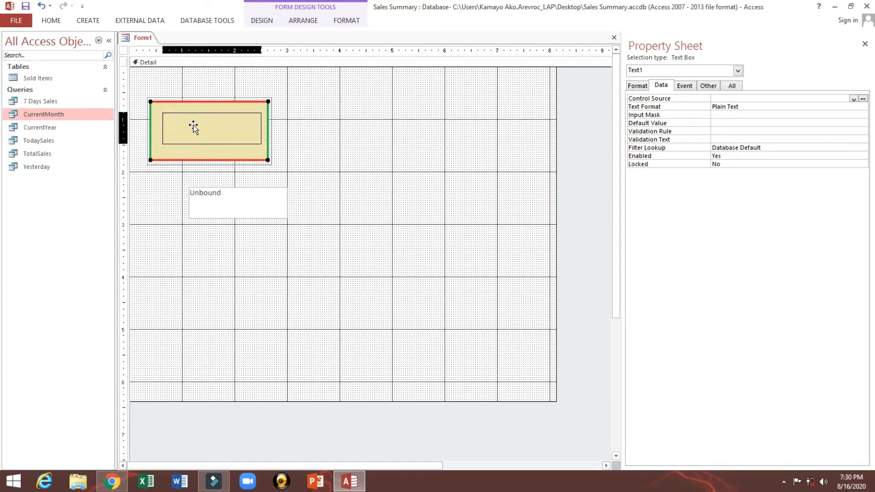
left_click(684, 85)
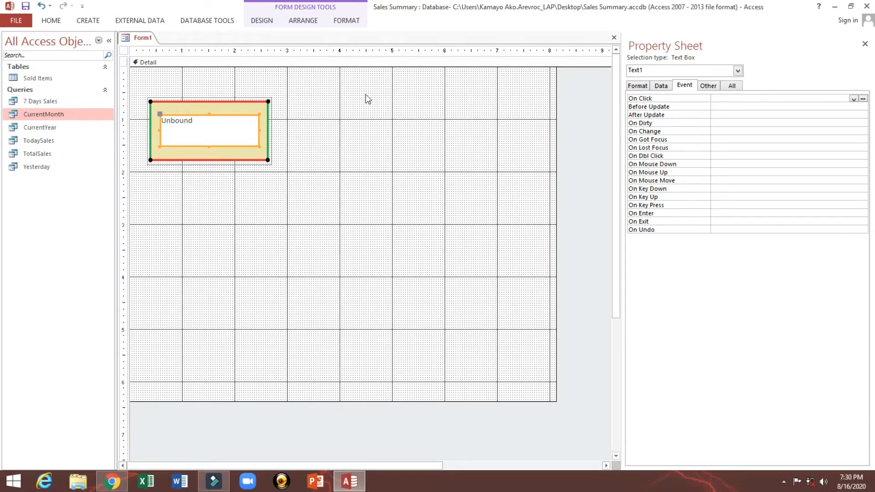
left_click(51, 20)
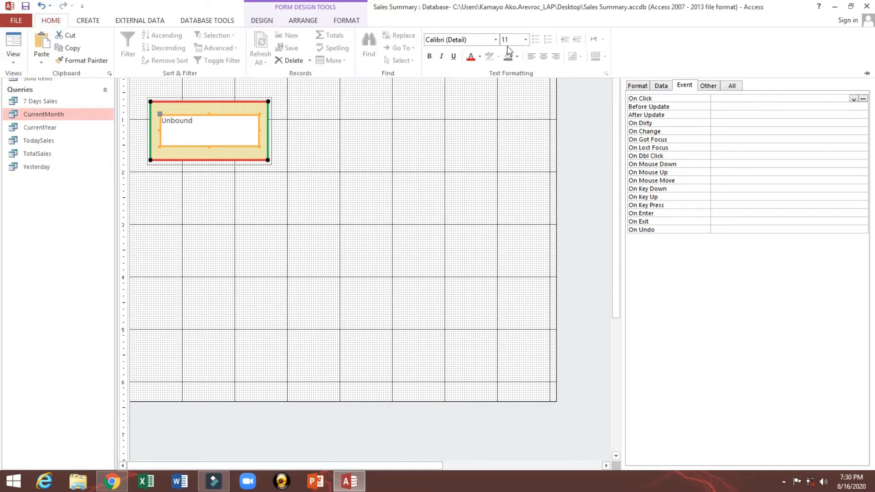
left_click(524, 40)
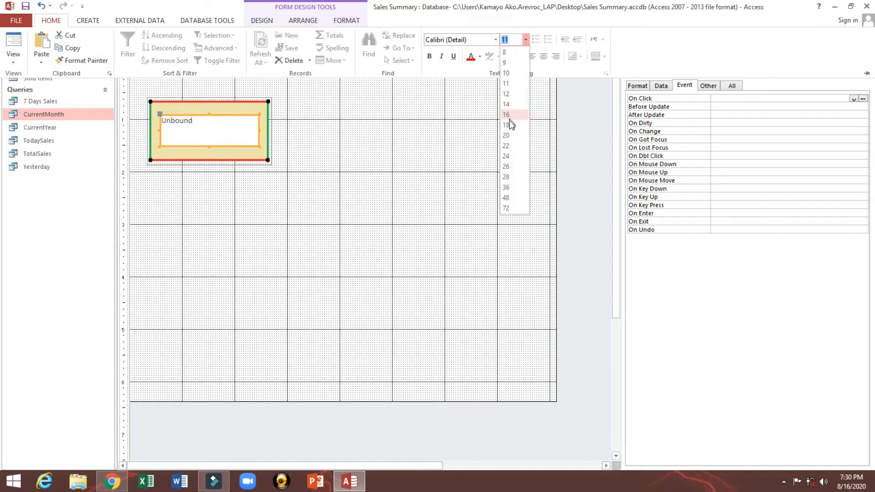
left_click(505, 125)
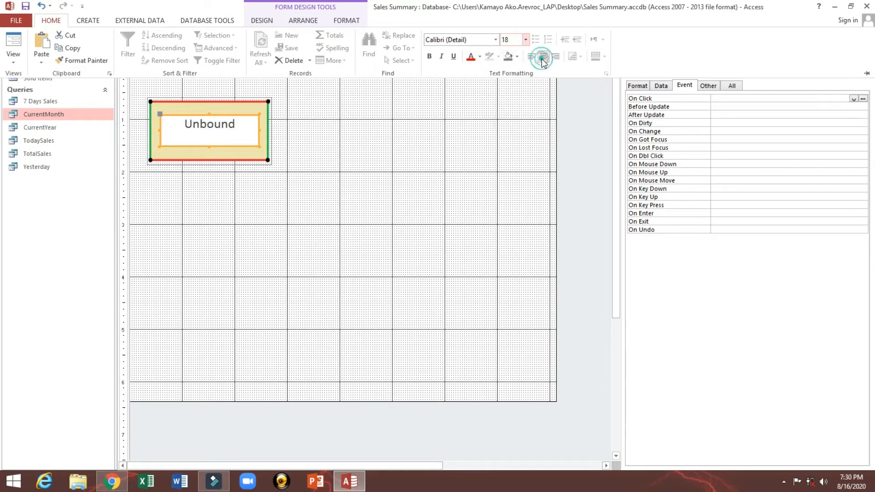
left_click(470, 55)
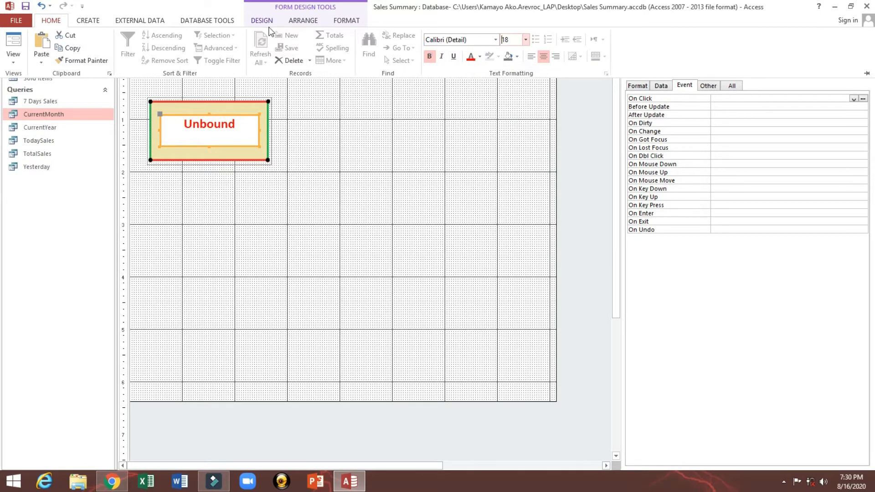
Step: Give the text box wide control margins, preview the form and return to design view
left_click(303, 21)
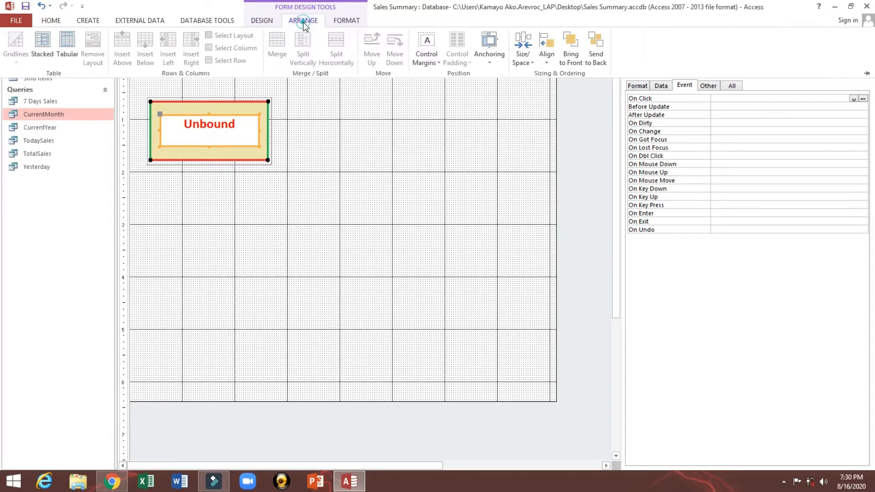
left_click(425, 48)
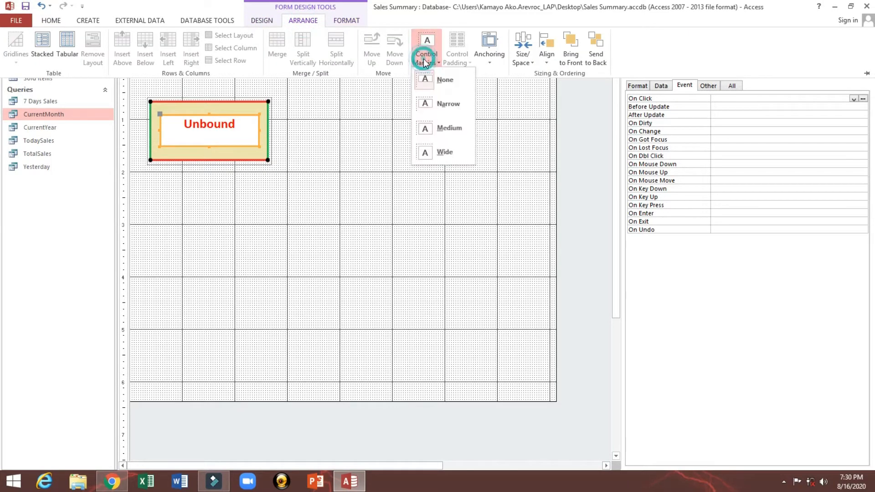
mouse_move(448, 127)
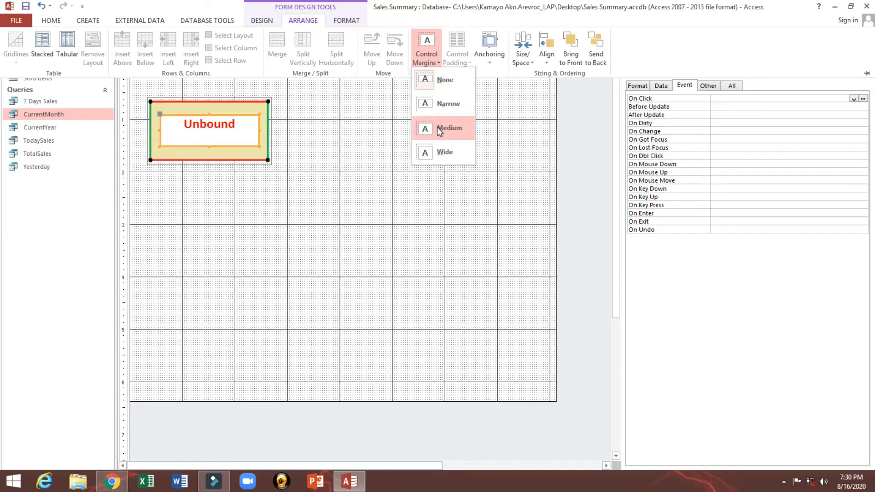
mouse_move(445, 152)
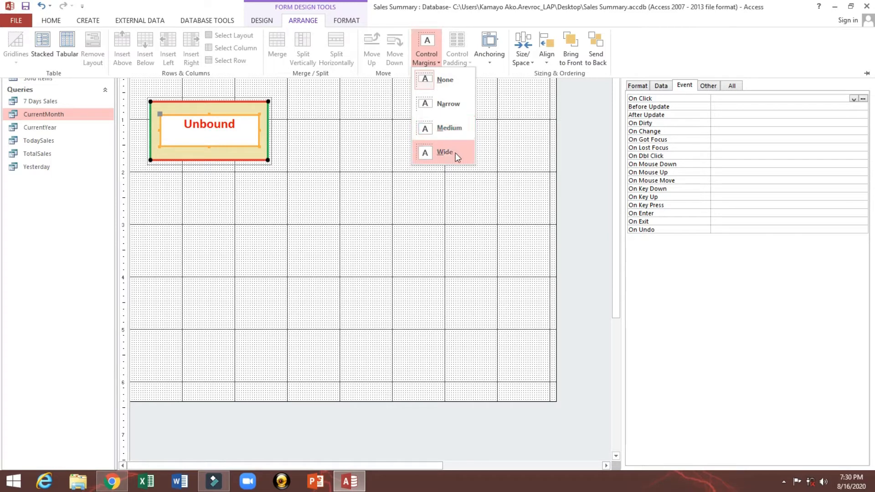
left_click(443, 153)
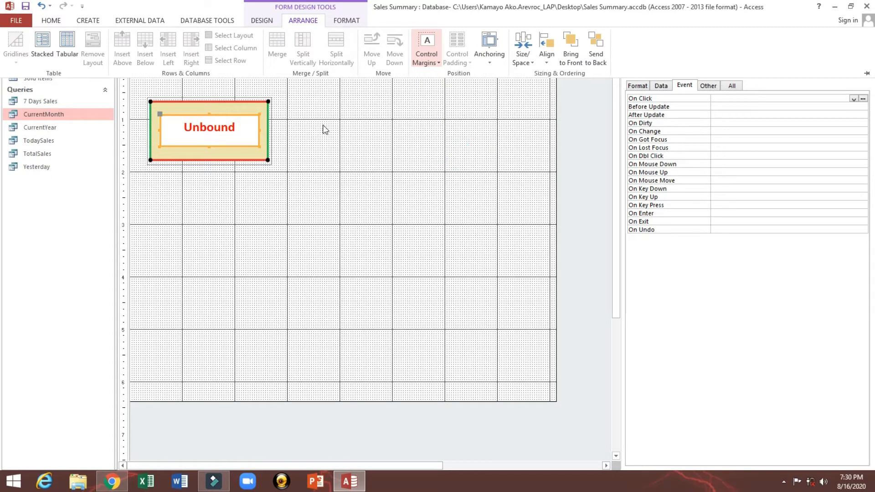
left_click(51, 20)
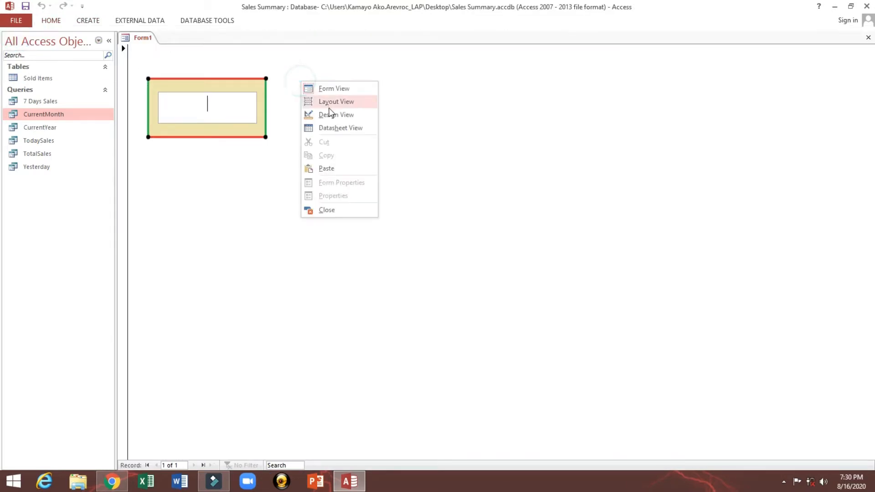
left_click(337, 115)
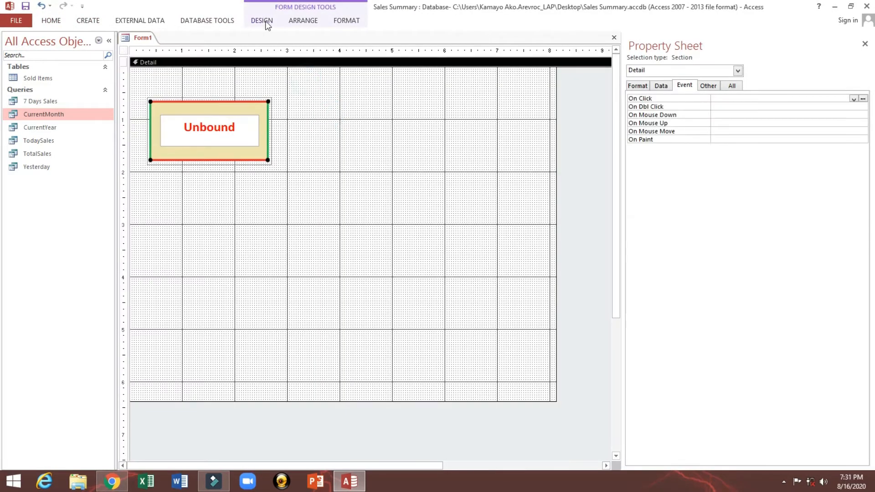
left_click(261, 21)
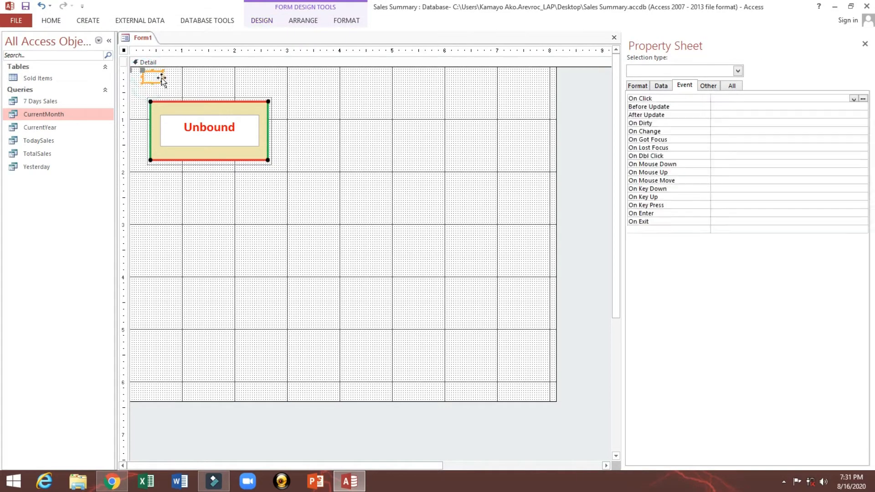
Step: Name the small top-left text box txtFocus on the Other properties, then preview the form
left_click(152, 76)
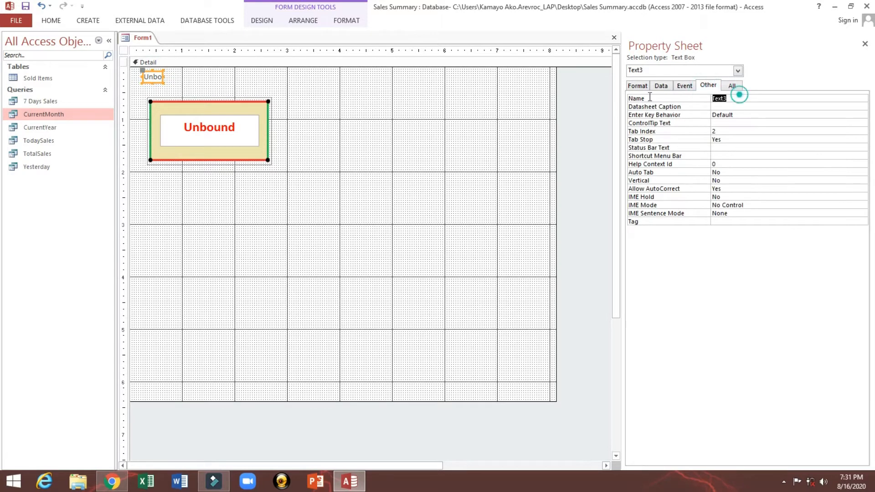
type("txtf=")
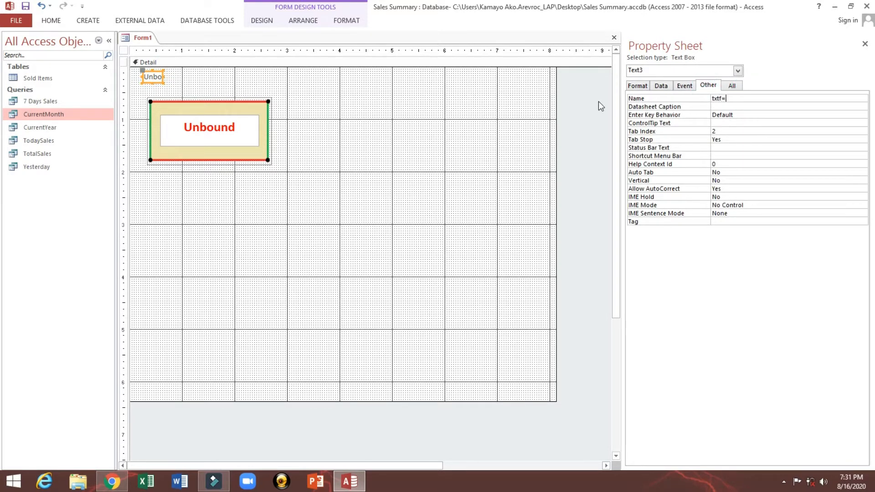
type("F")
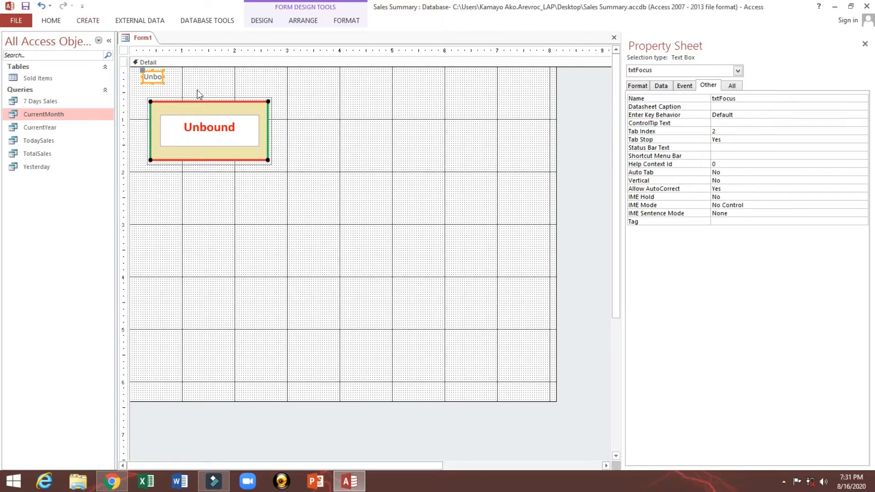
left_click(51, 20)
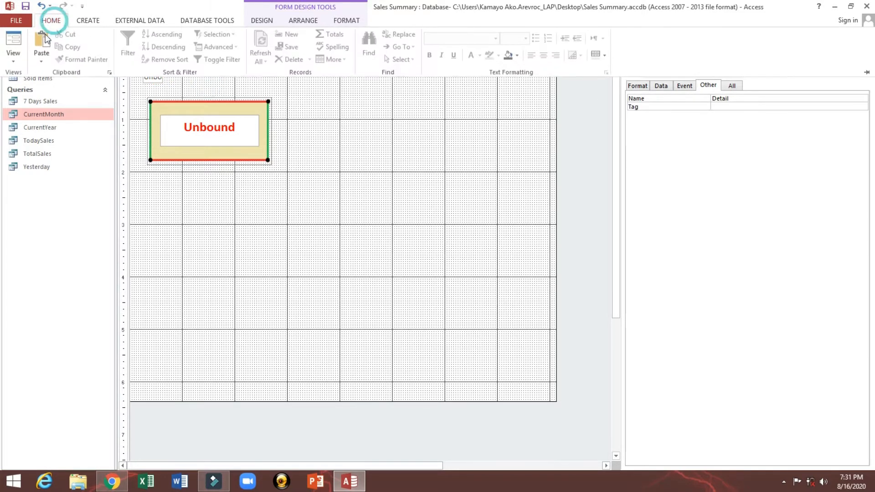
left_click(12, 47)
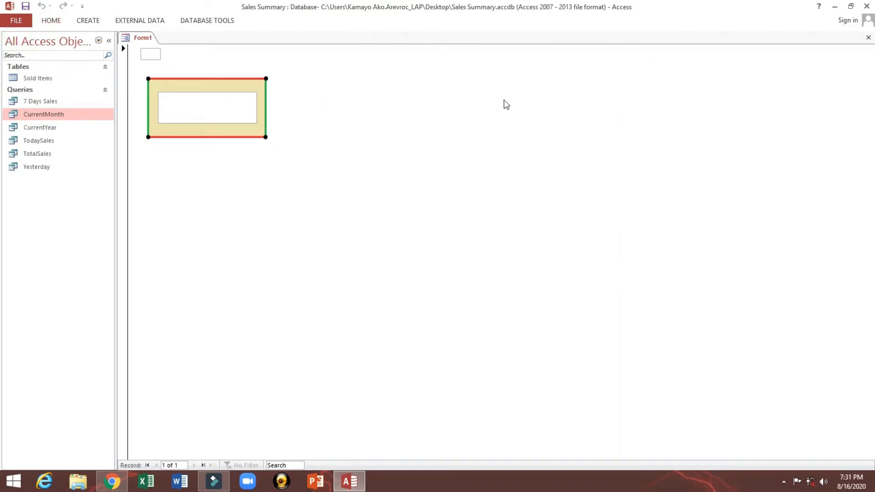
mouse_move(210, 107)
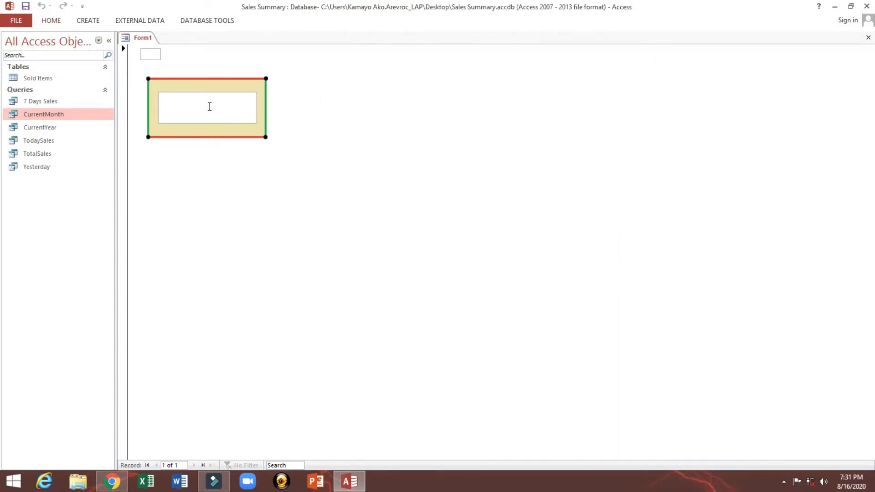
Step: Test clicking into the large Unbound box in form view, then return to design view
left_click(207, 106)
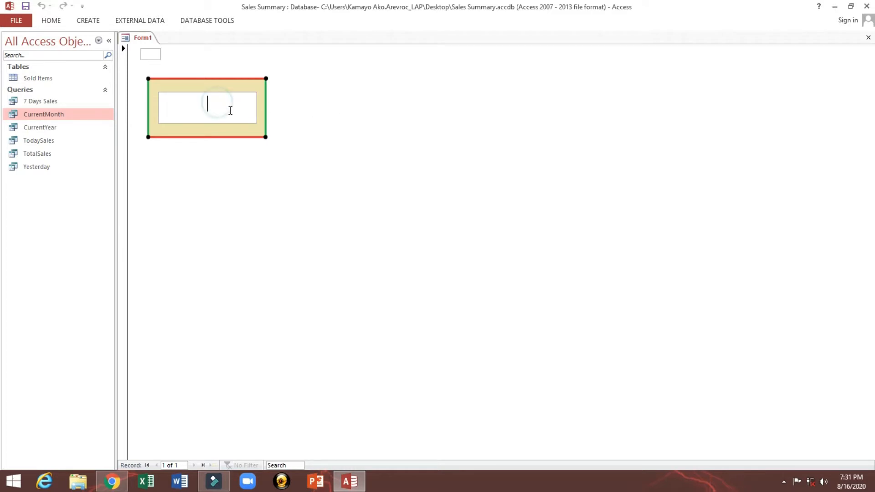
right_click(395, 88)
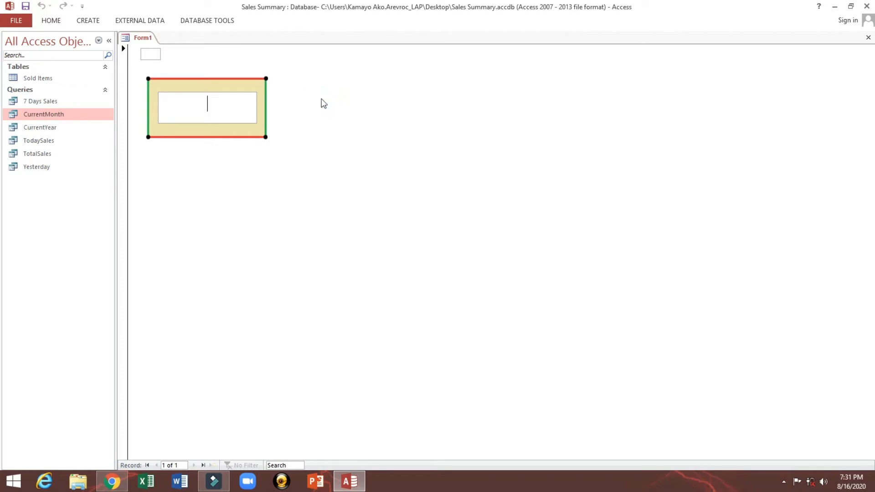
left_click(149, 54)
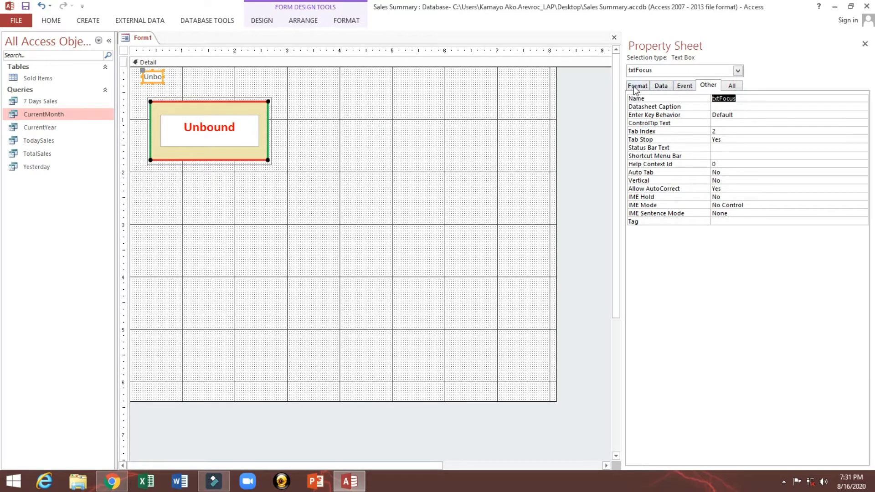
Step: Set txtFocus's Width, Height, Top and Left to 0 on the Format properties so it disappears
left_click(637, 84)
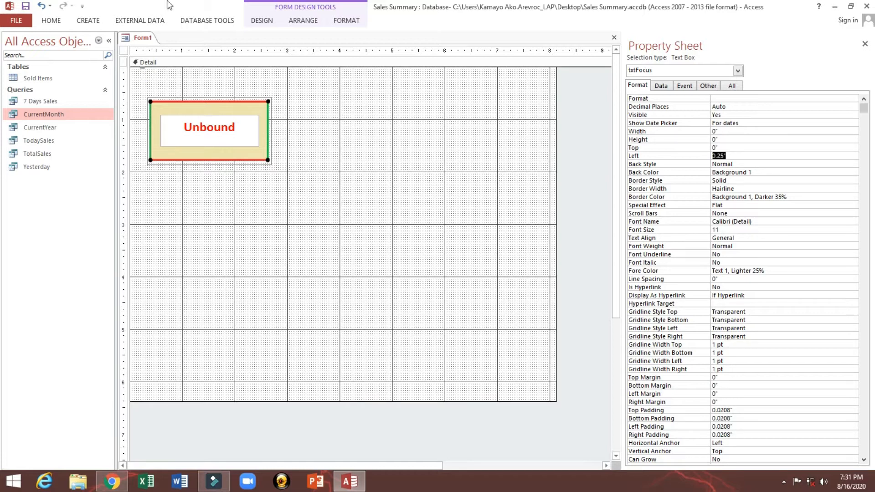
type("0")
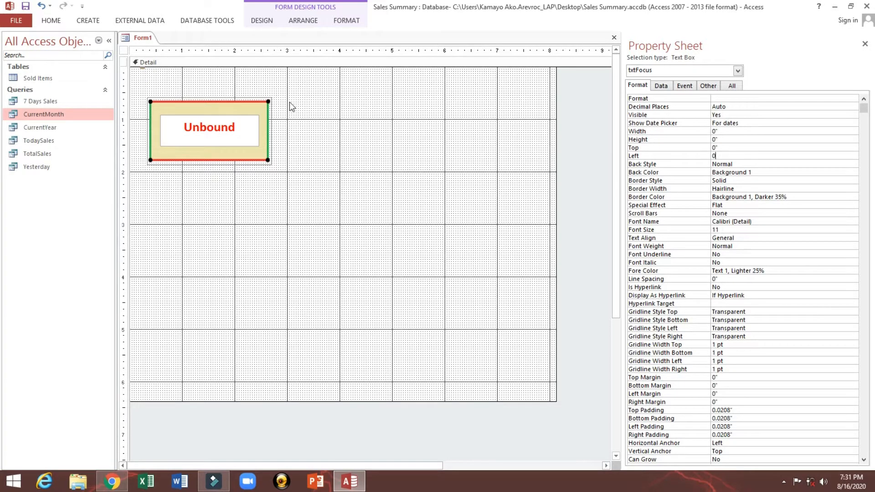
left_click(51, 21)
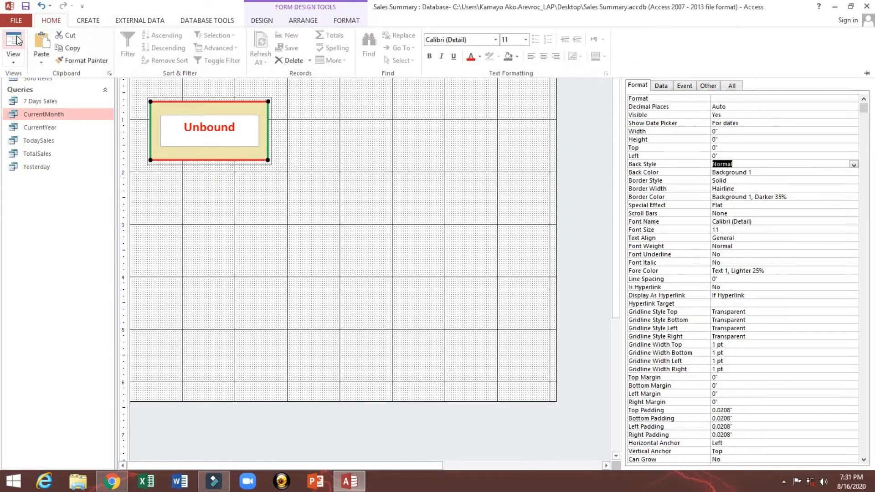
Step: Preview the form with txtFocus hidden, return to design view and show the form's event properties
left_click(12, 43)
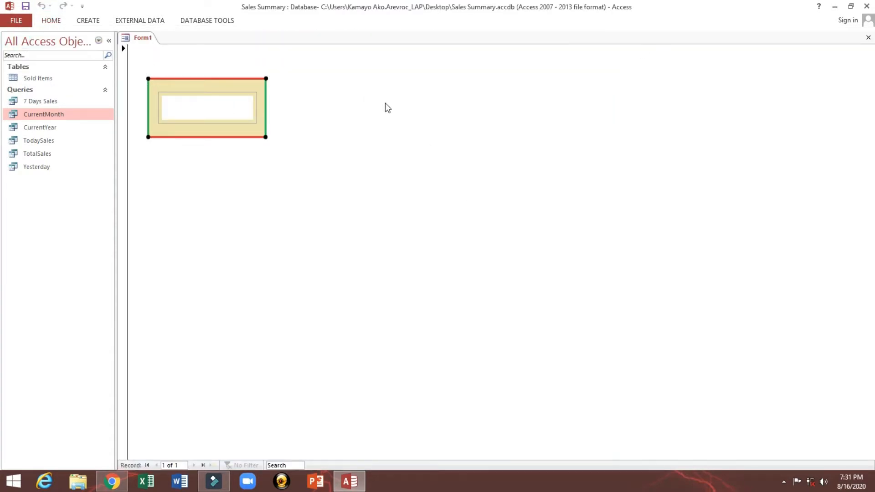
right_click(206, 108)
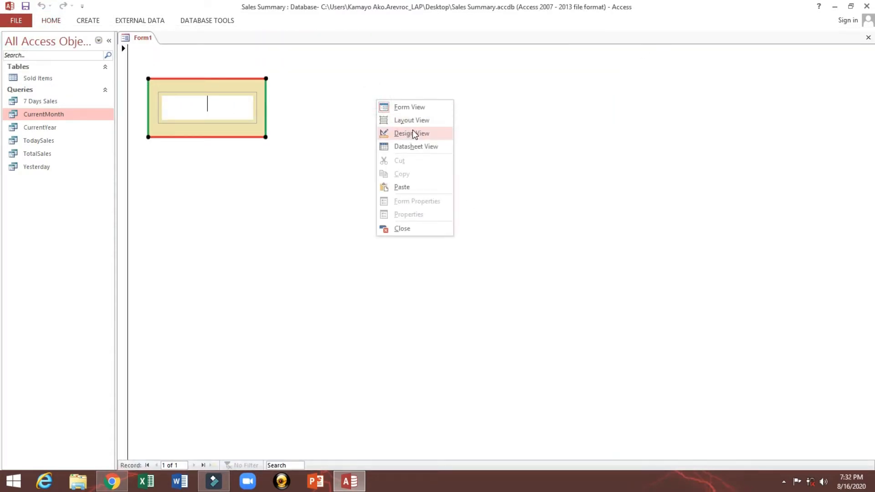
left_click(411, 134)
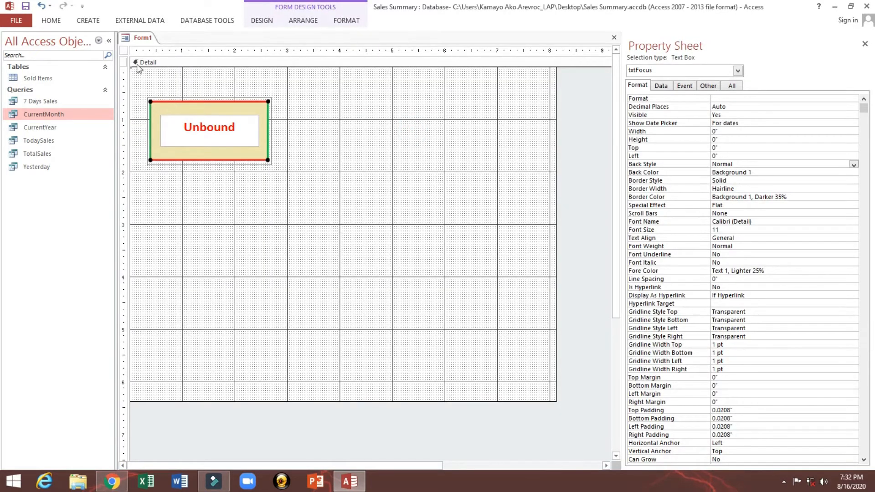
left_click(684, 86)
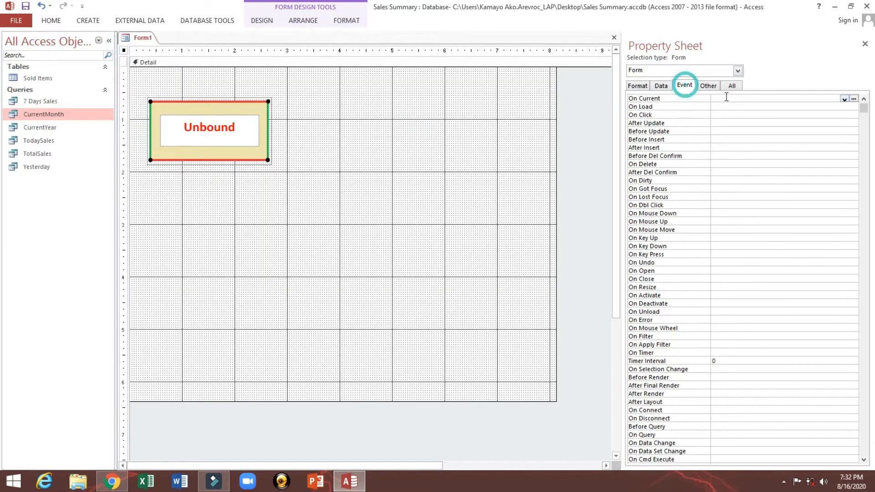
left_click(844, 115)
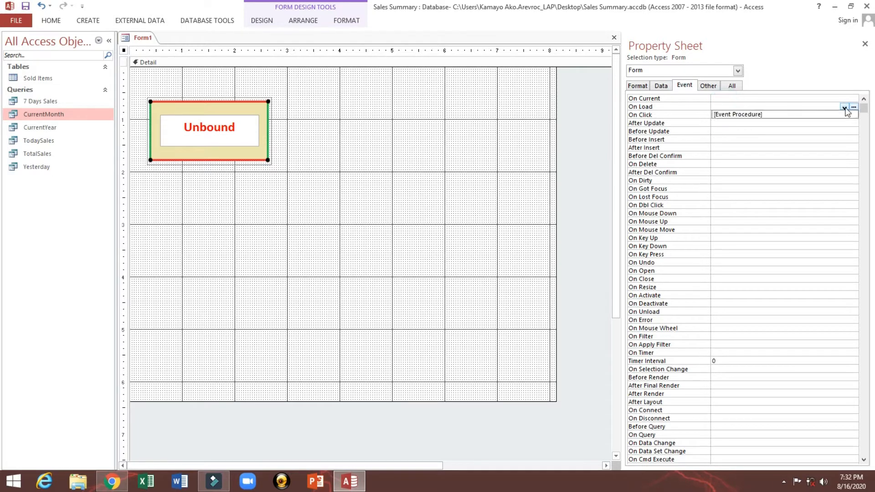
Step: Build an On Load event procedure and write Me.txtFocus.SetFocus in VBA
left_click(852, 108)
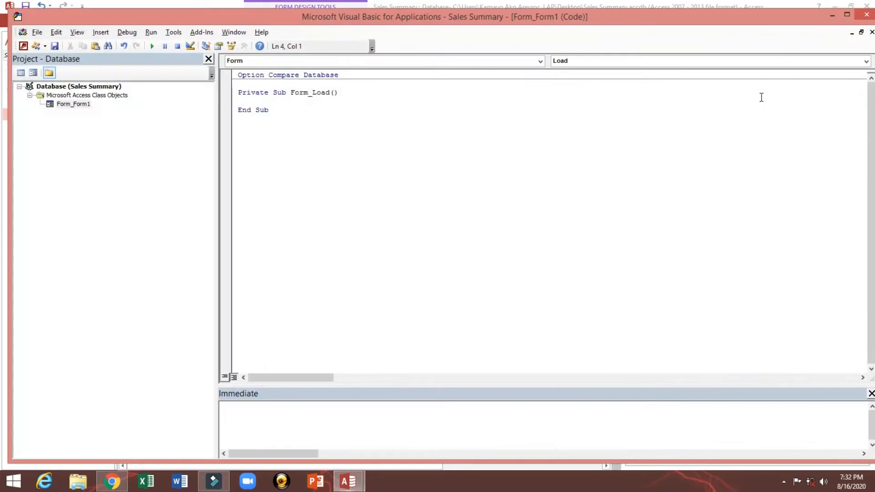
type("me.")
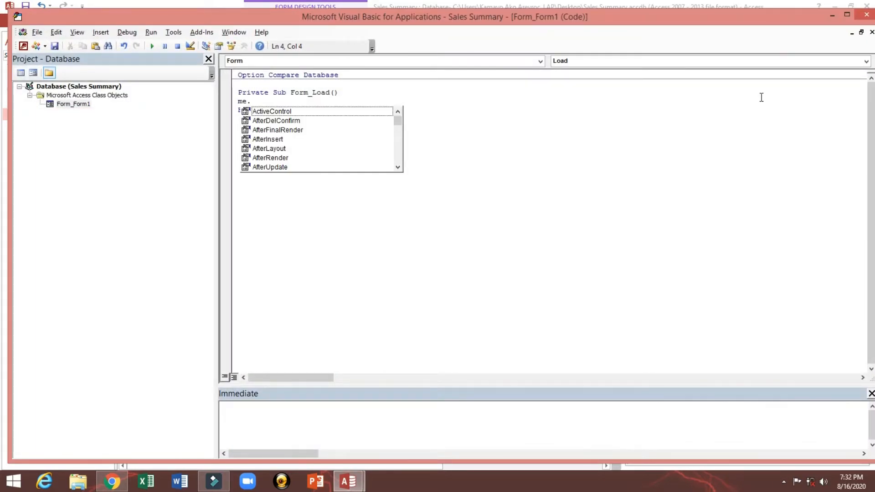
type("txtFocus")
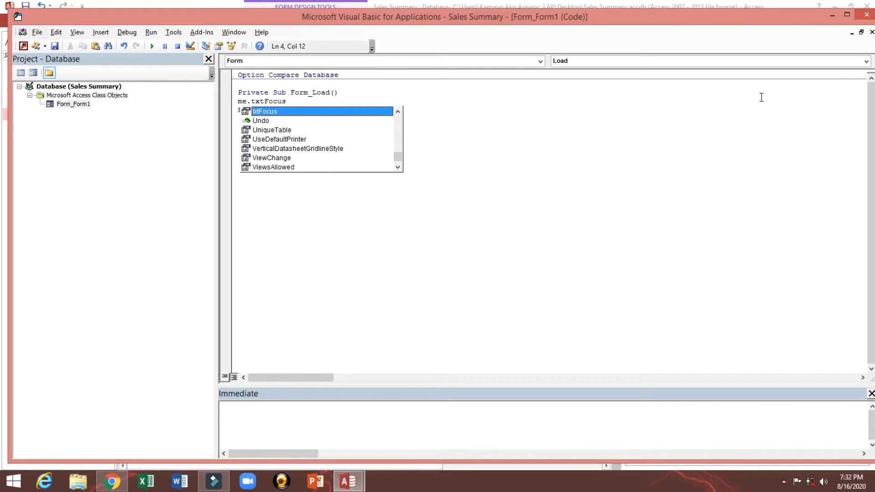
type(".set")
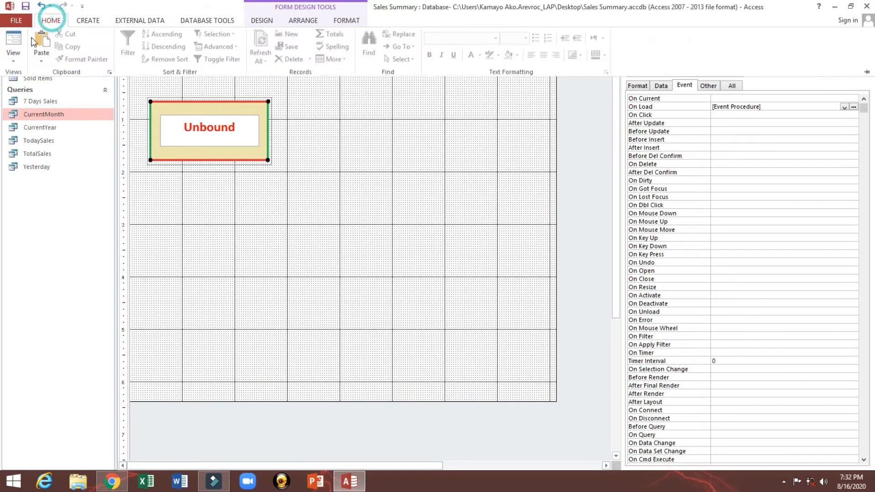
left_click(12, 48)
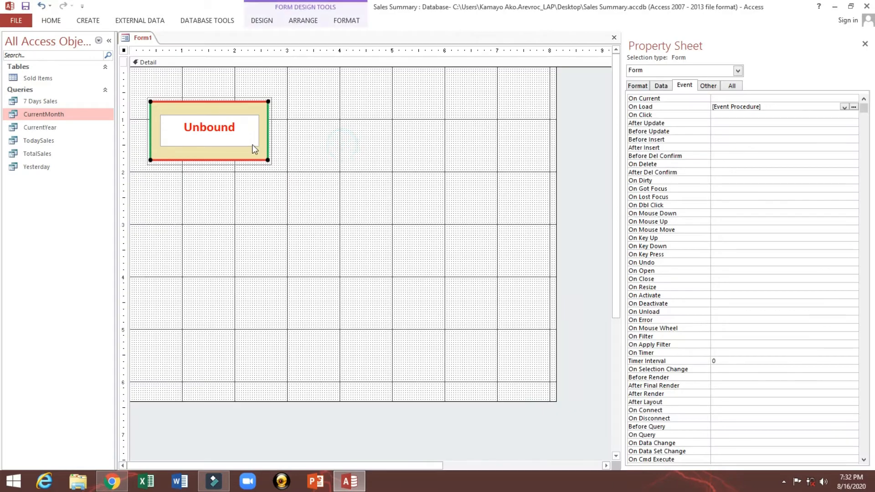
left_click(209, 128)
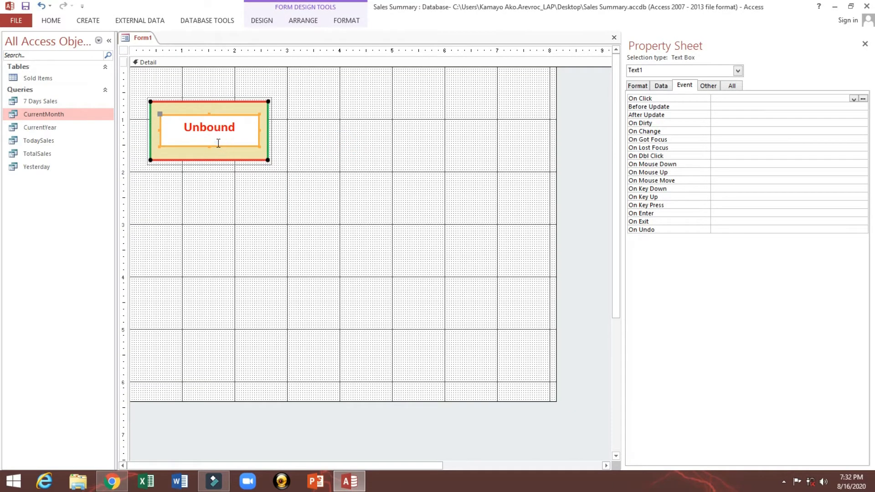
mouse_move(38, 140)
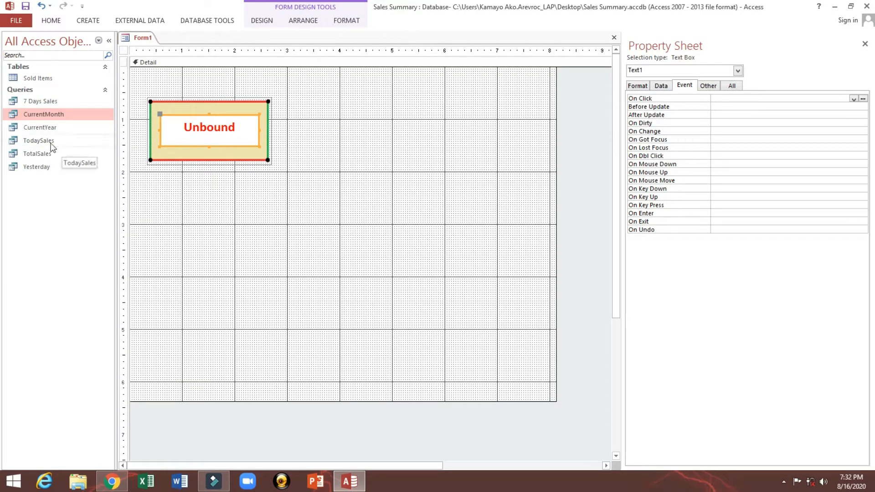
left_click(38, 141)
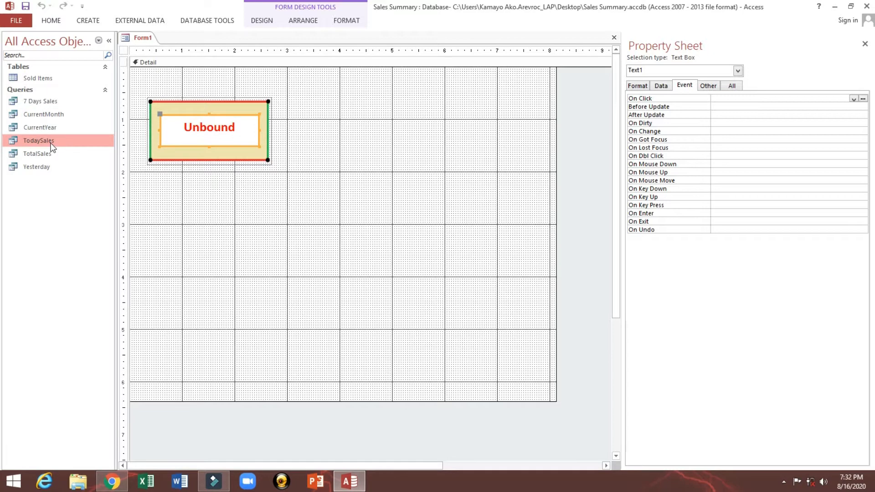
double_click(38, 140)
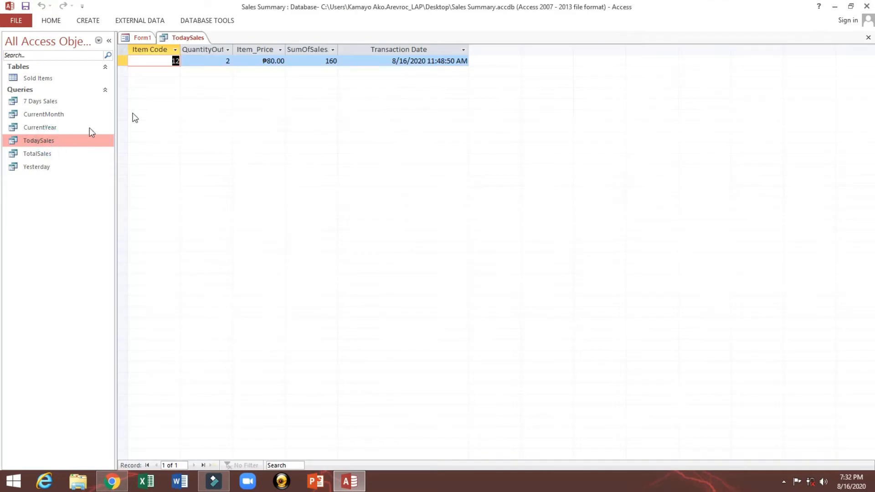
mouse_move(254, 49)
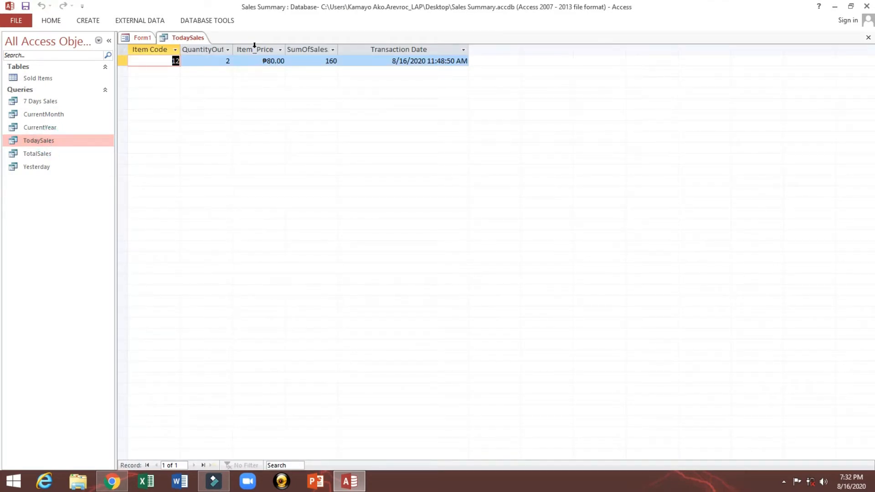
left_click(329, 60)
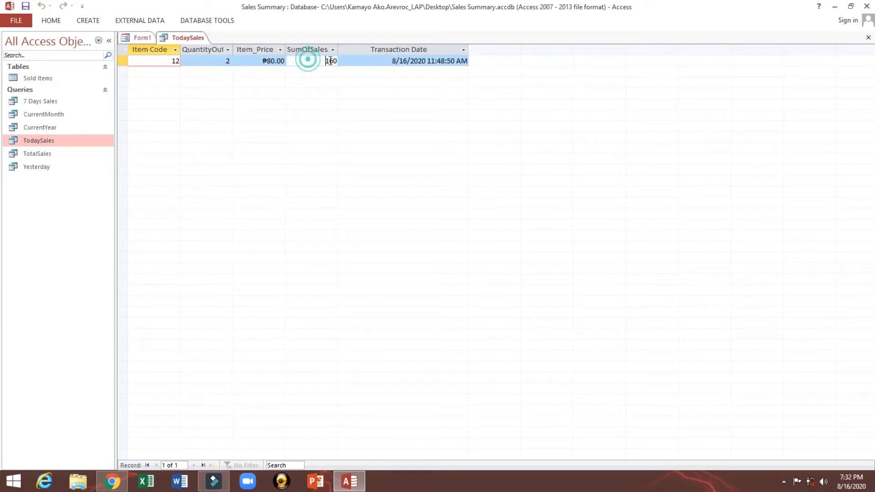
right_click(185, 37)
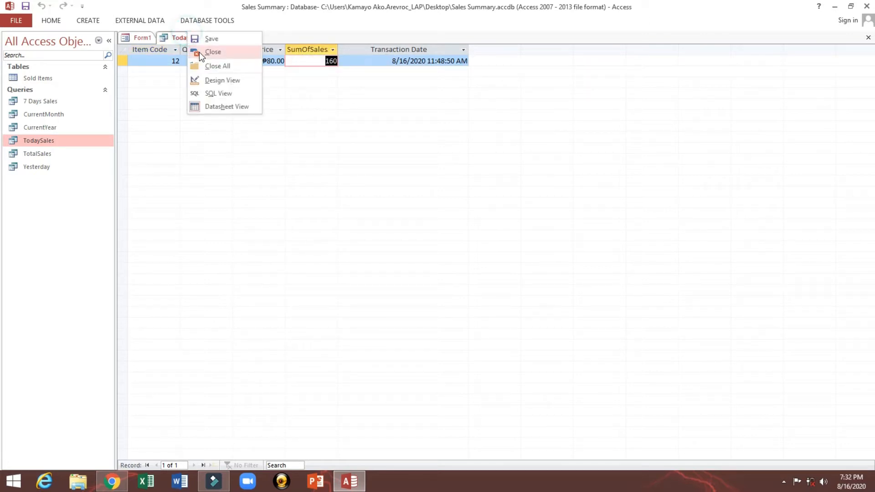
left_click(222, 80)
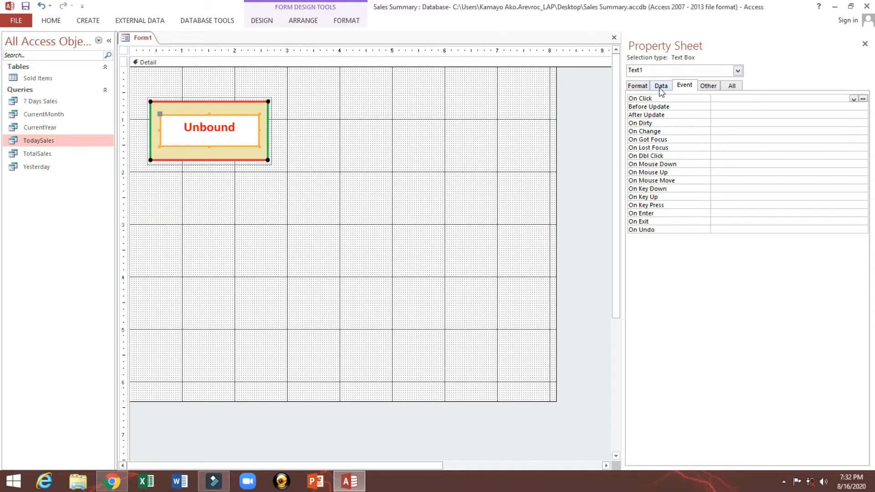
Step: Inspect the TodaySales query's ItemCode and summed SalesAmt columns, then close the query design
right_click(38, 140)
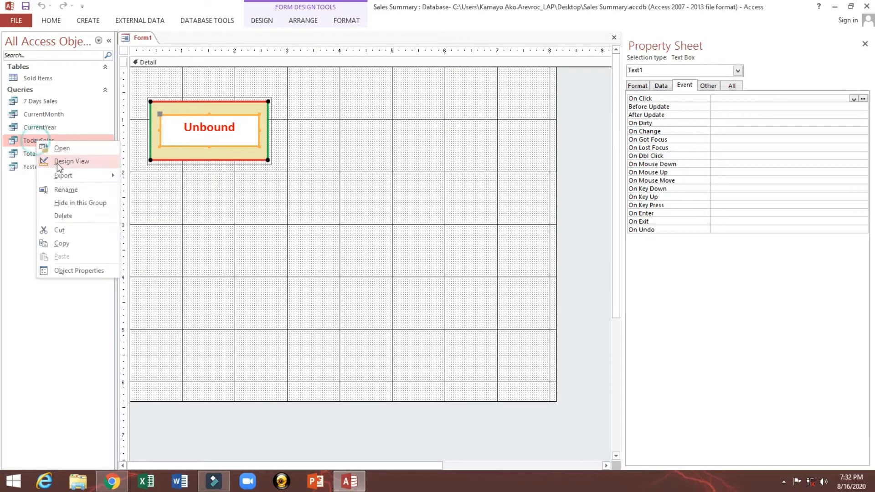
left_click(71, 161)
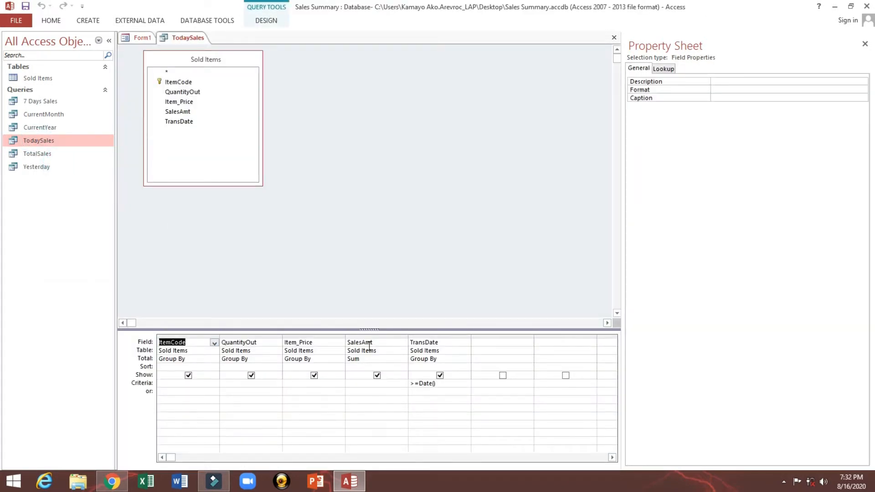
left_click(368, 341)
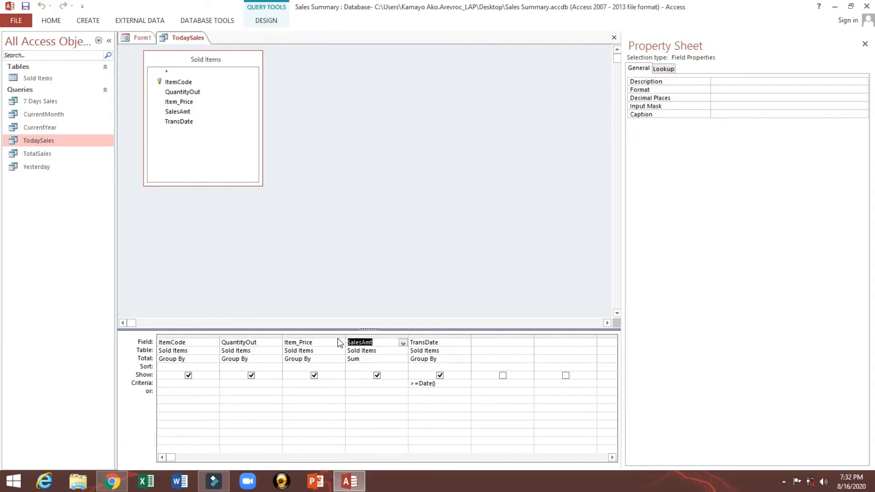
right_click(188, 37)
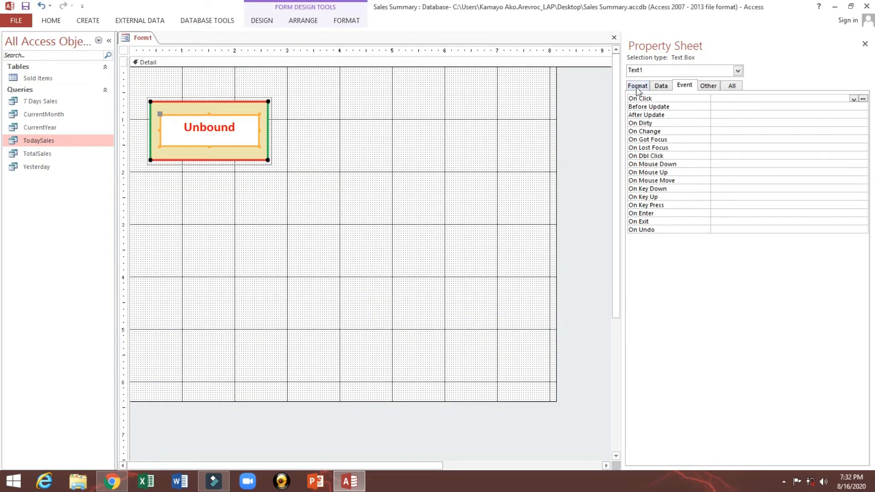
Step: Begin the text box's Control Source as =Nz(DSum("SumOfSalesAmt"
left_click(661, 86)
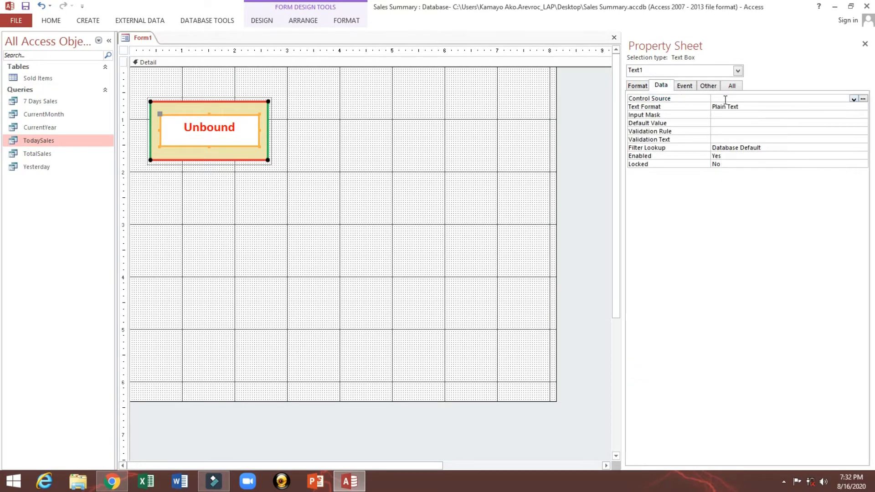
left_click(776, 98)
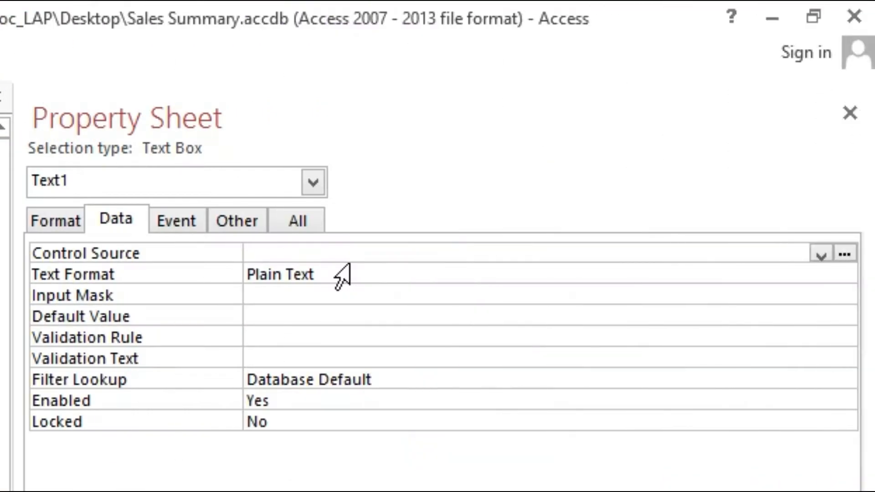
type("=")
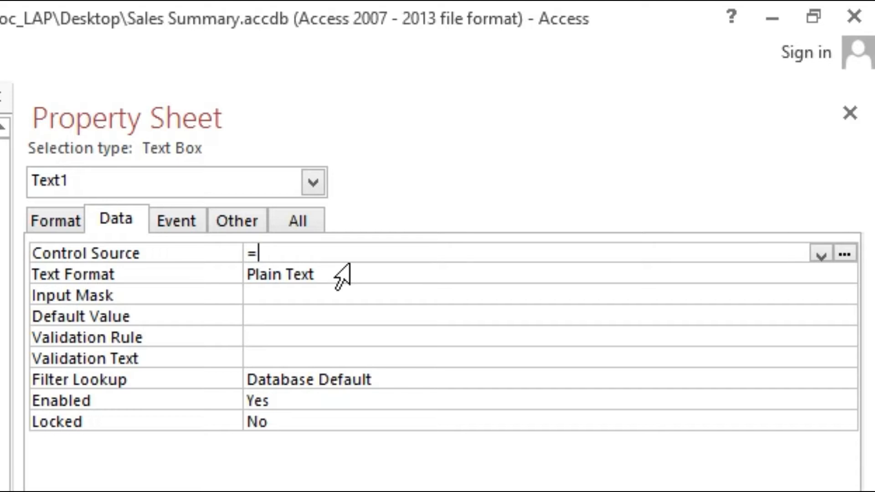
type("n")
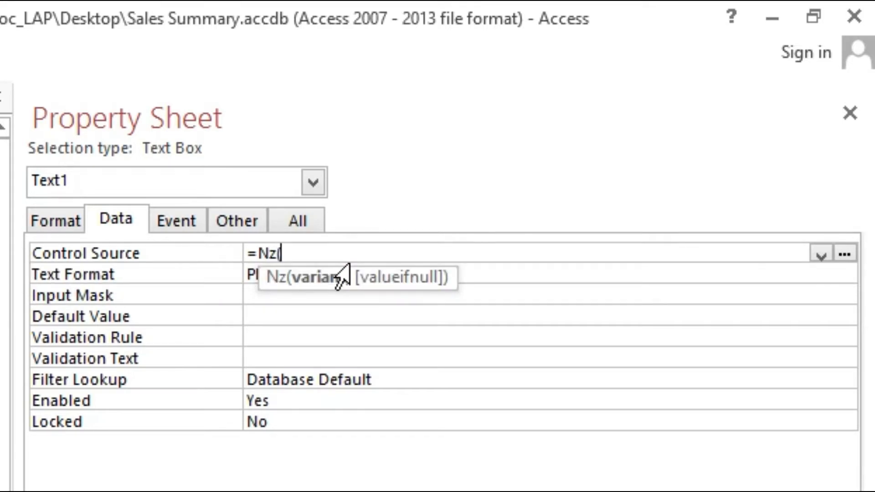
type("D")
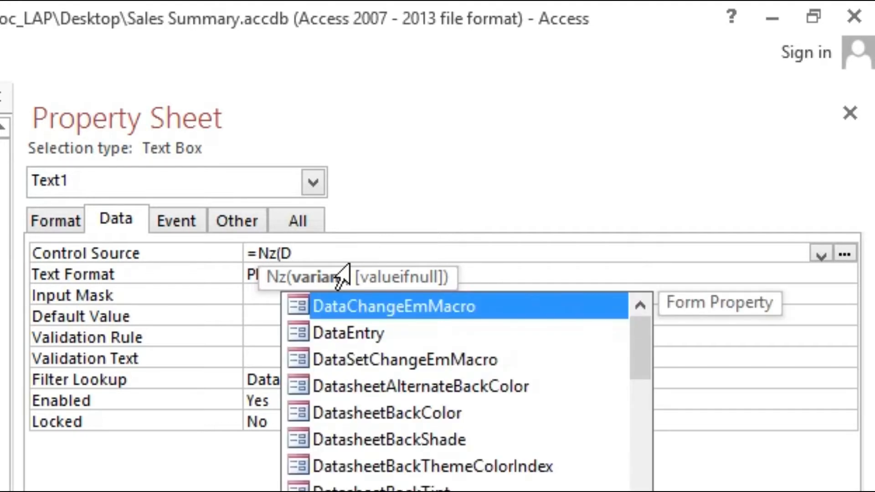
type("sum")
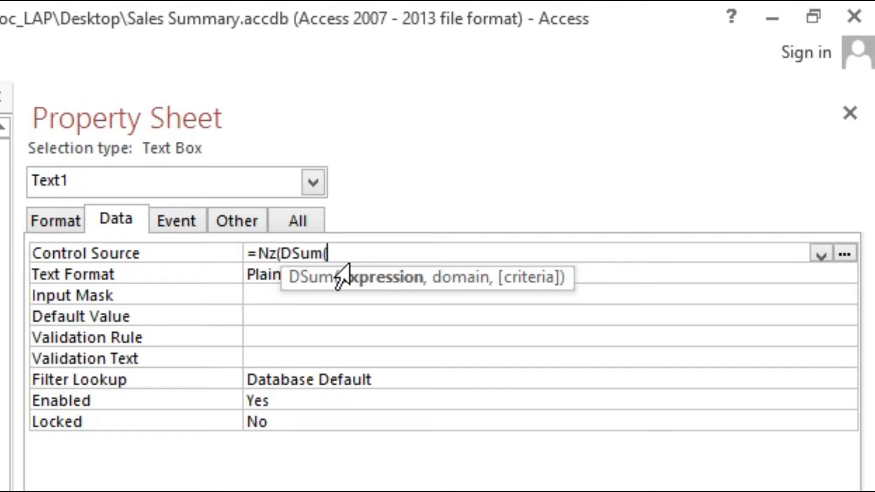
type("\"Su")
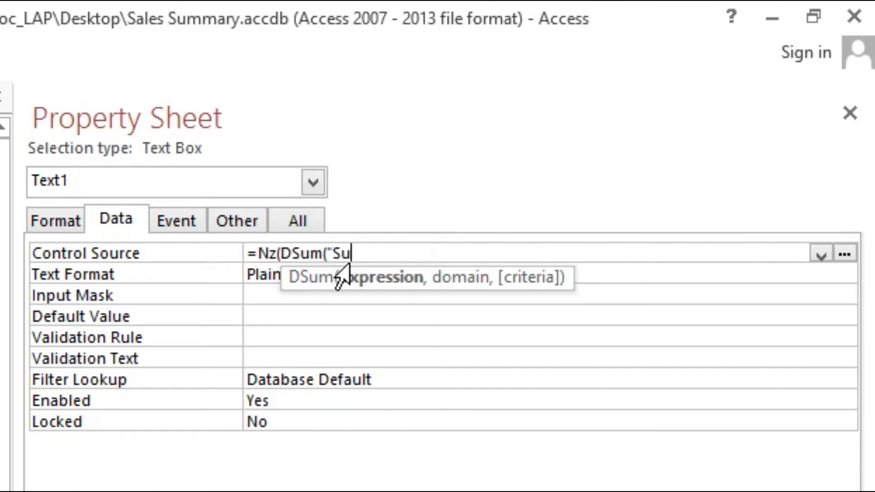
type("mO")
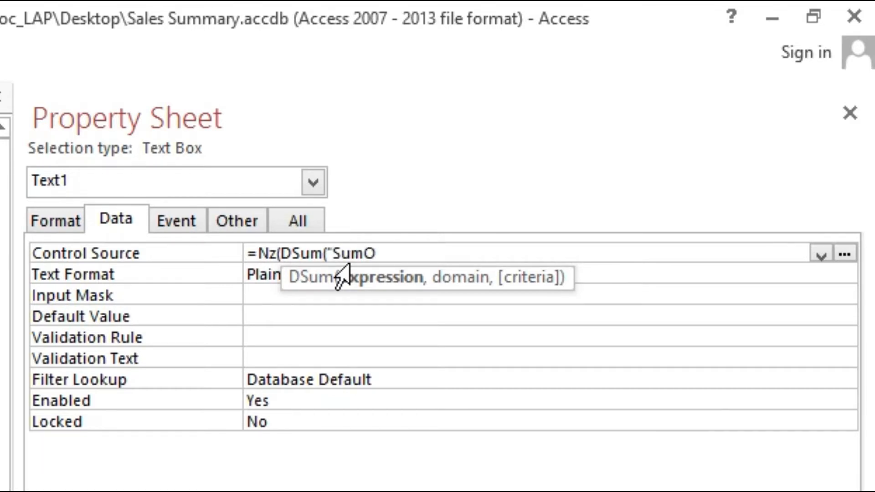
type("fSalesAmt")
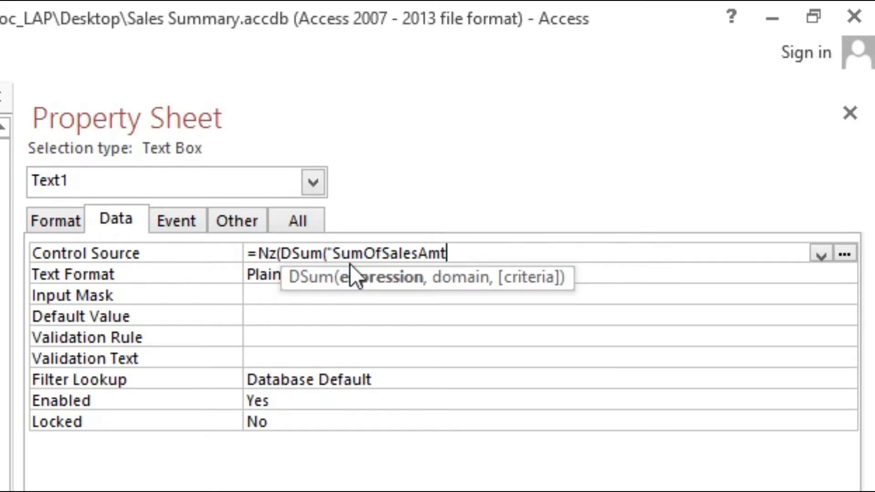
type("\"")
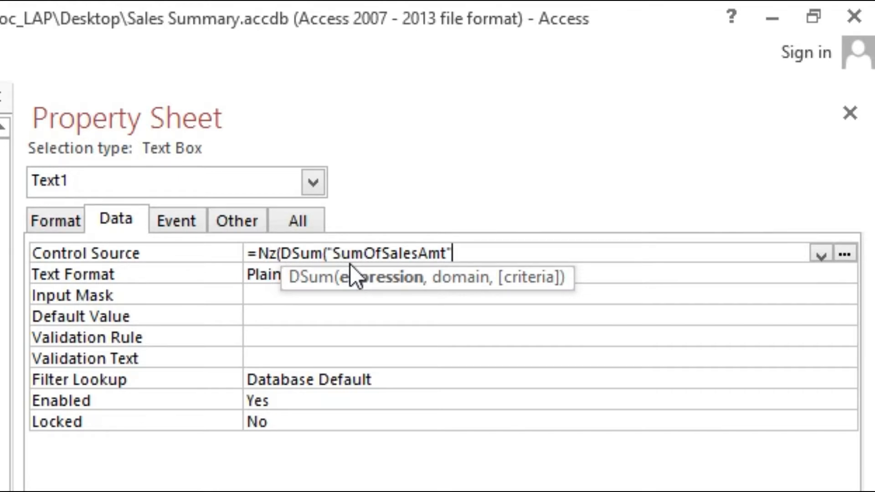
Step: Complete the expression with "TodaySales"),0 to finish =Nz(DSum("SumOfSalesAmt","TodaySales"),0)
type(",")
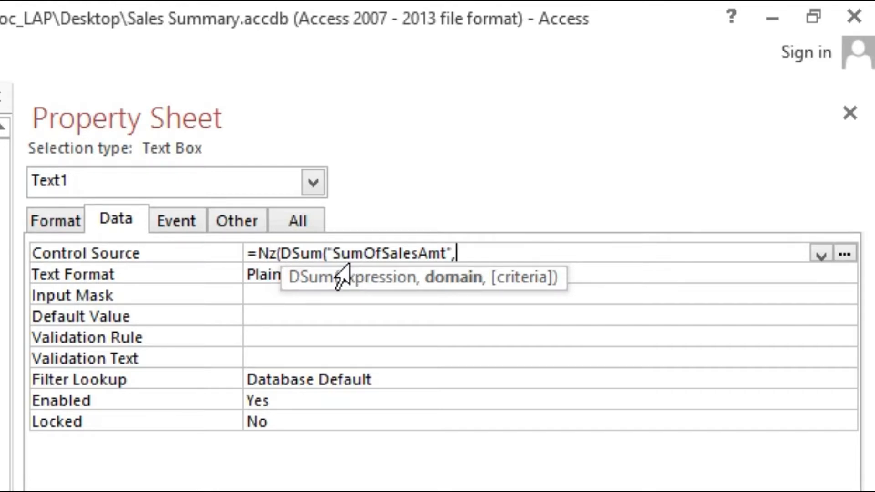
type("\"")
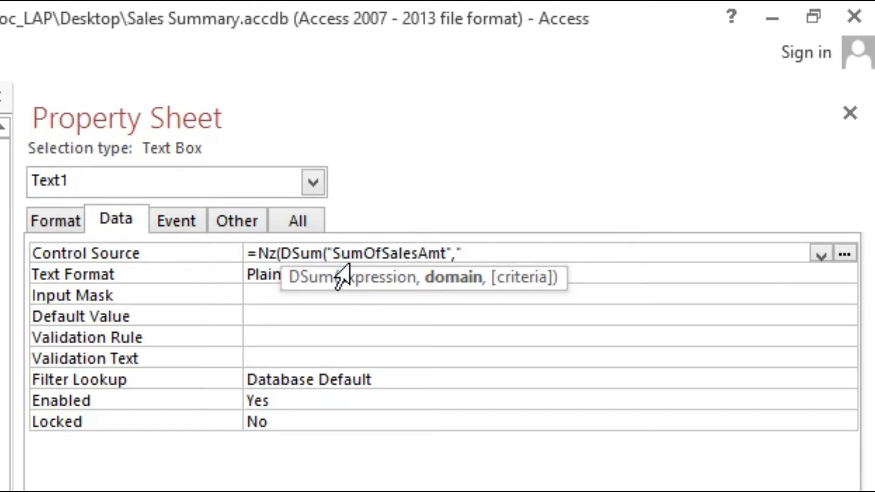
type("Toda")
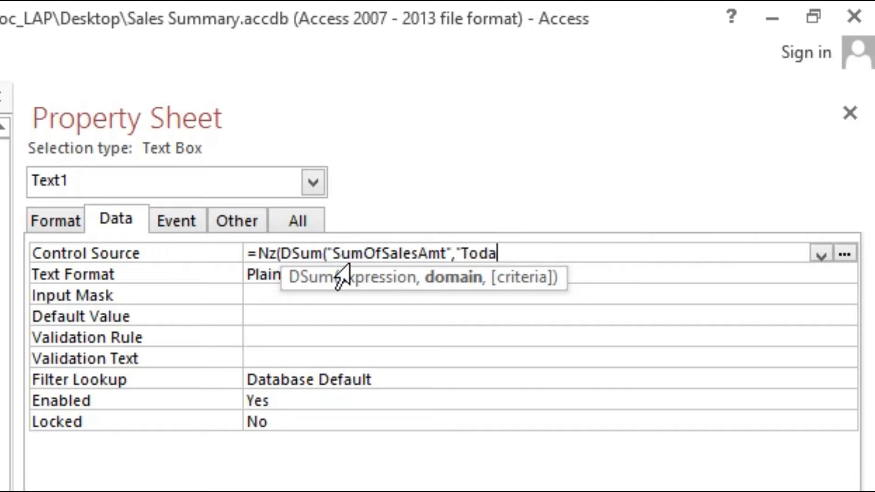
type("ysS")
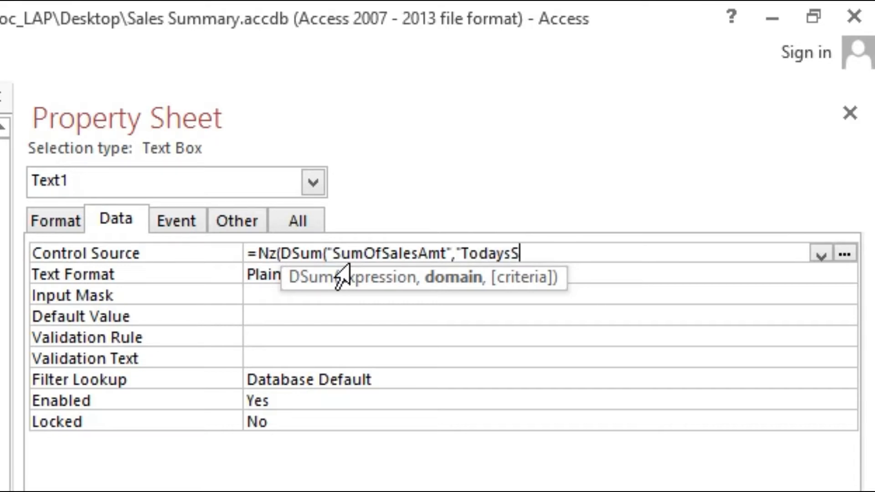
key("Backspace")
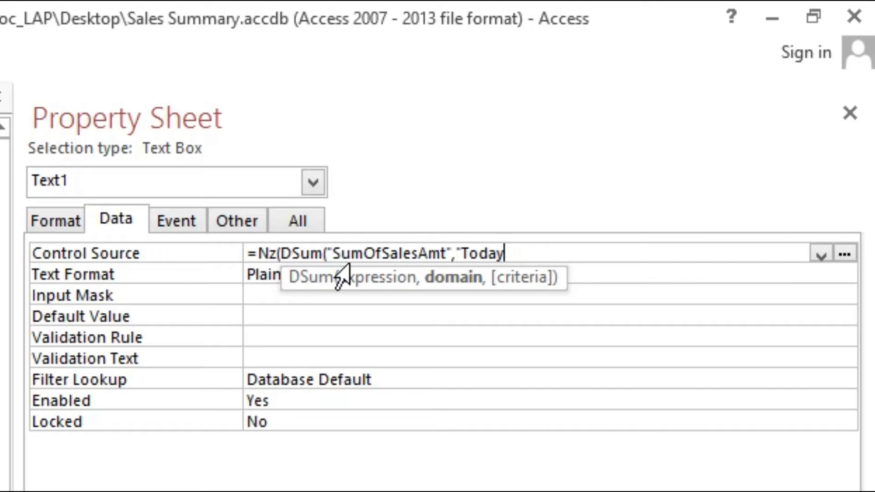
type("Sales")
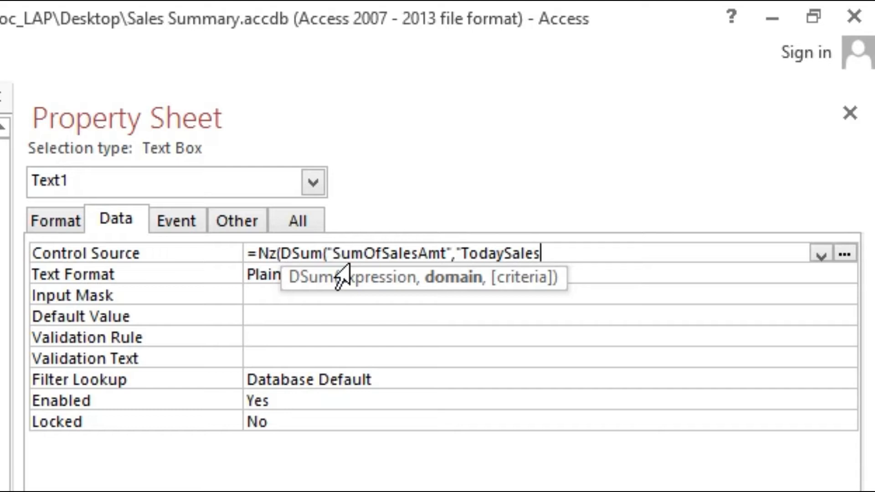
type("\"")
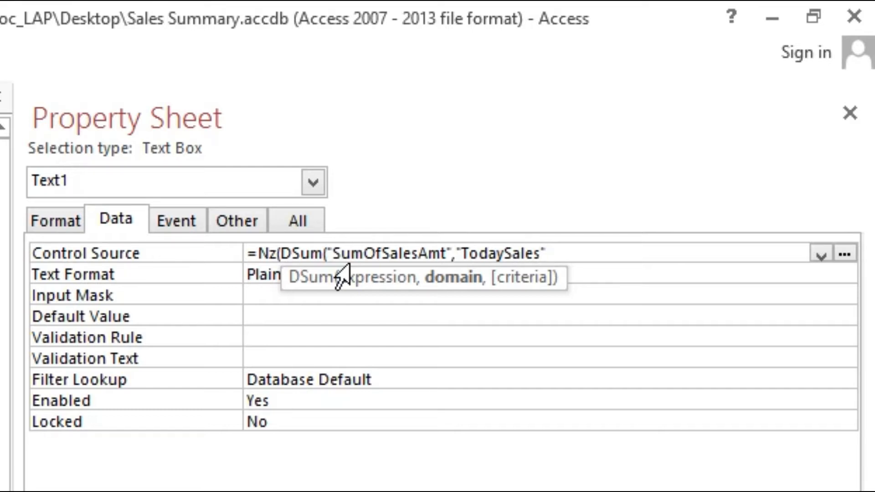
type(")")
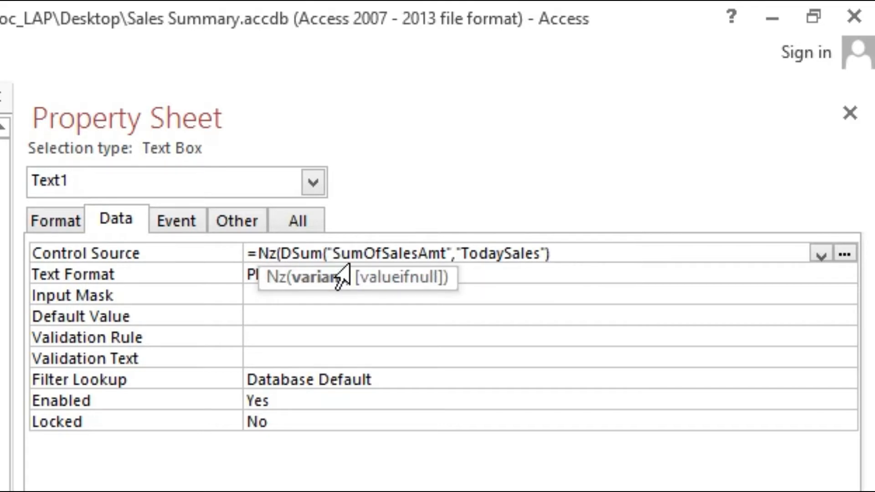
type(",")
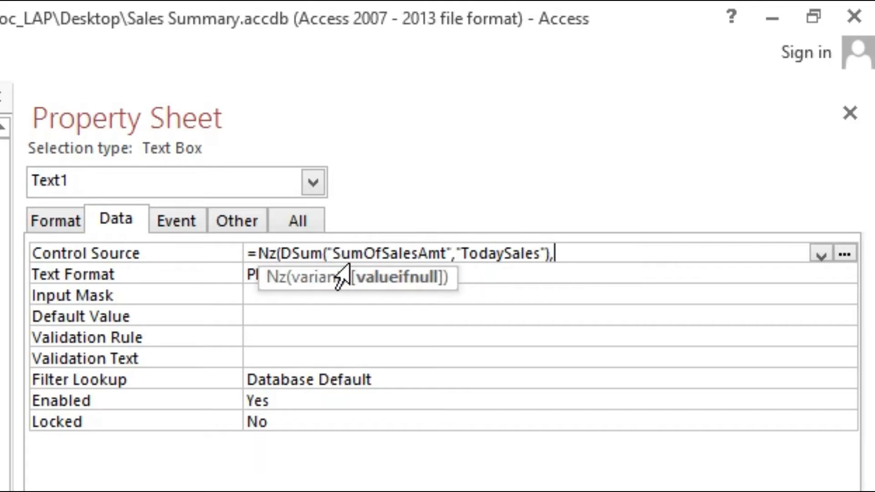
type("0")
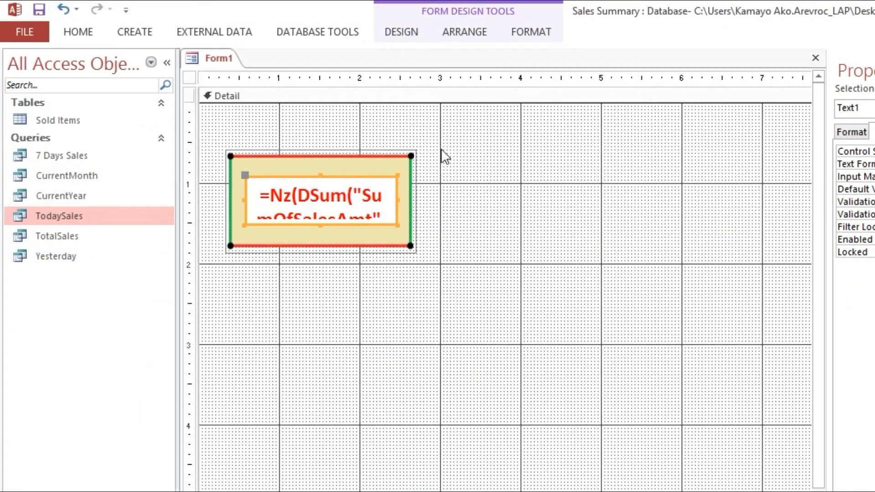
mouse_move(67, 224)
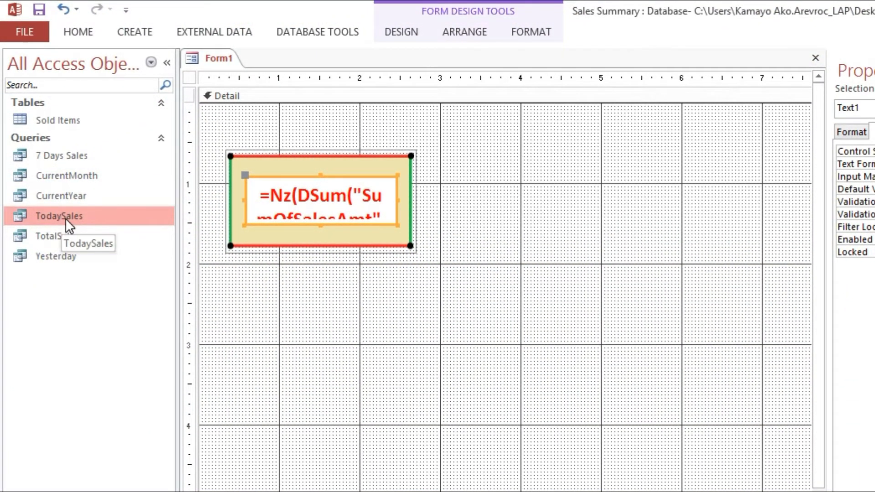
mouse_move(272, 36)
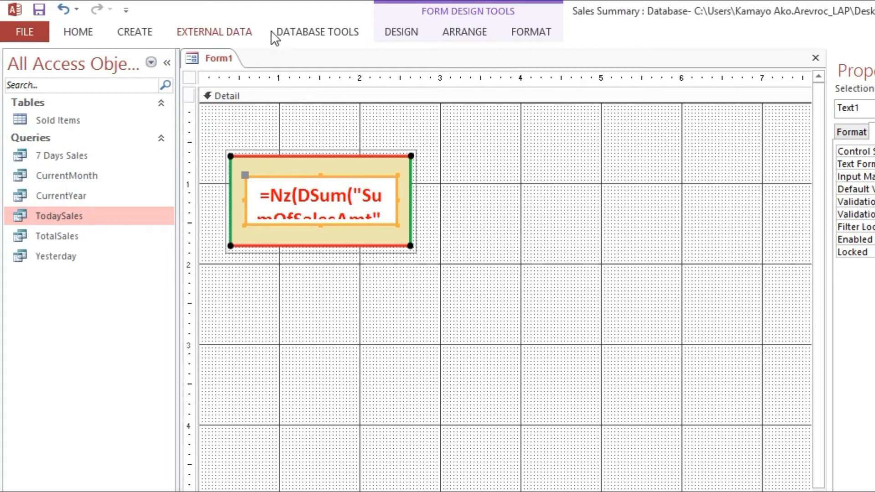
Step: Add a 'Today's Dales' caption label above the total box, recolour it and view the form showing 160
left_click(401, 32)
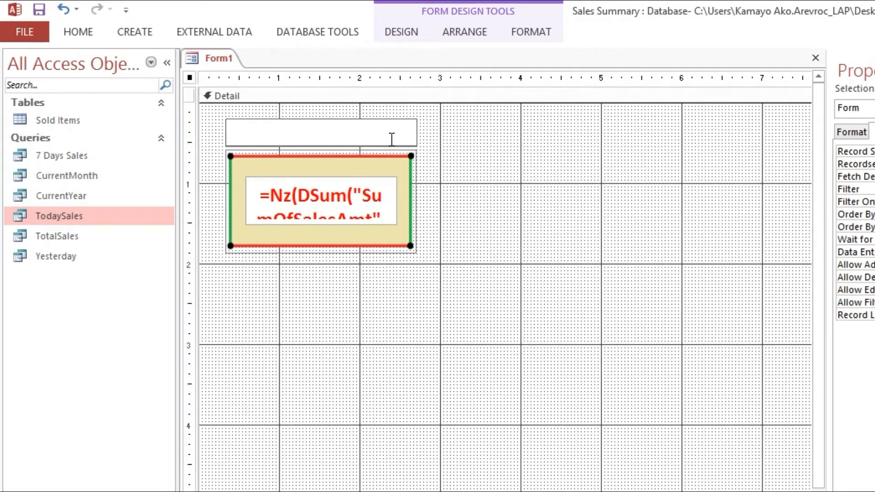
type("Today")
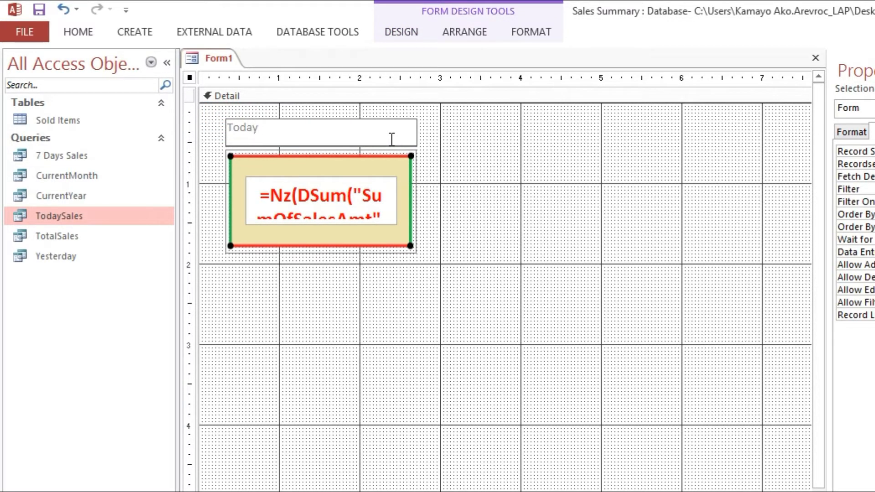
type("'s Dales")
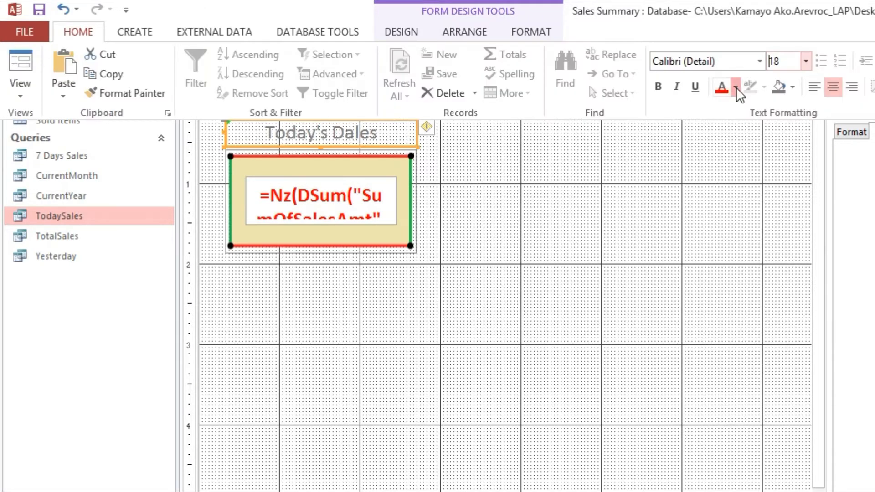
left_click(733, 86)
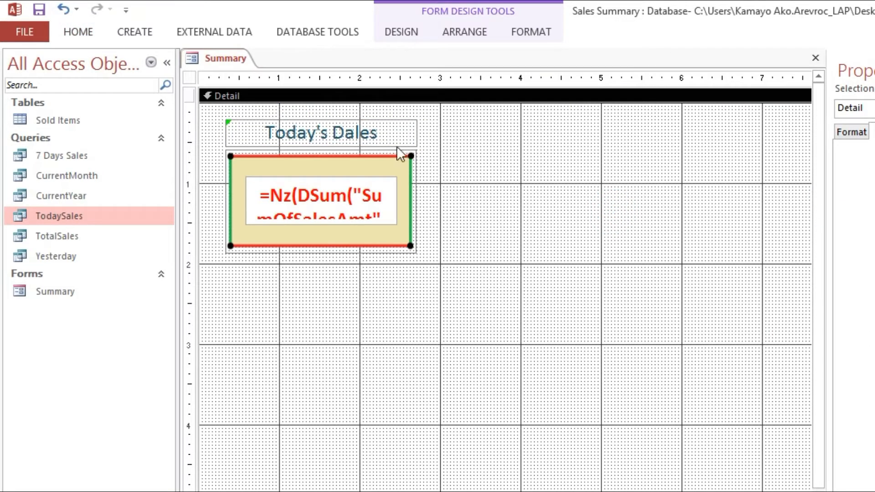
left_click(320, 133)
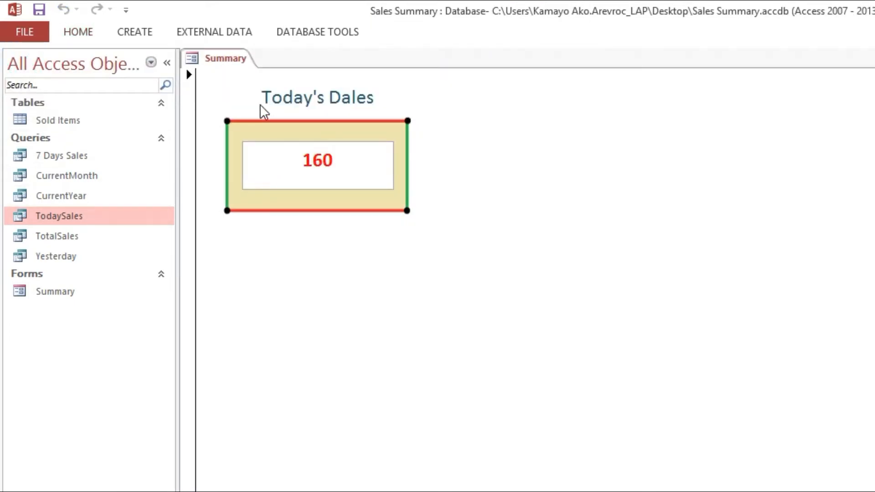
Step: Correct the heading to 'Today's Sales' in Layout View and close the TodaySales query showing 160
right_click(452, 109)
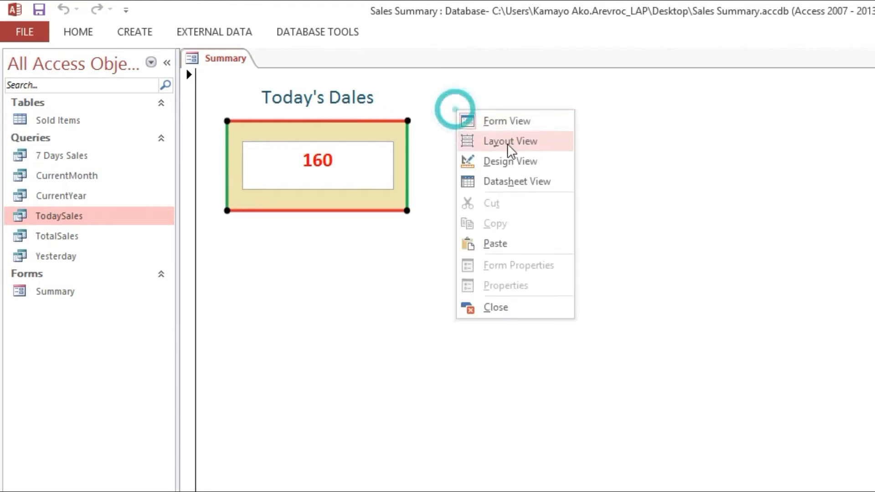
left_click(508, 160)
type("S")
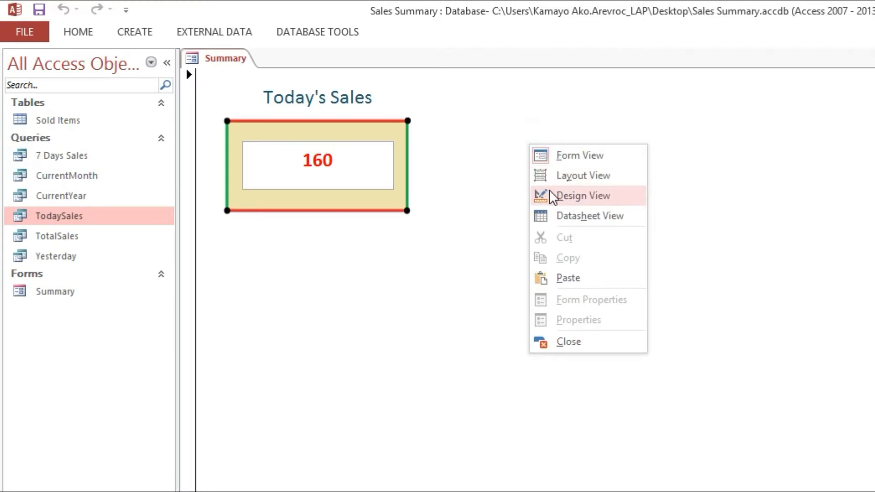
mouse_move(55, 226)
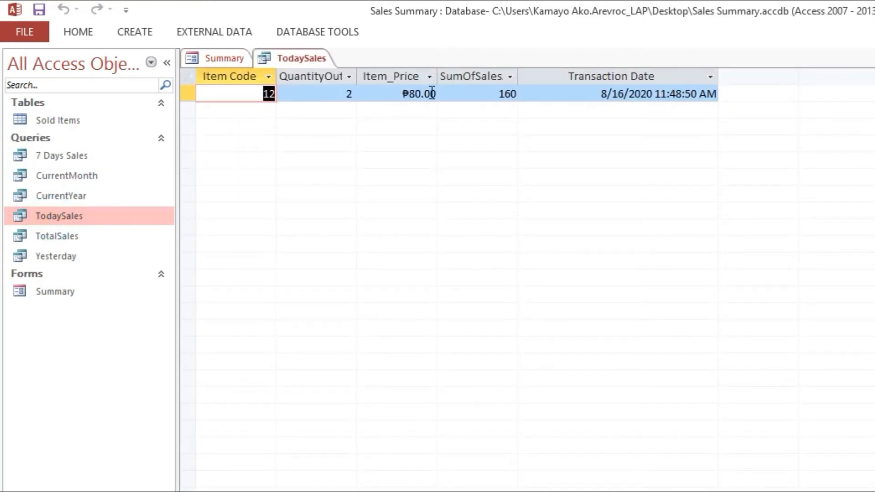
left_click(224, 58)
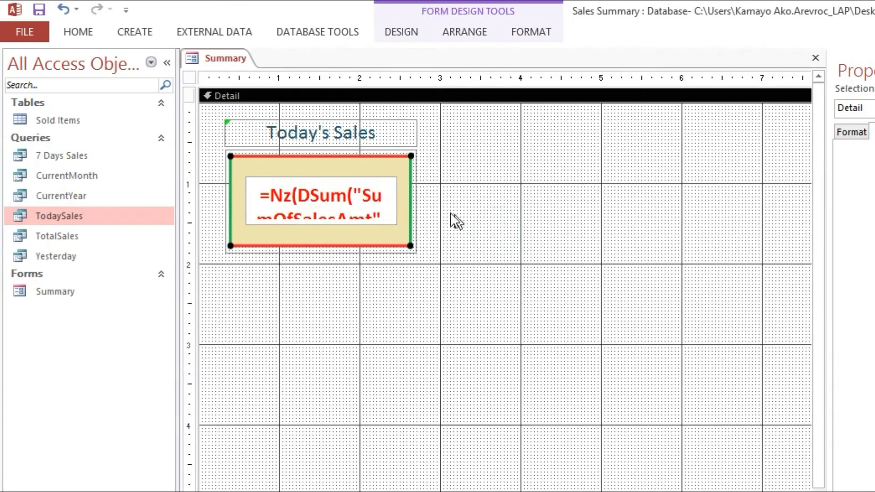
mouse_move(77, 179)
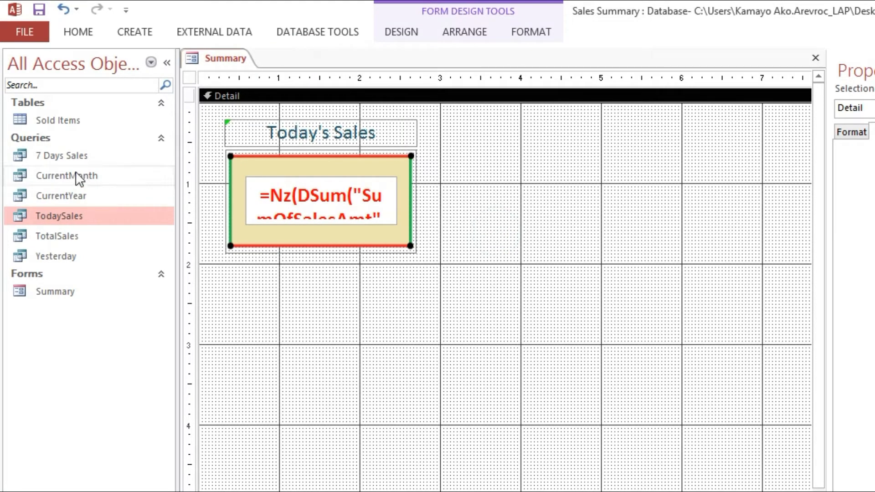
mouse_move(78, 255)
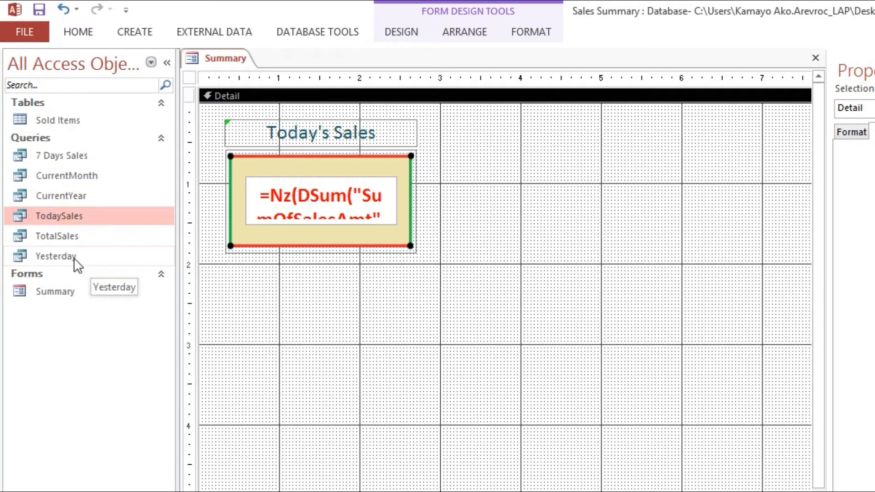
mouse_move(74, 262)
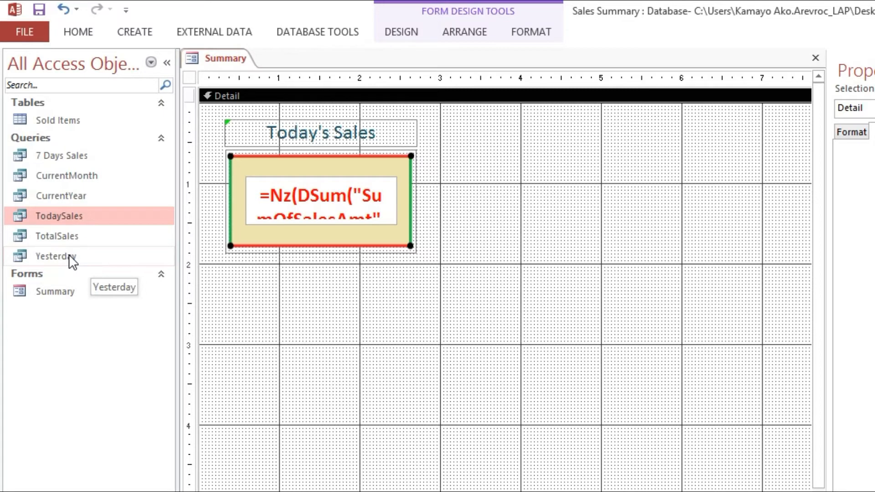
Step: Check the Yesterday query, then duplicate the Today's Sales box and retitle it 'Yesterday Sales'
double_click(54, 255)
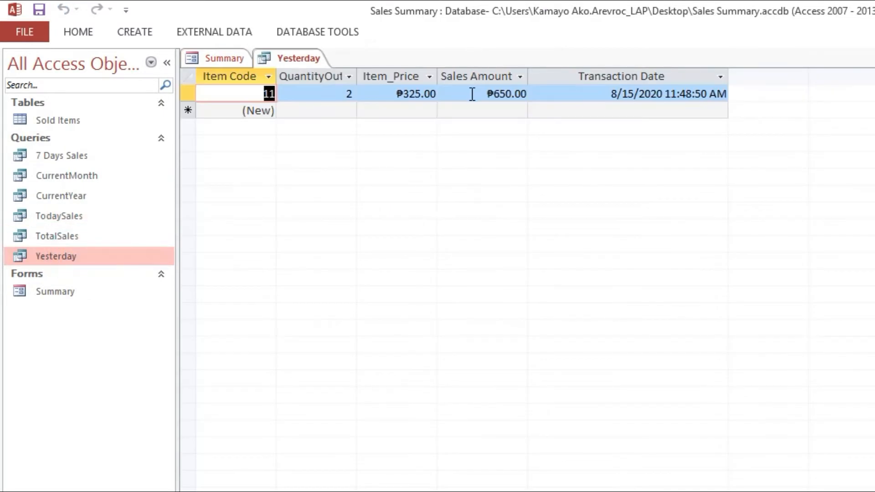
right_click(296, 59)
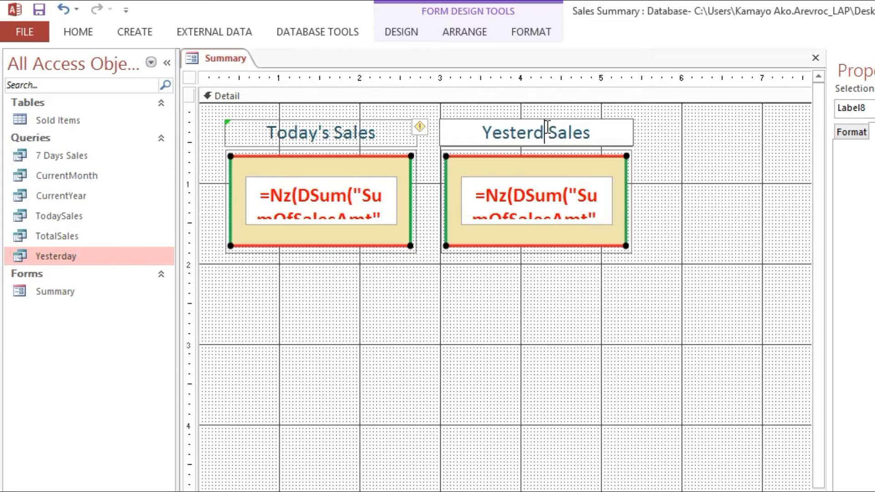
type("ay")
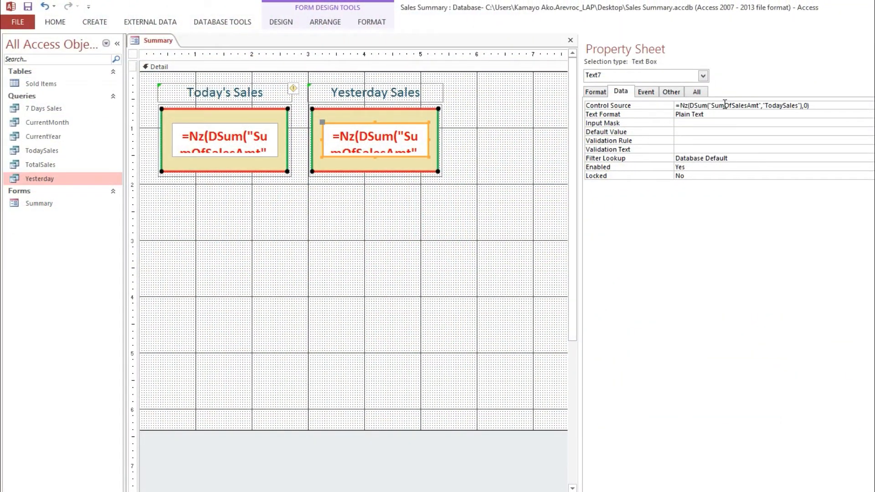
mouse_move(50, 184)
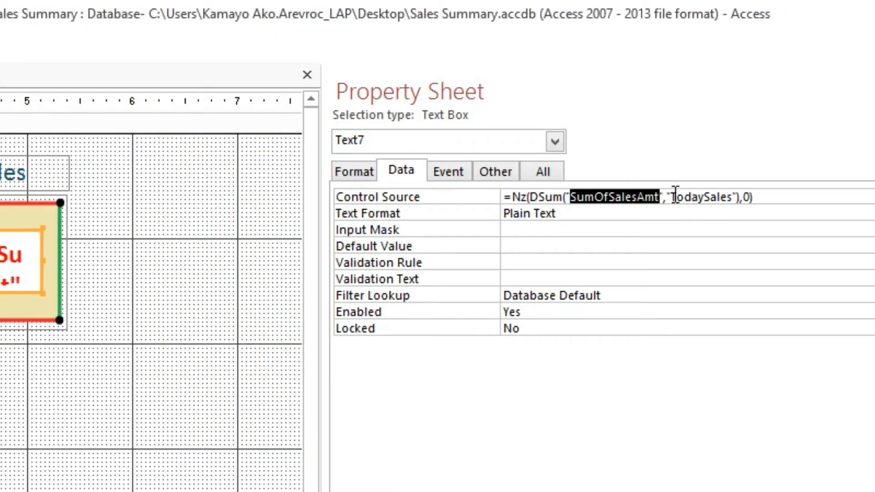
Step: Replace TodaySales with Yesterday in the box's DSum Control Source and preview the form
double_click(700, 197)
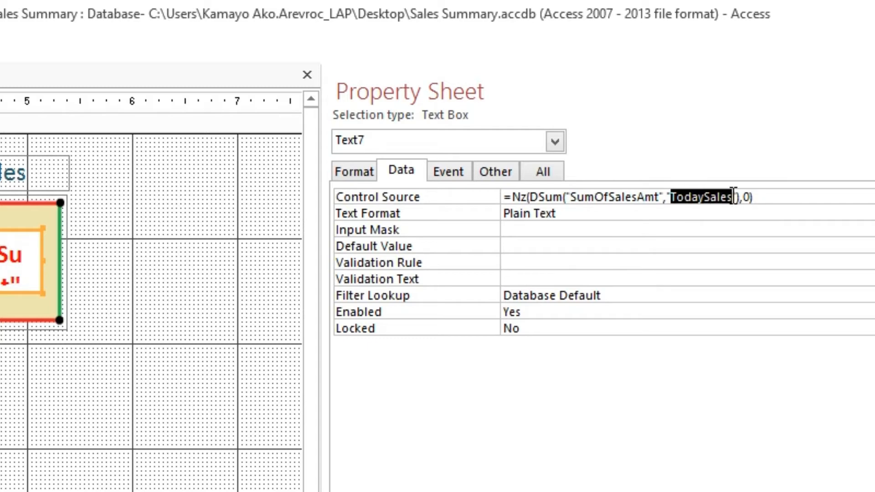
type("Yesterday")
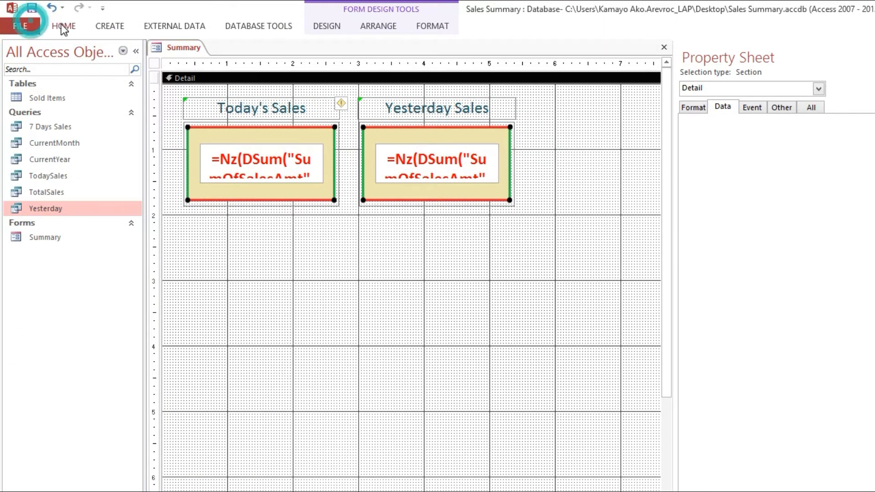
left_click(63, 26)
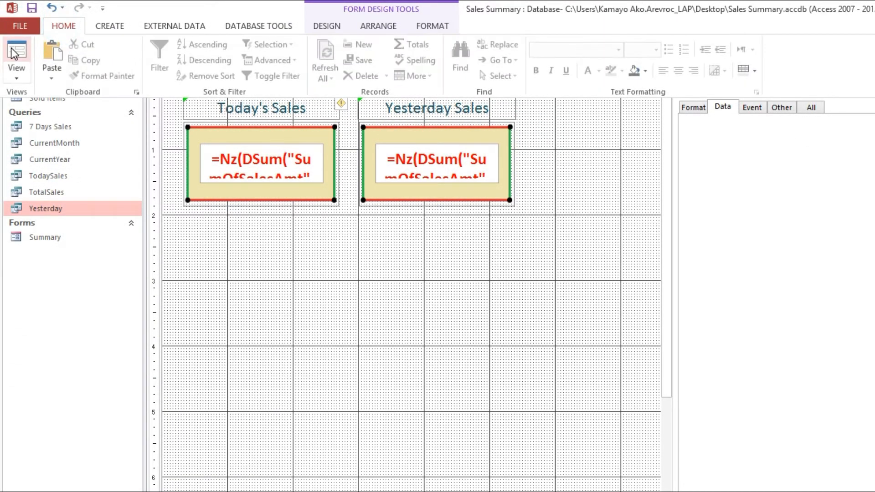
left_click(17, 56)
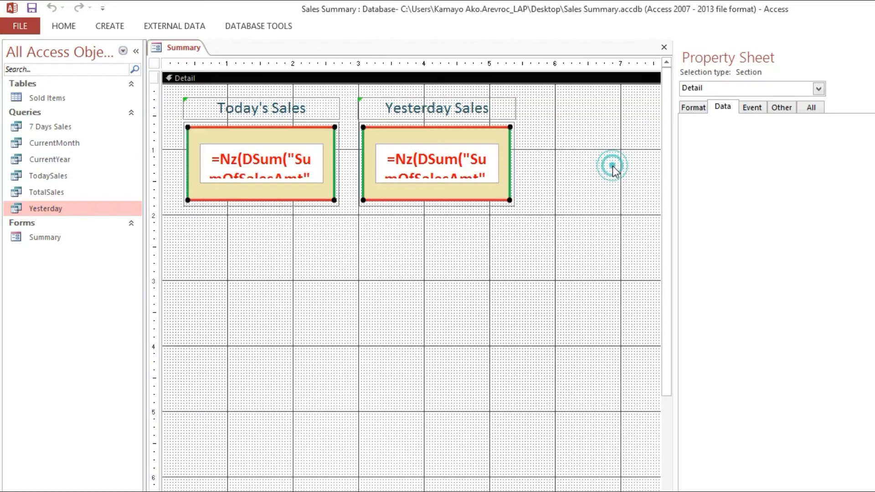
Step: Open the Yesterday query and switch it to its design grid
left_click(437, 165)
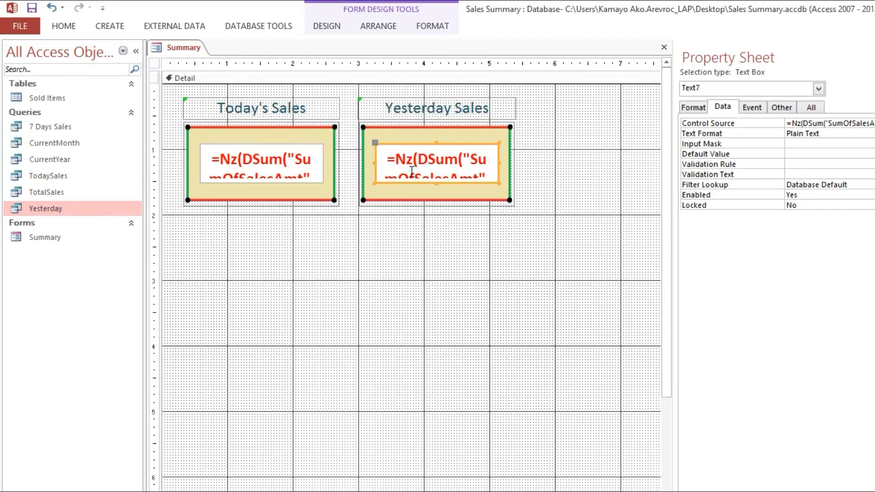
right_click(45, 208)
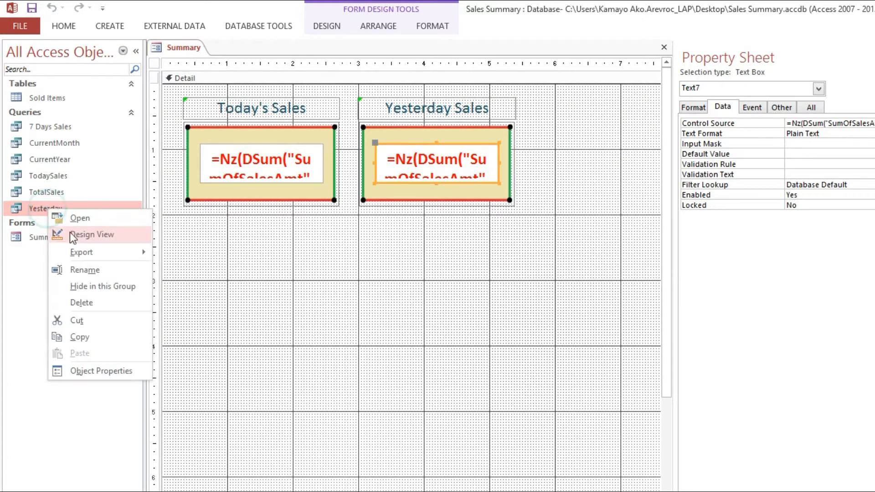
left_click(79, 218)
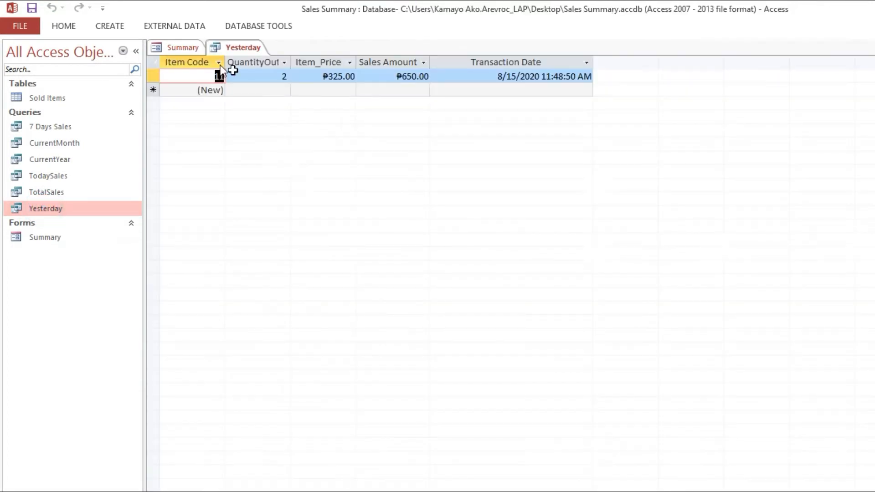
right_click(242, 46)
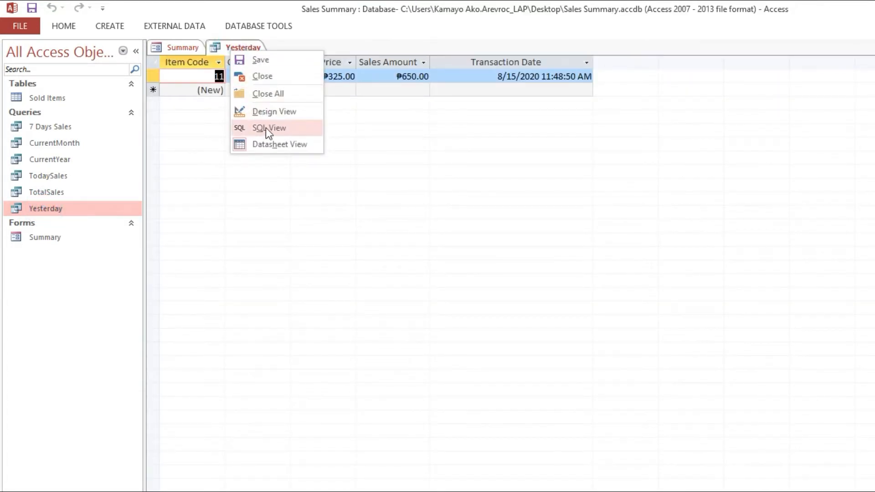
left_click(274, 111)
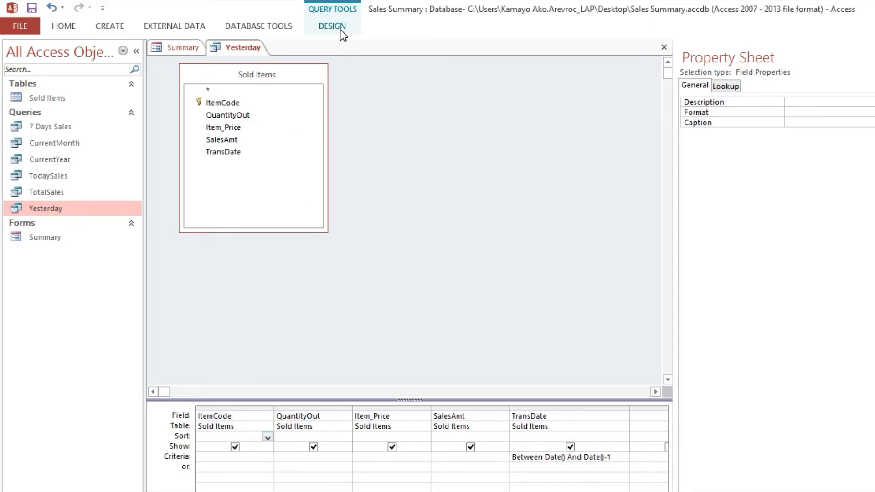
Step: Add a Totals row with SalesAmt set to Sum, then close and save the Yesterday query
left_click(332, 25)
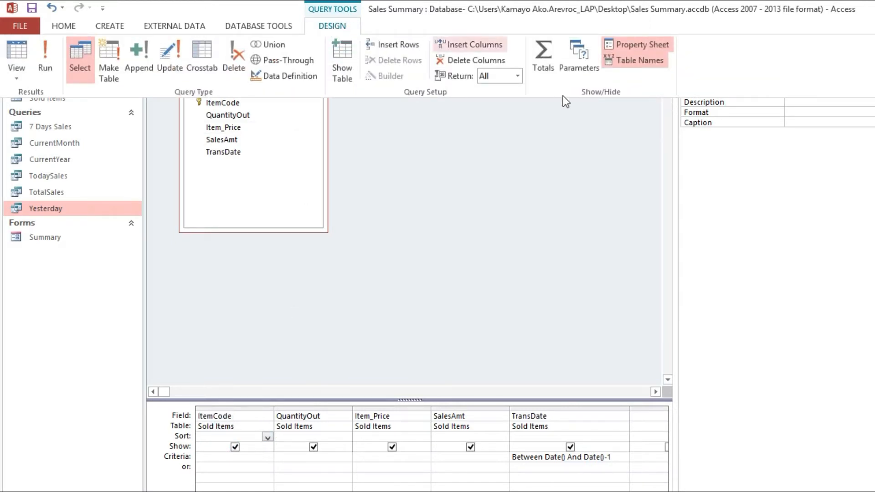
left_click(541, 53)
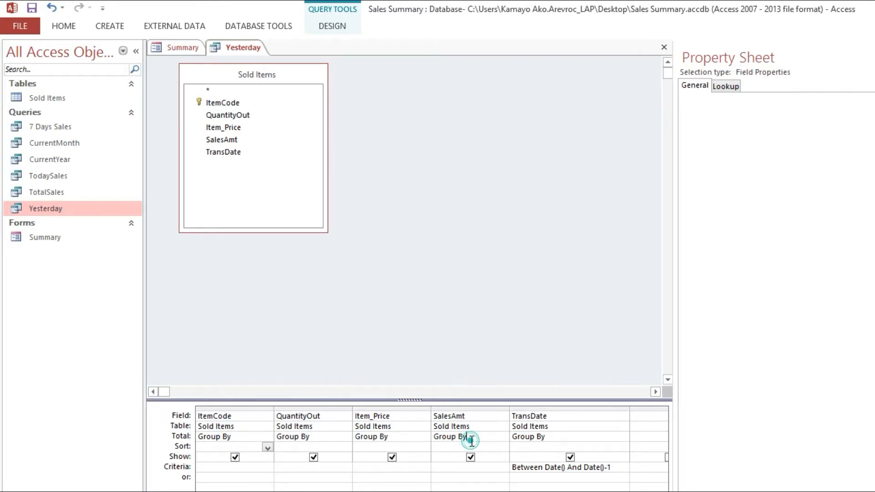
left_click(501, 437)
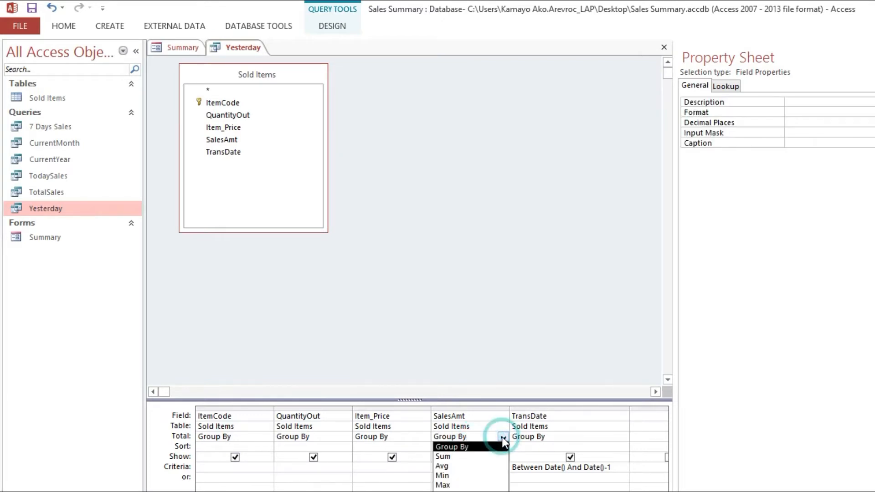
left_click(442, 456)
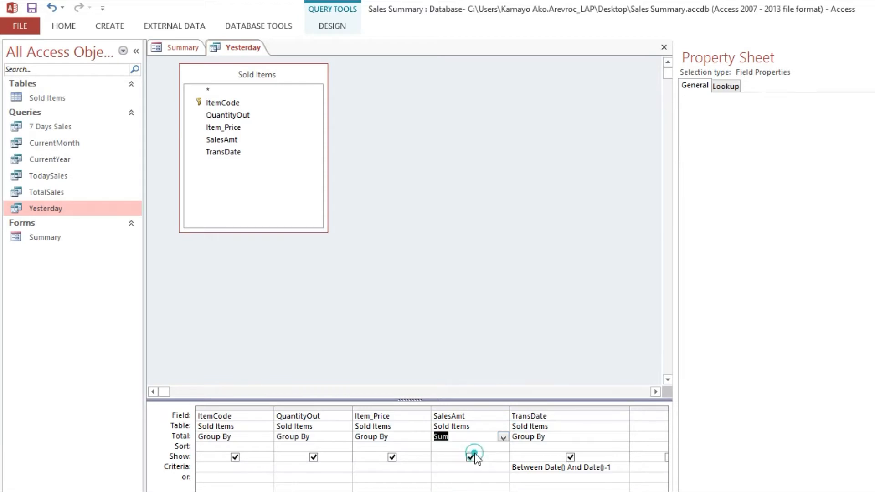
right_click(241, 46)
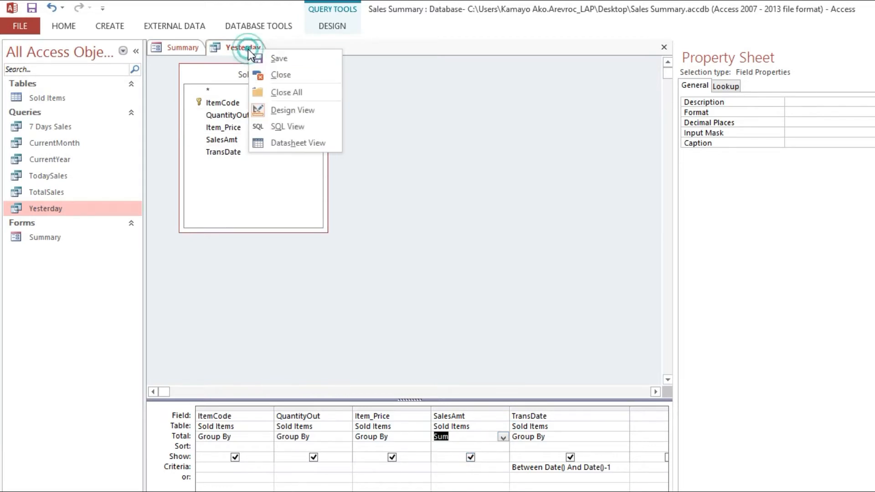
mouse_move(278, 58)
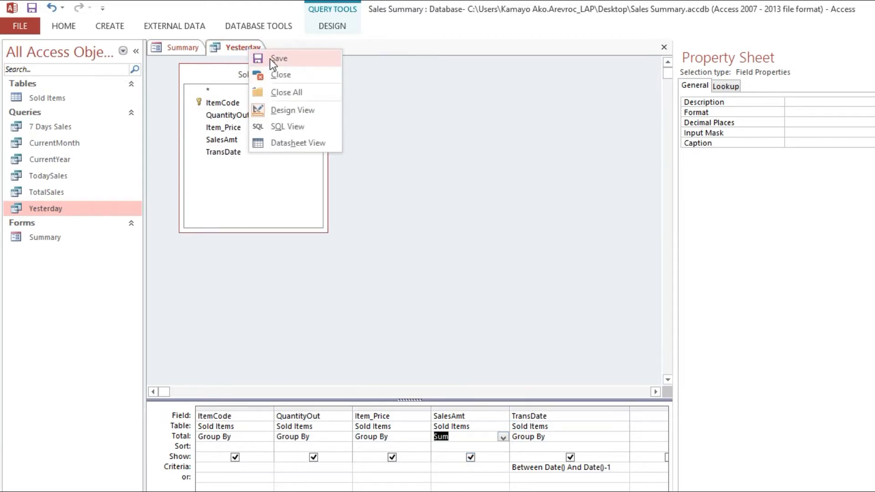
mouse_move(280, 73)
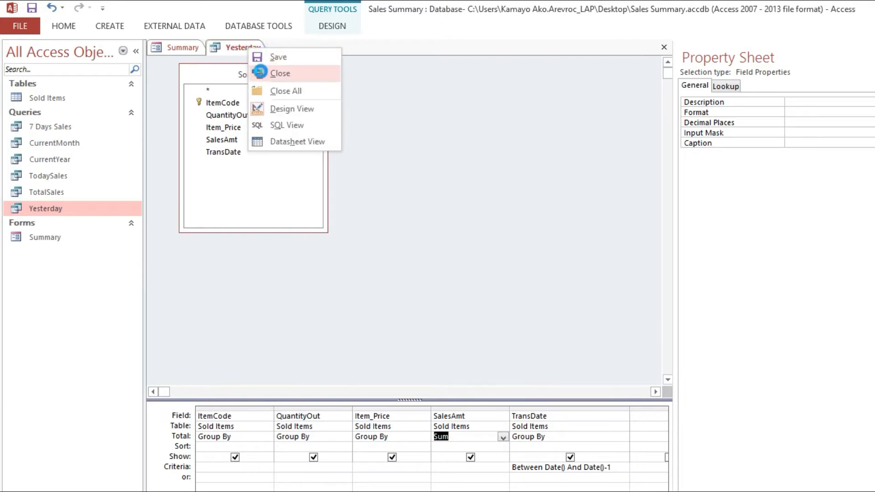
left_click(281, 73)
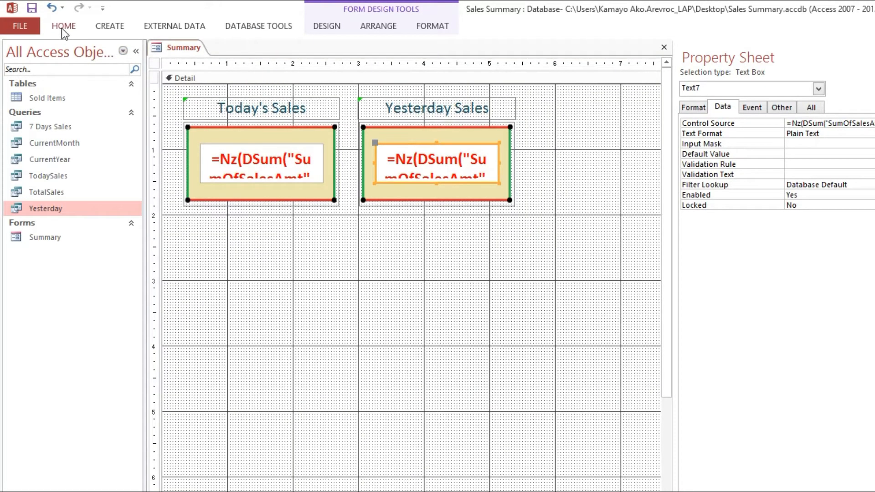
left_click(63, 26)
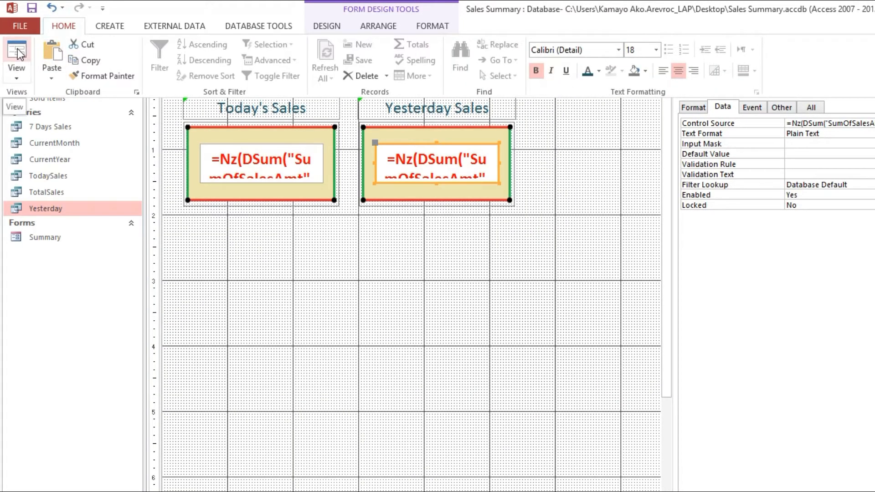
Step: View the Summary form live (160 and 650) and compare with the Yesterday query results
left_click(17, 53)
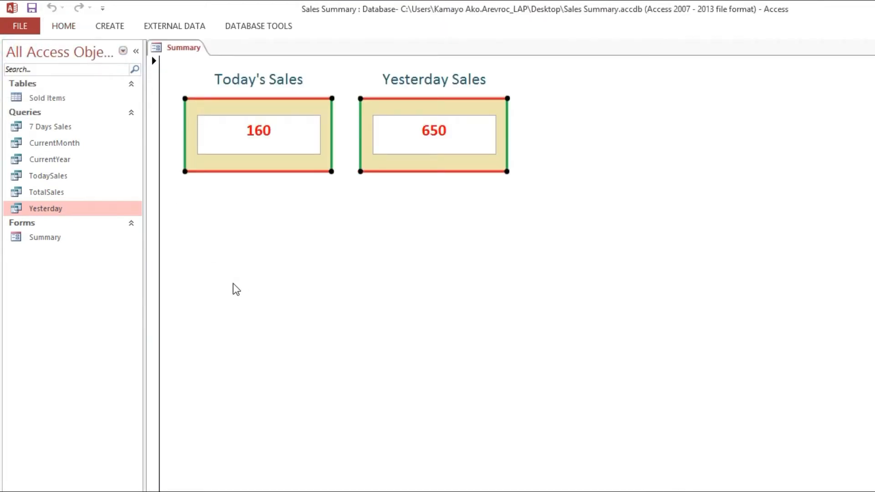
mouse_move(523, 69)
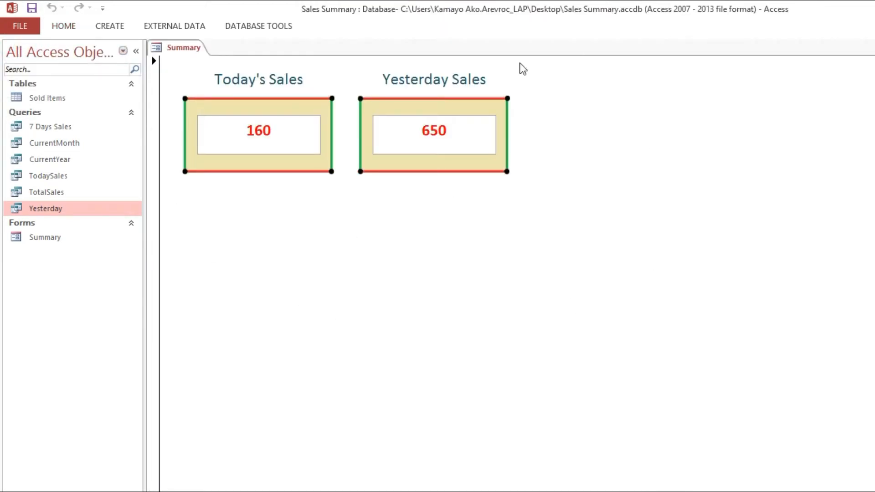
mouse_move(618, 195)
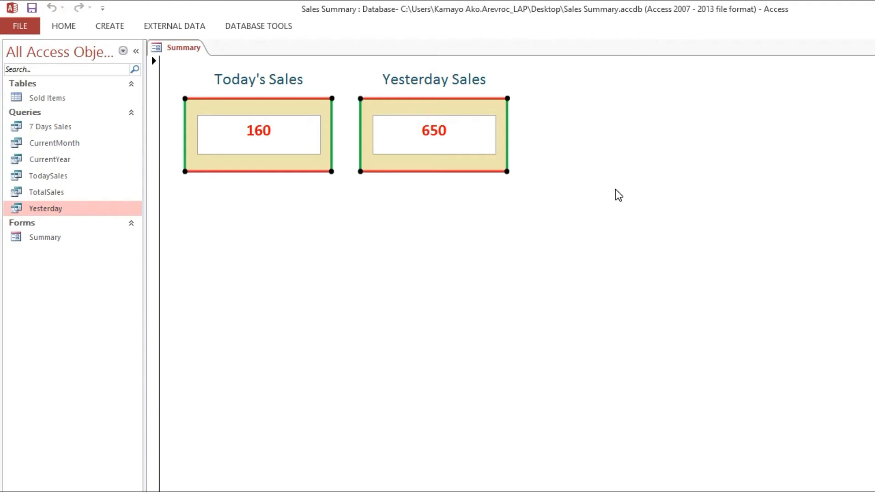
mouse_move(59, 218)
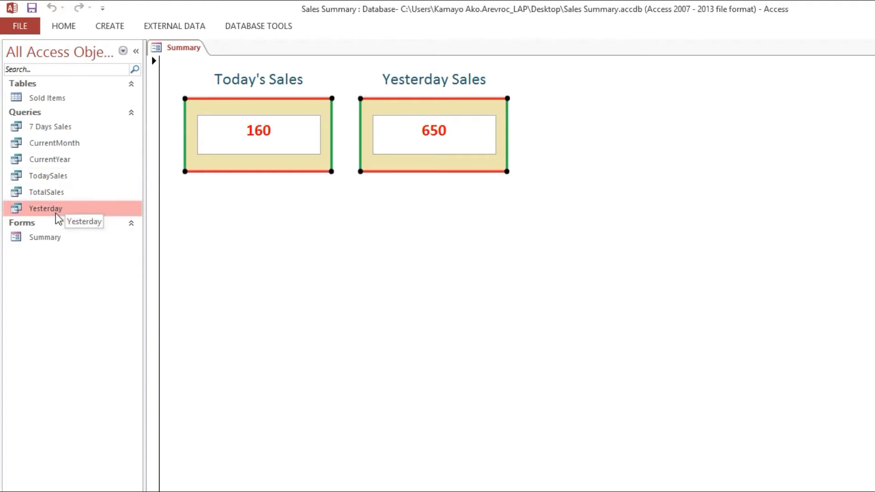
double_click(46, 207)
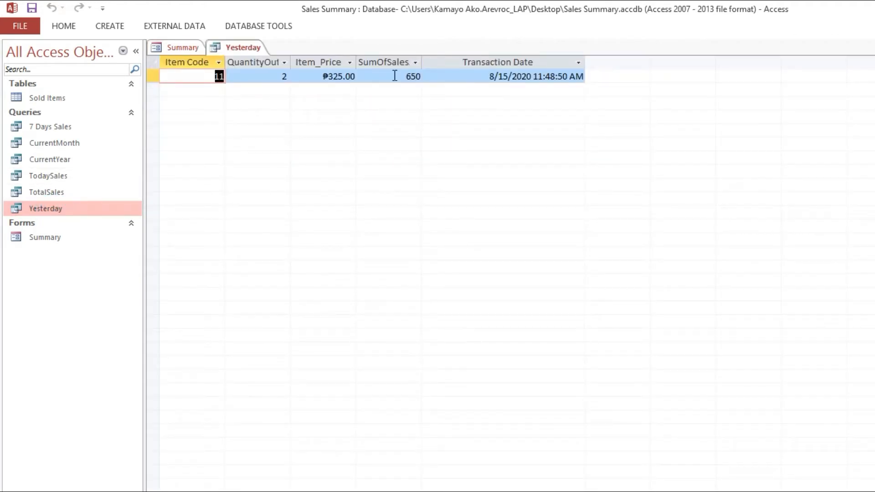
left_click(182, 46)
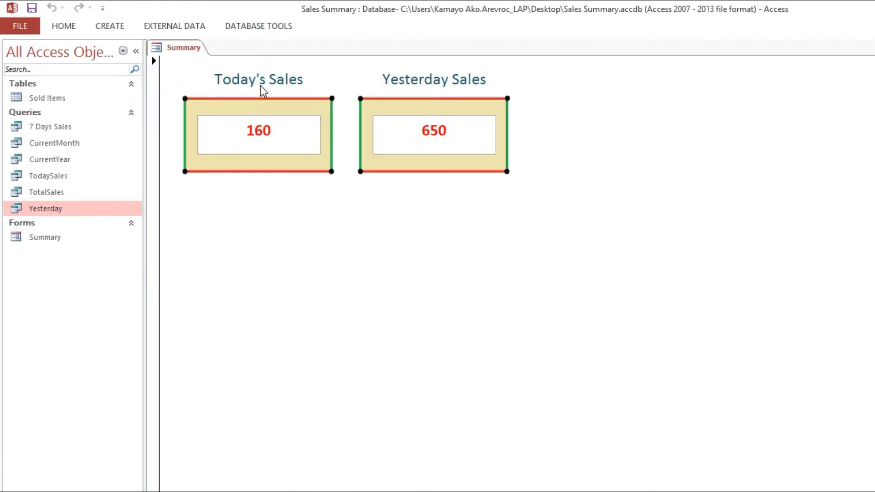
mouse_move(589, 128)
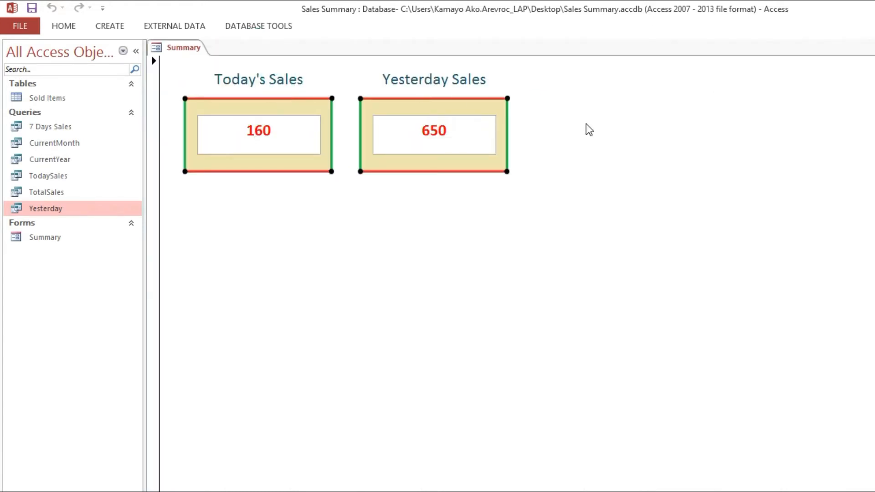
Step: Return the Summary form to Design View and paste a copy of the Yesterday box
right_click(589, 129)
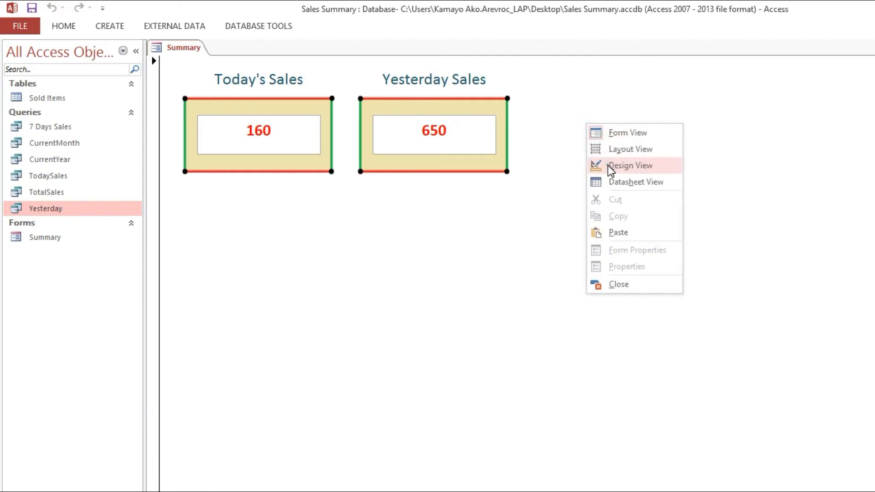
left_click(630, 165)
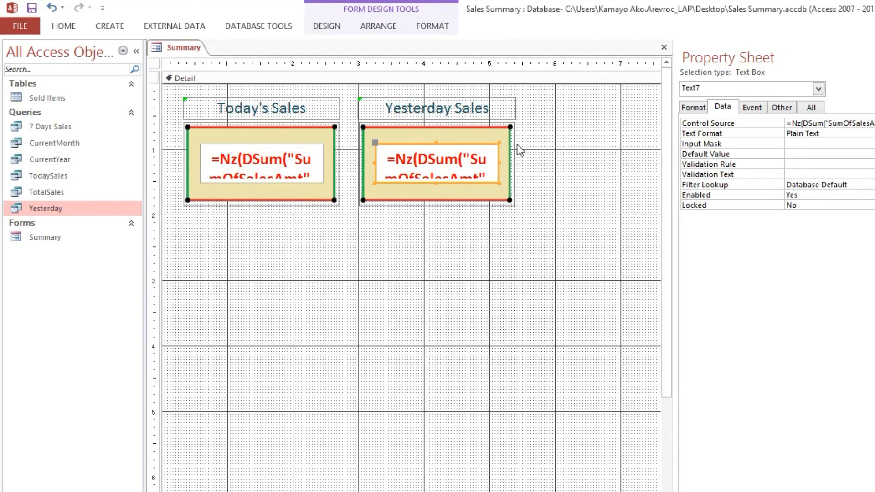
mouse_move(393, 262)
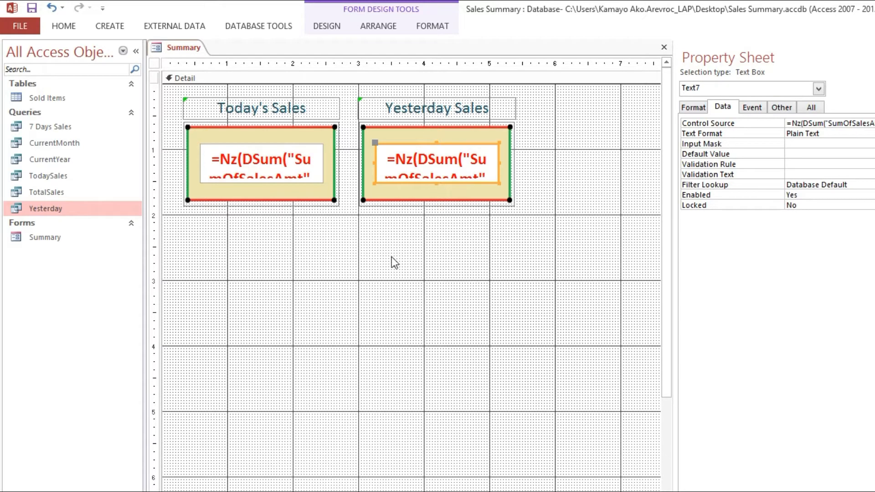
left_click(436, 107)
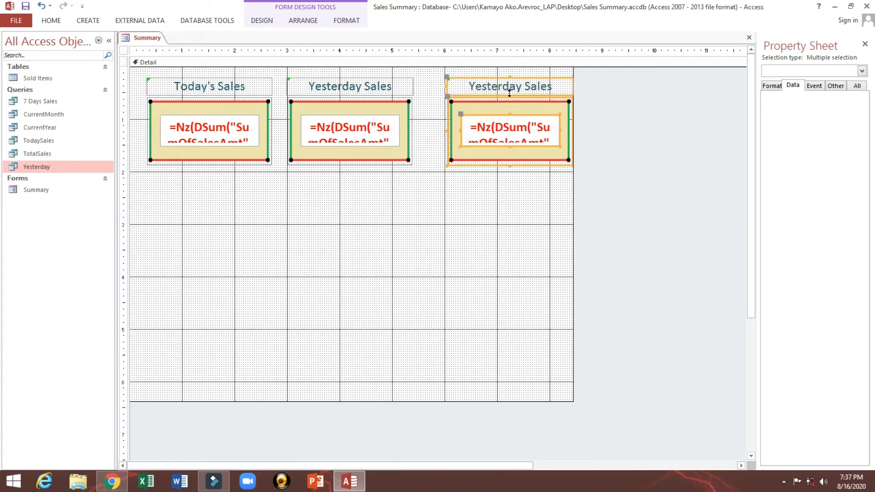
Step: Retitle the copied label to read 'Last 7 Day's Sales'
left_click(508, 85)
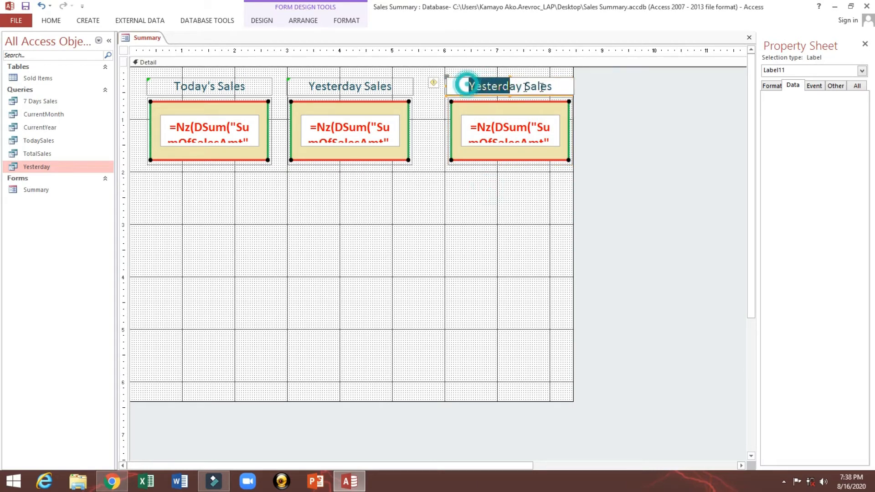
type("Las")
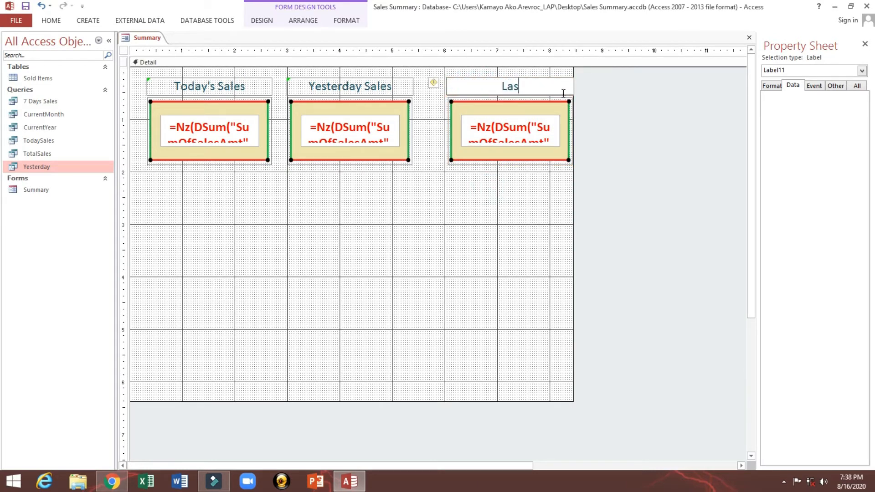
type("t 7")
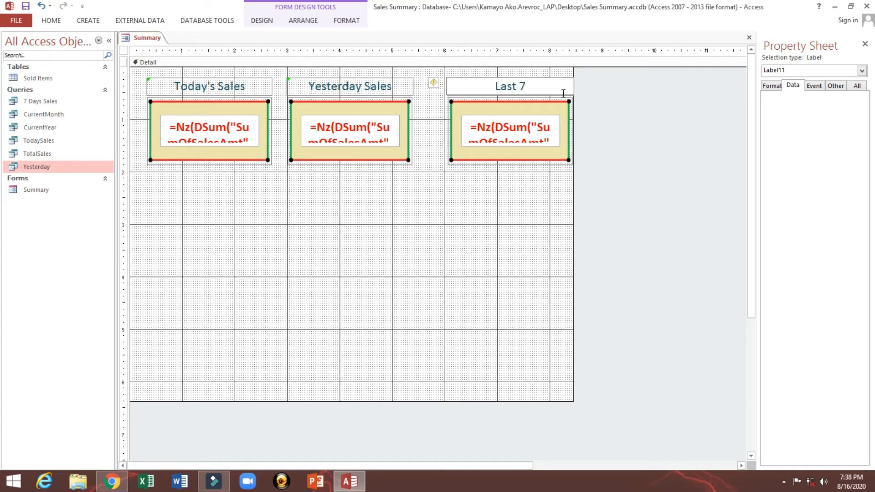
type("Day's")
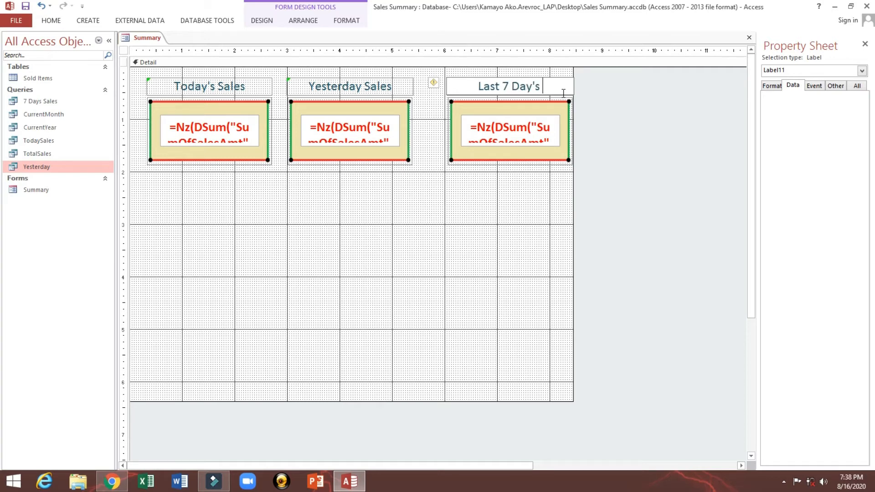
type("Sales")
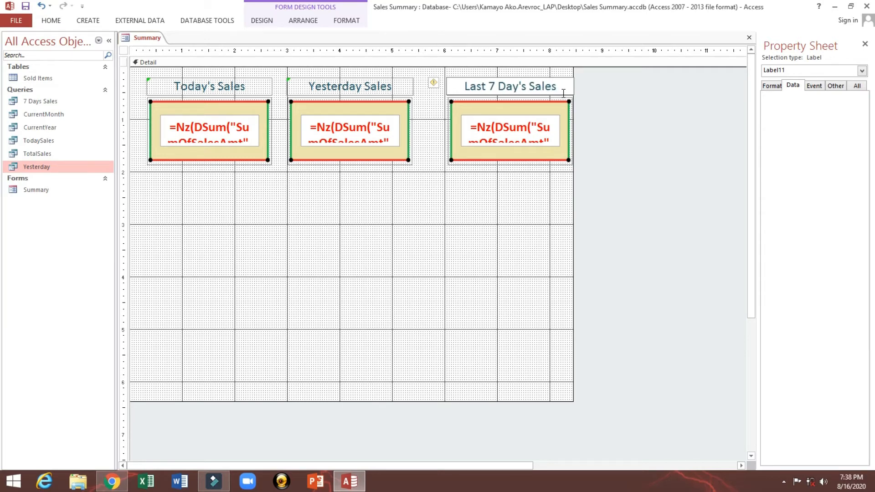
left_click(147, 61)
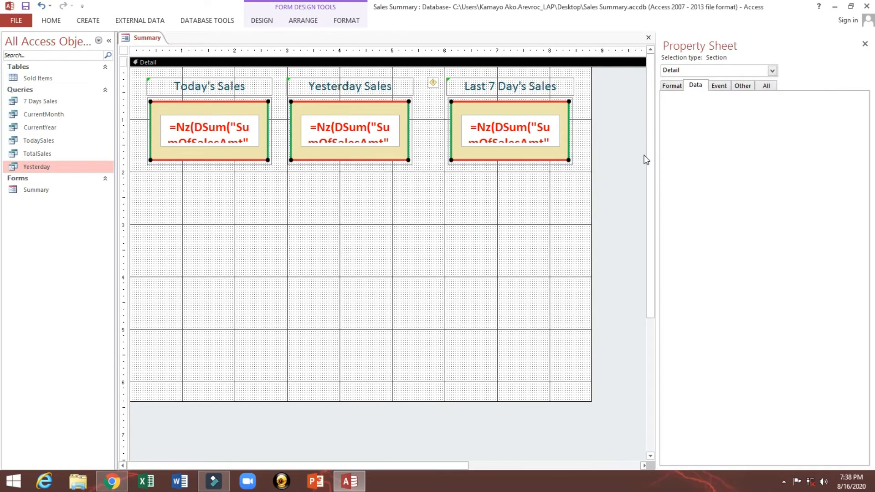
mouse_move(112, 144)
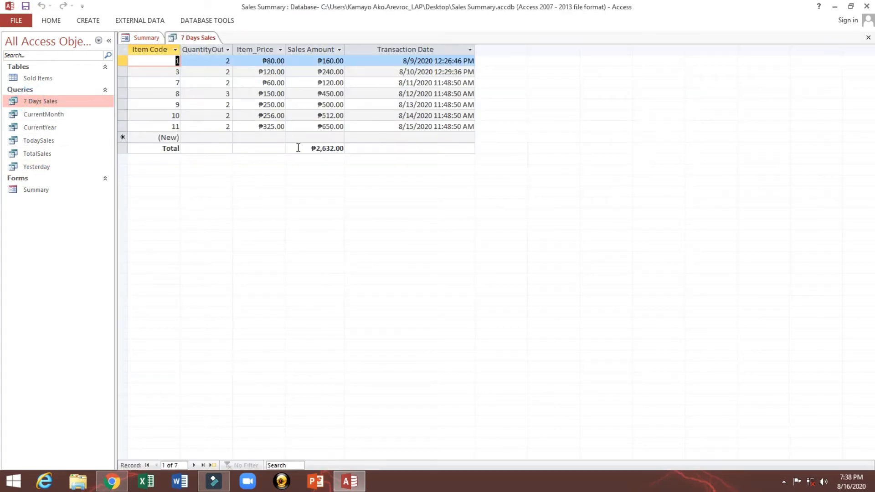
Step: Change the new box's DSum source from Yesterday to '7 Days Sales' and preview the form
left_click(313, 148)
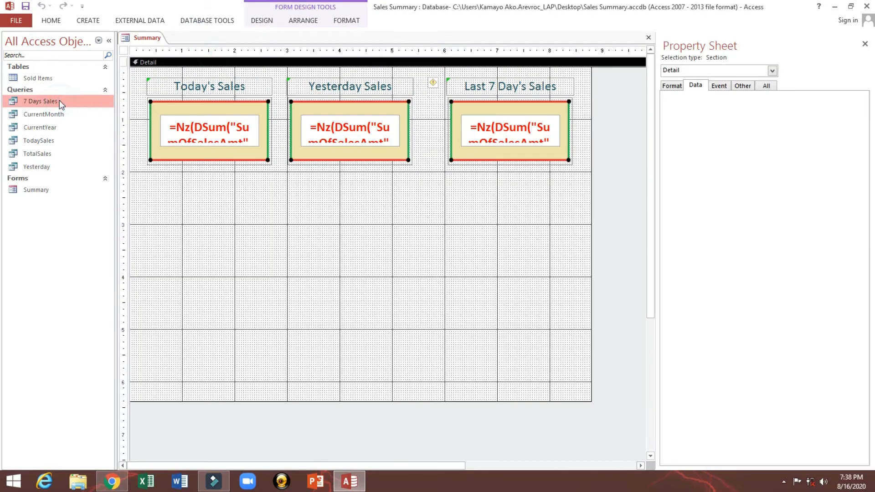
double_click(40, 101)
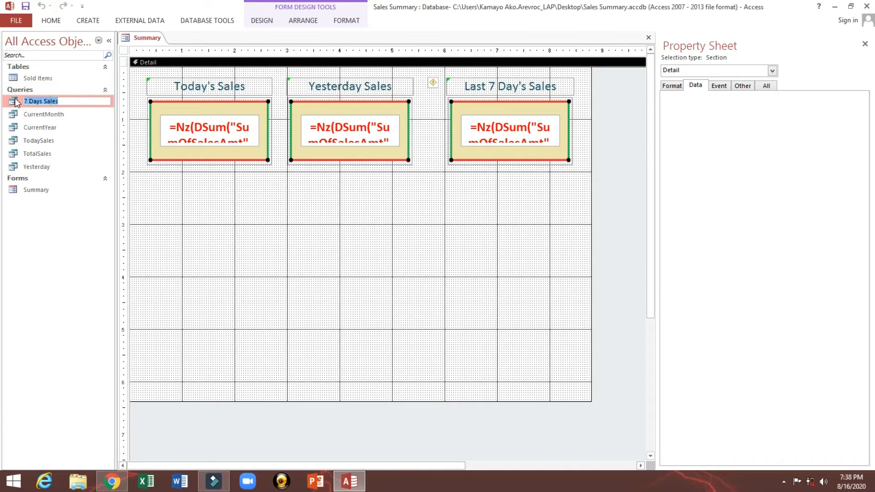
left_click(509, 127)
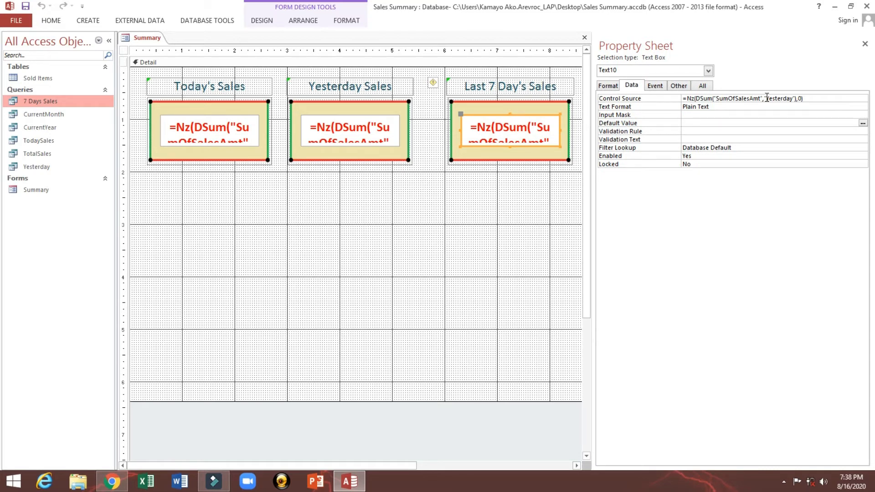
double_click(776, 98)
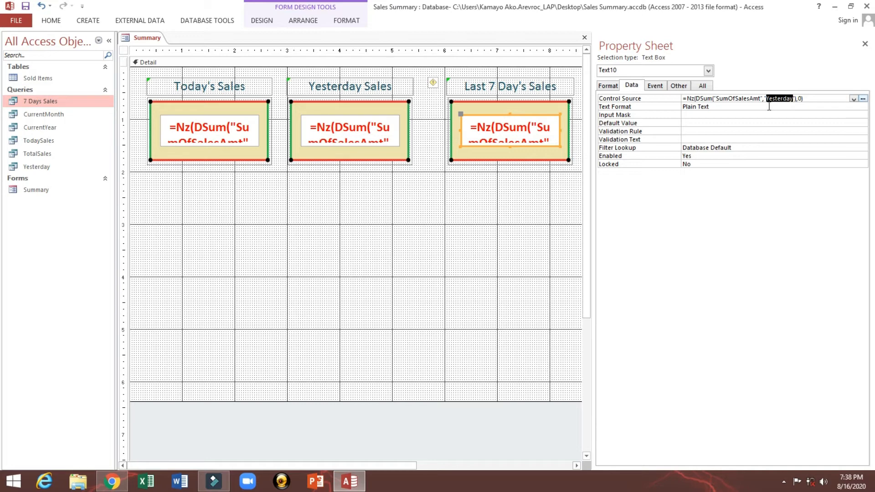
type("7 Days Sales")
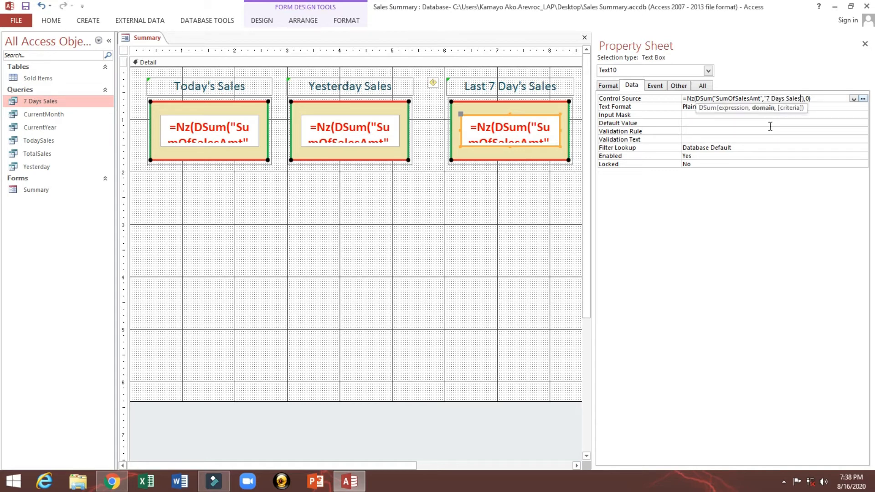
left_click(234, 62)
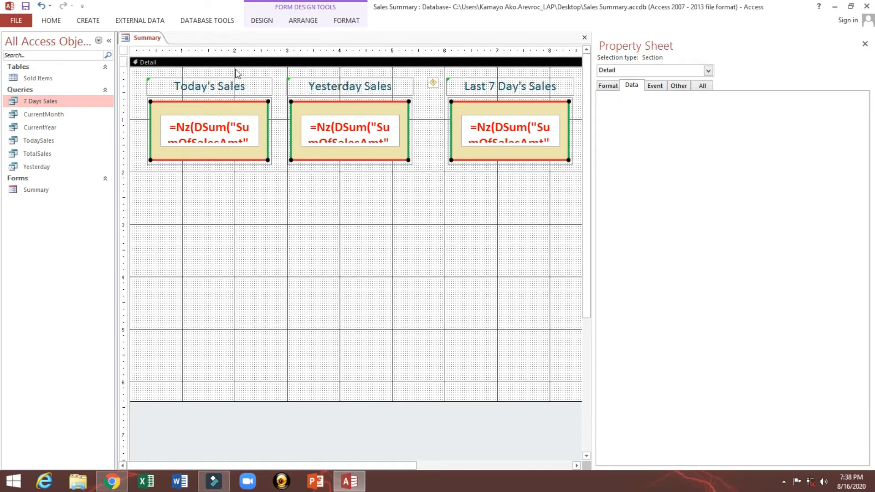
left_click(51, 21)
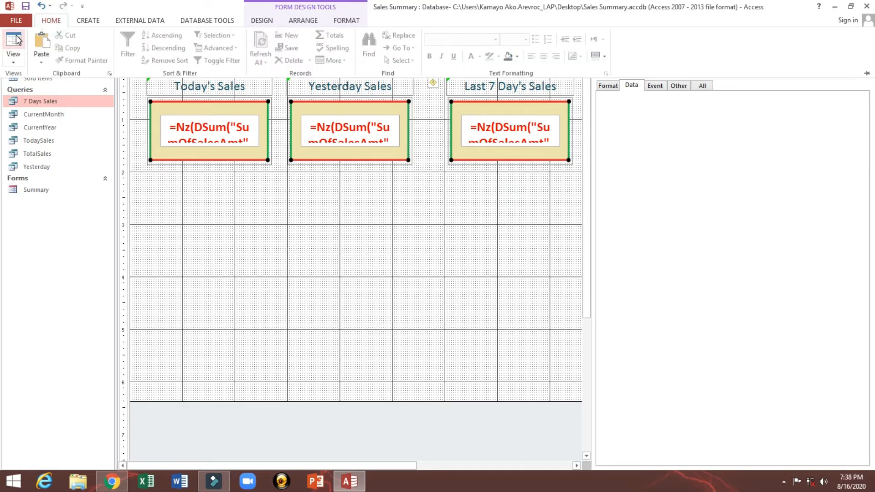
left_click(13, 45)
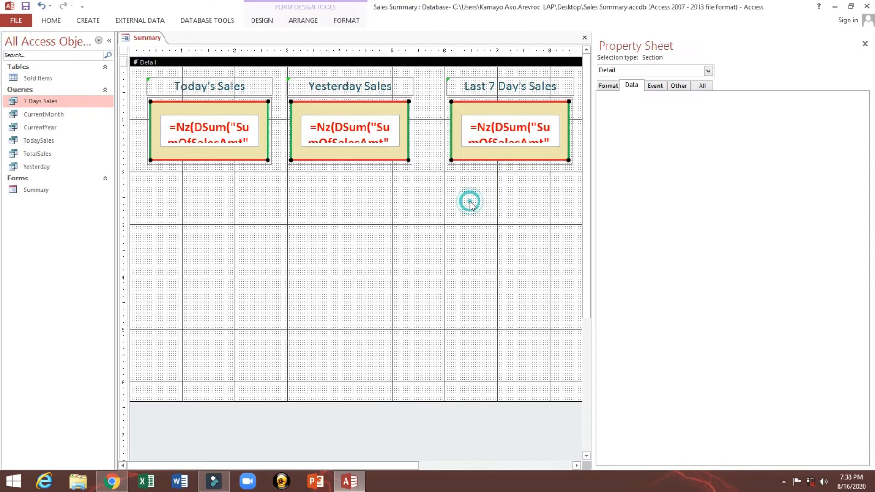
mouse_move(95, 129)
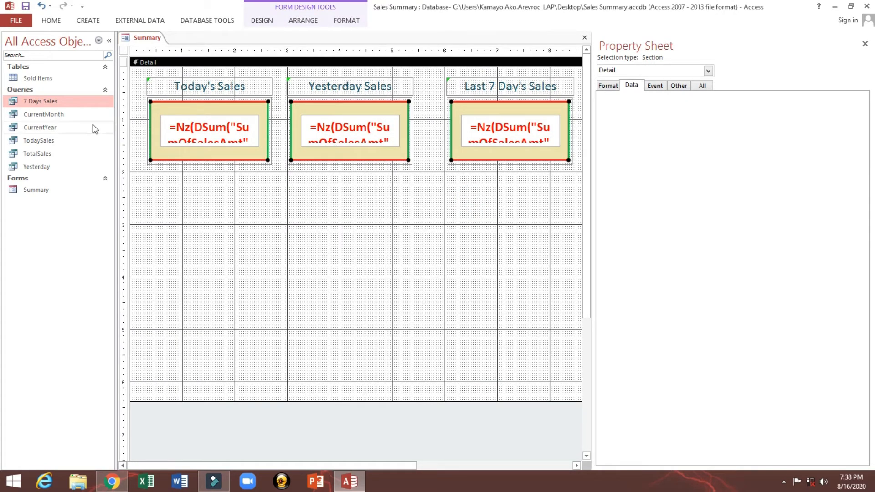
Step: Open the 7 Days Sales query in Design View
right_click(40, 101)
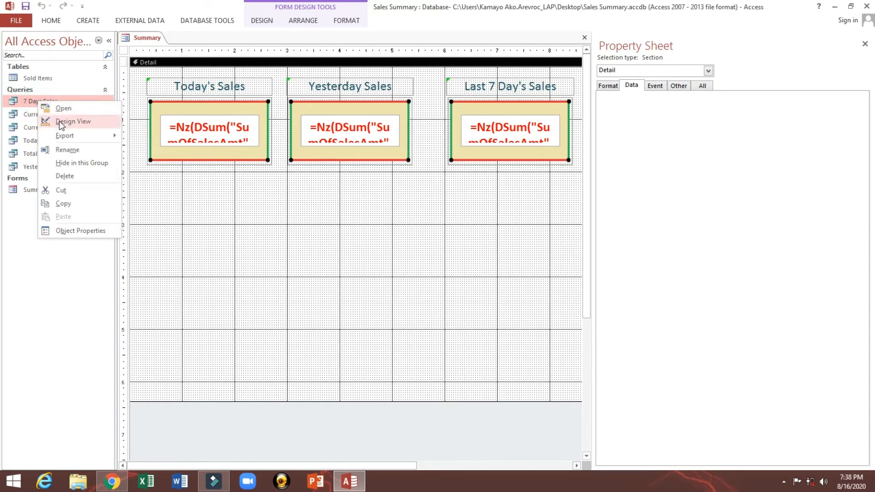
left_click(73, 121)
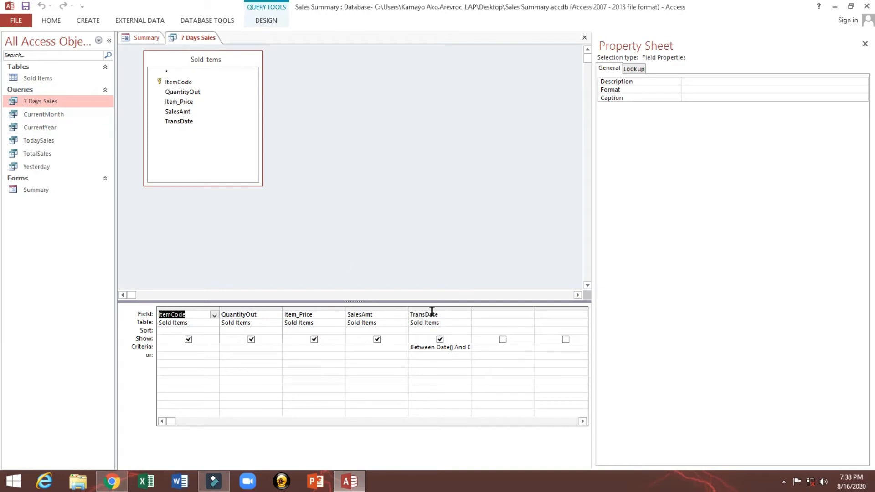
mouse_move(281, 37)
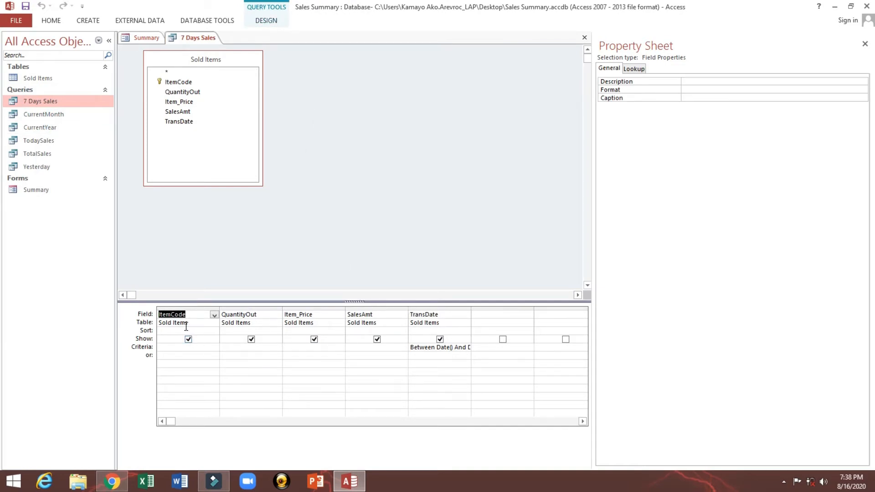
left_click(250, 330)
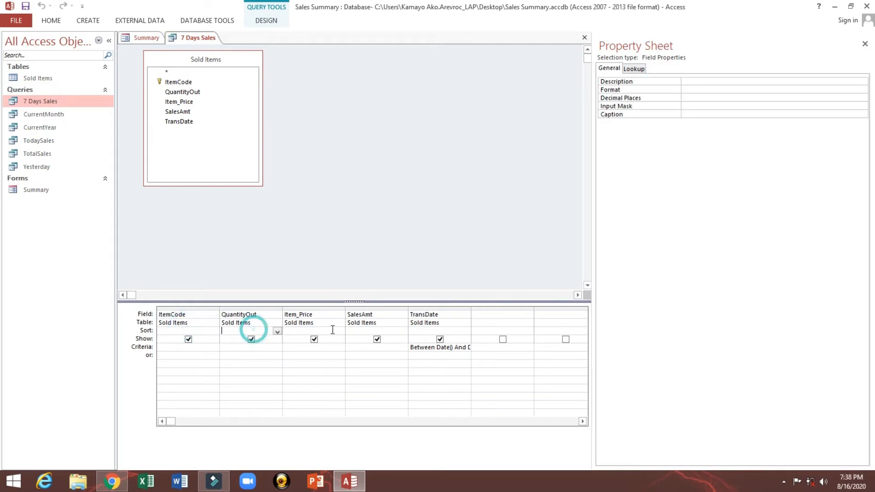
Step: Turn on Totals with SalesAmt set to Sum, then close and save the query
left_click(266, 20)
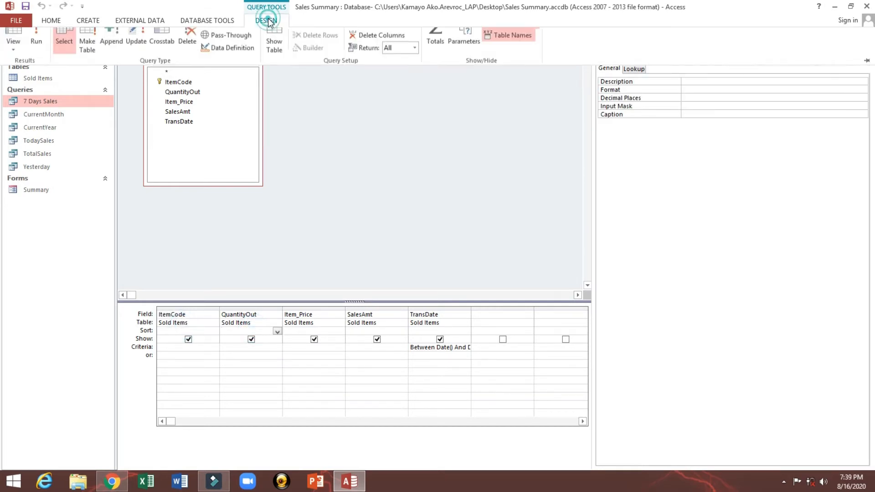
left_click(266, 20)
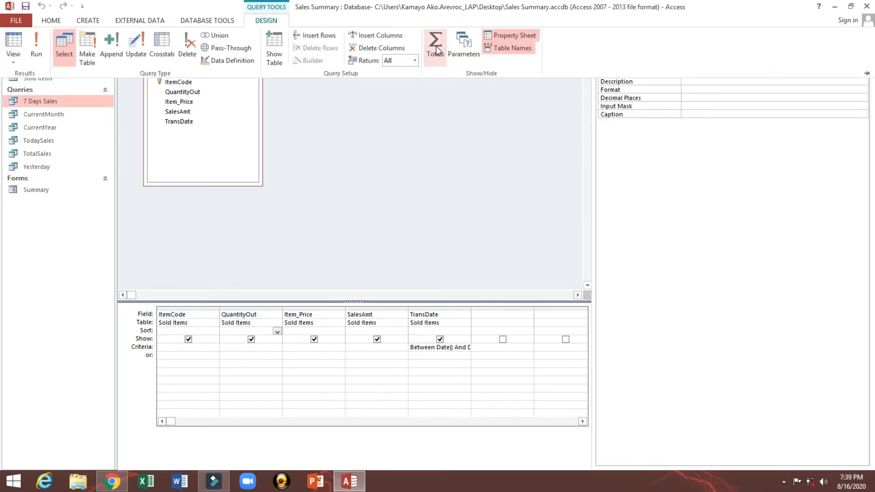
left_click(435, 45)
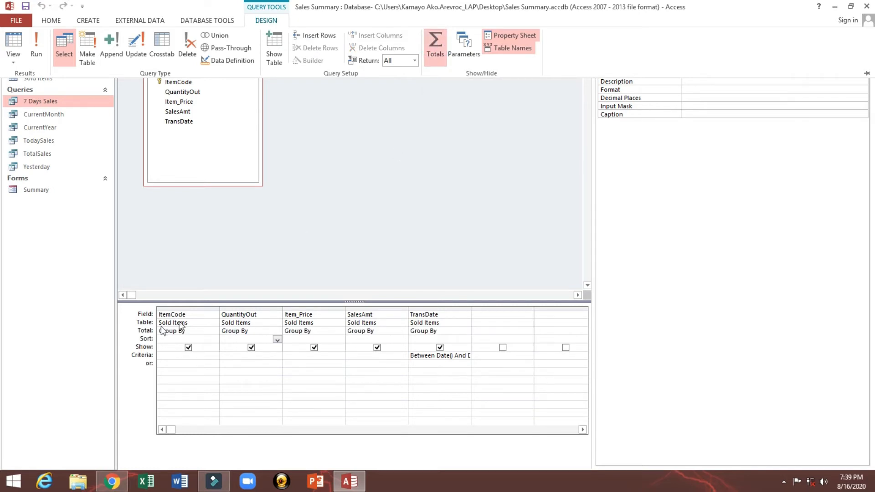
mouse_move(186, 333)
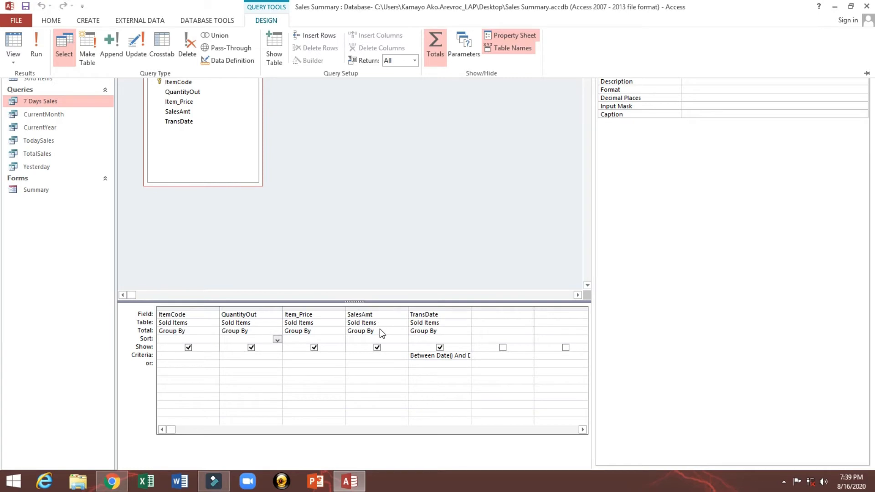
left_click(402, 331)
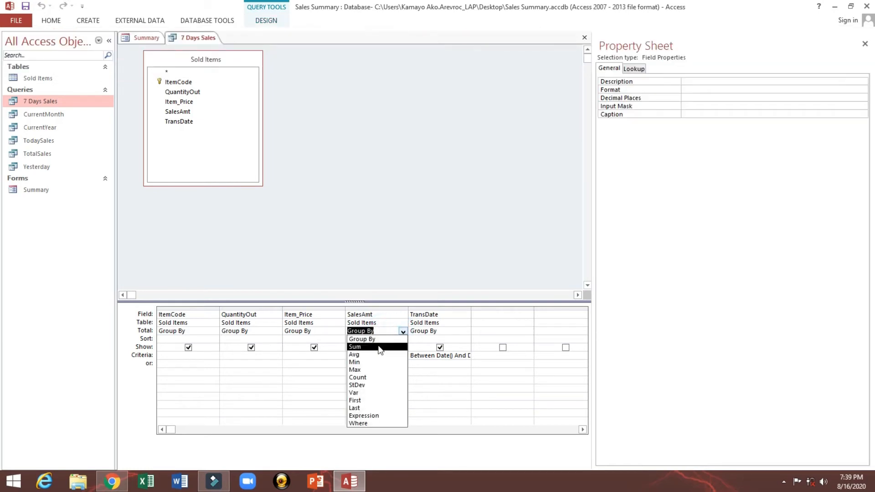
left_click(354, 347)
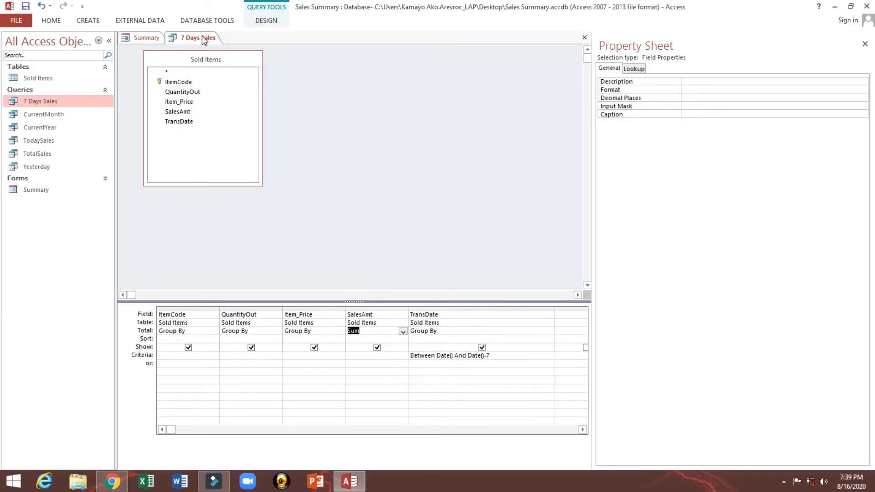
left_click(584, 37)
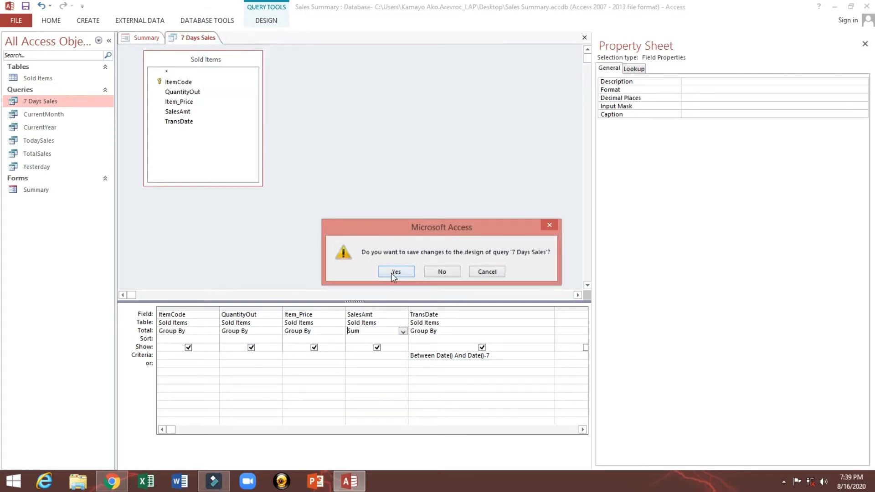
left_click(396, 271)
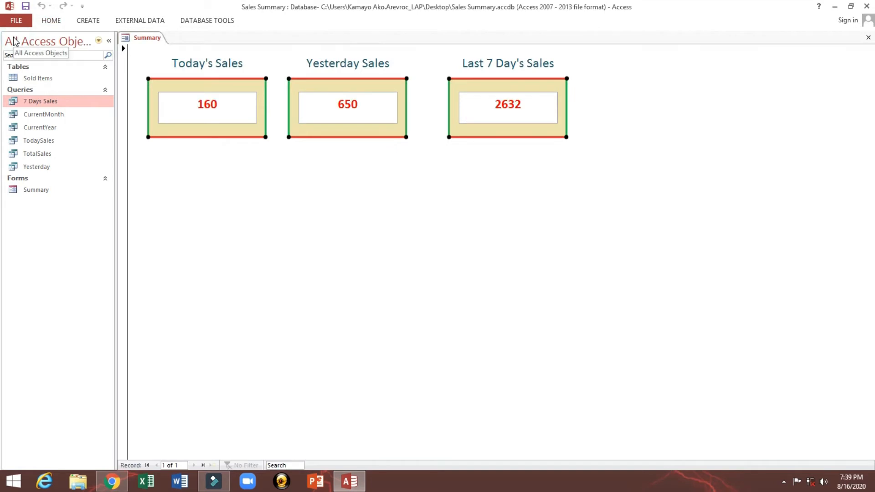
mouse_move(162, 129)
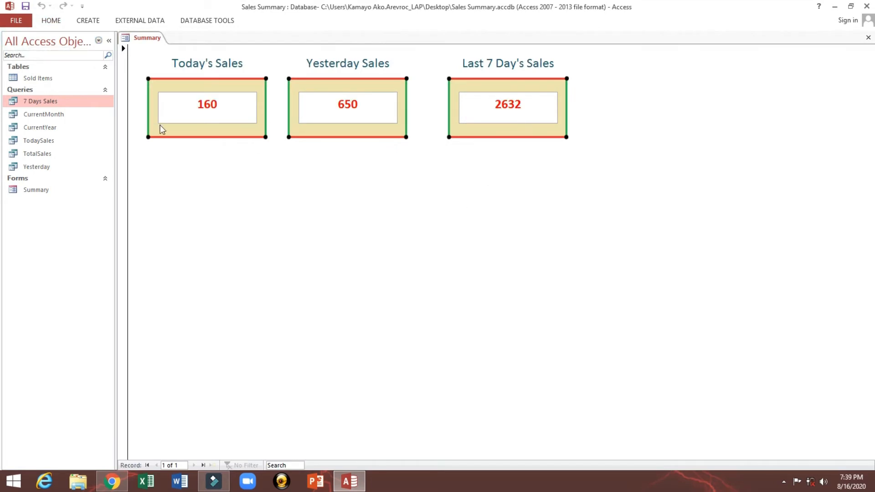
Step: Add a Sum total row (2632) to the 7 Days Sales results, save it, and reopen Summary in design
double_click(40, 101)
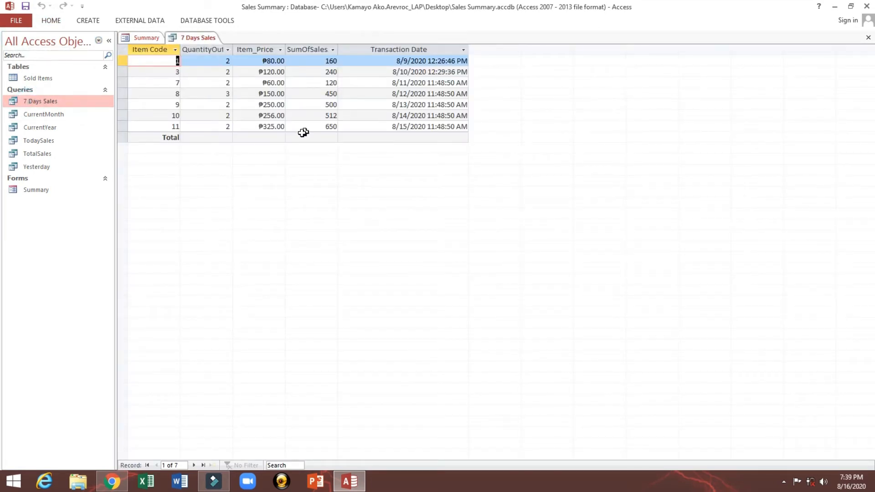
left_click(258, 138)
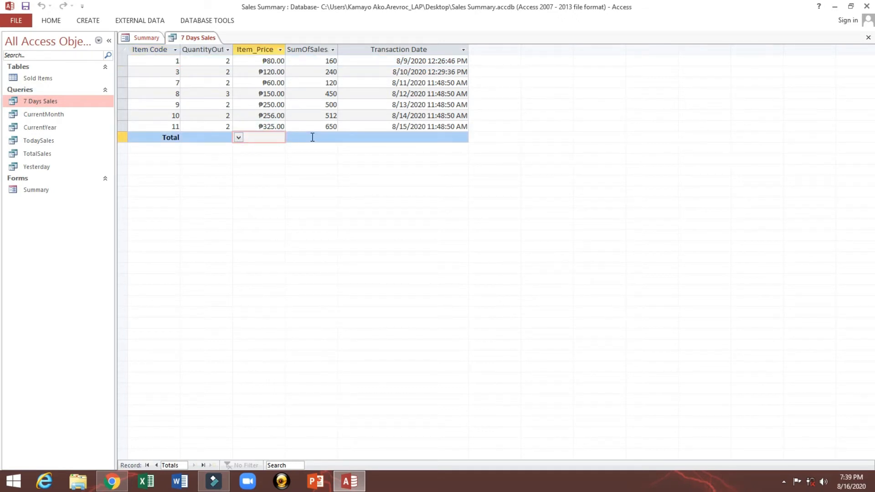
left_click(310, 137)
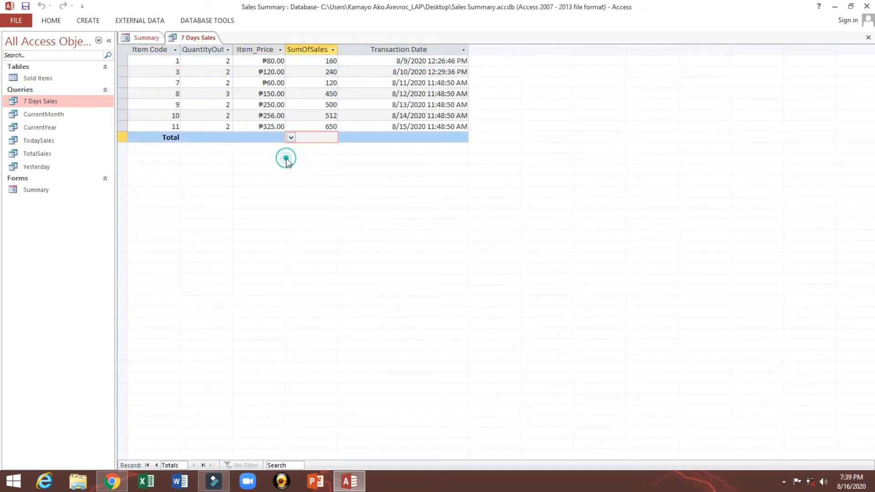
left_click(291, 138)
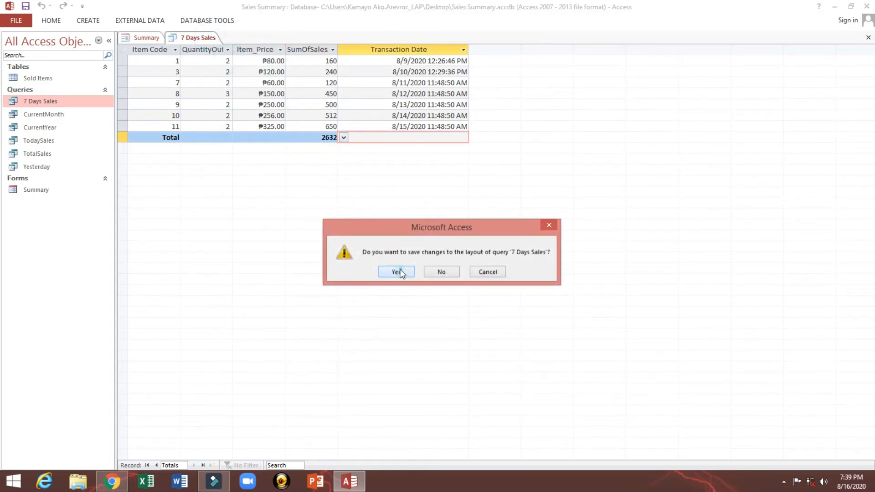
left_click(395, 271)
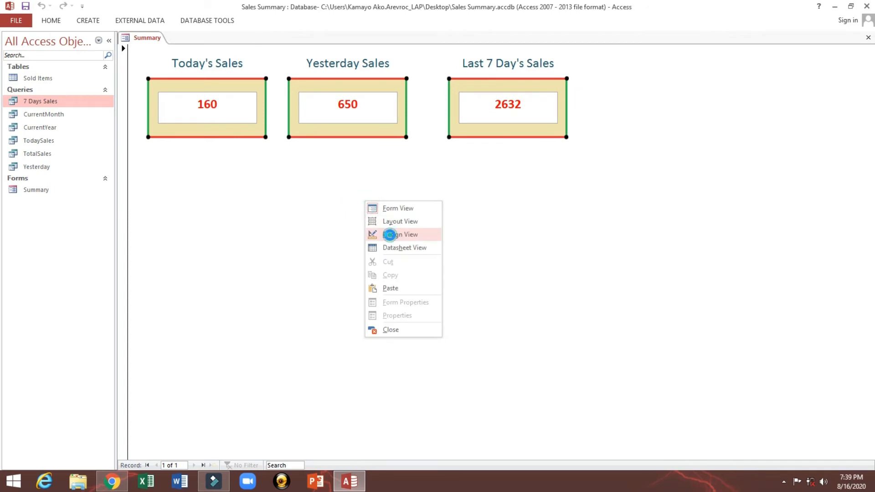
left_click(400, 234)
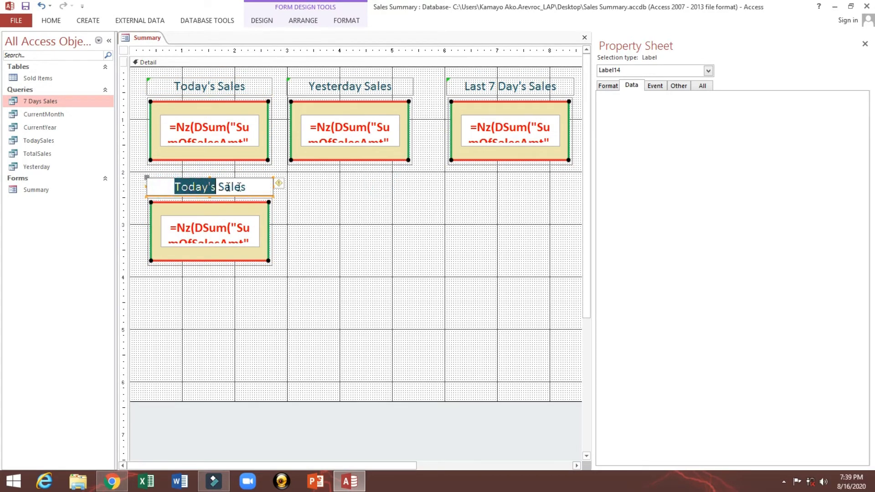
Step: Retype the pasted fourth label as 'Current Month Sales'
type("C")
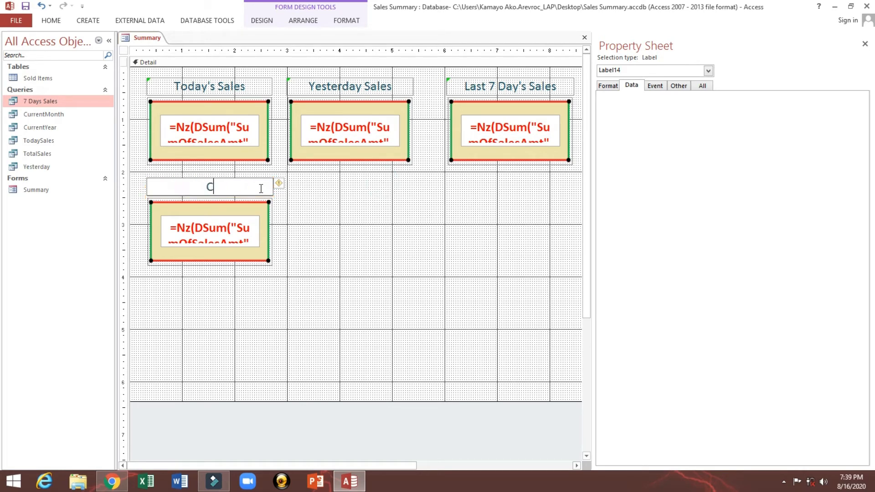
type("urrent")
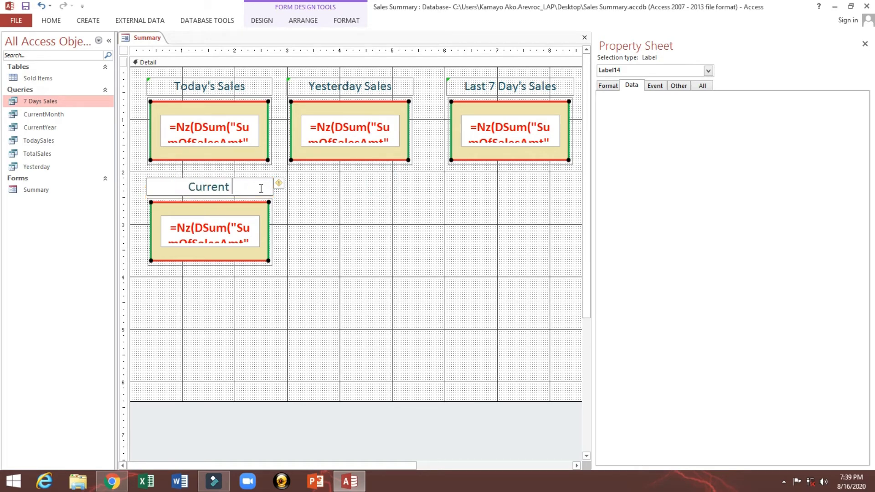
type("Month D")
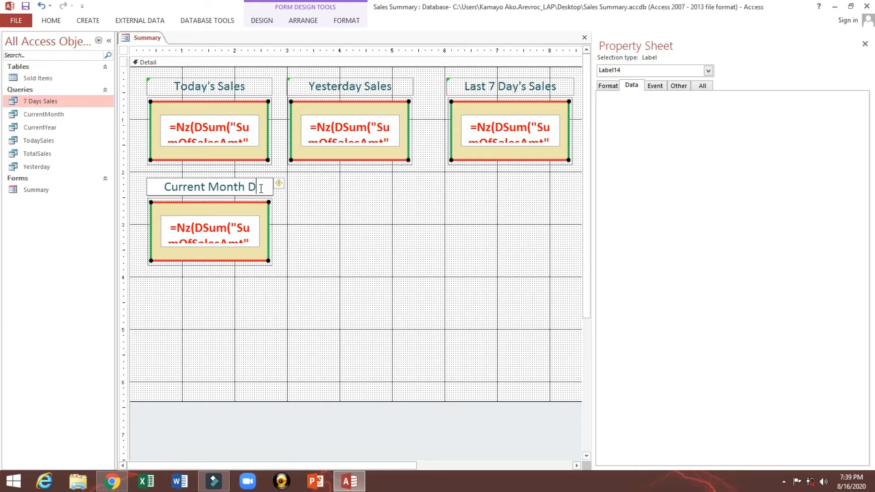
type("ales")
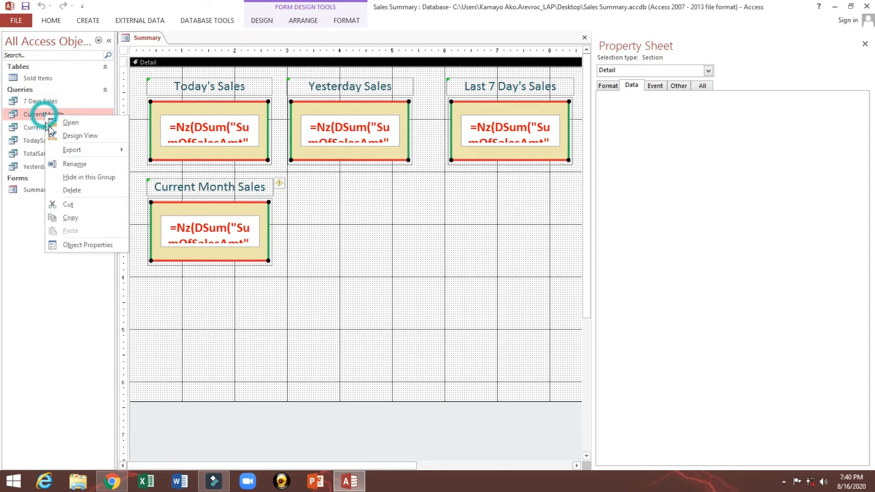
Step: Make CurrentMonth a totals query with the SalesAmt column's Total row set to Sum
left_click(70, 123)
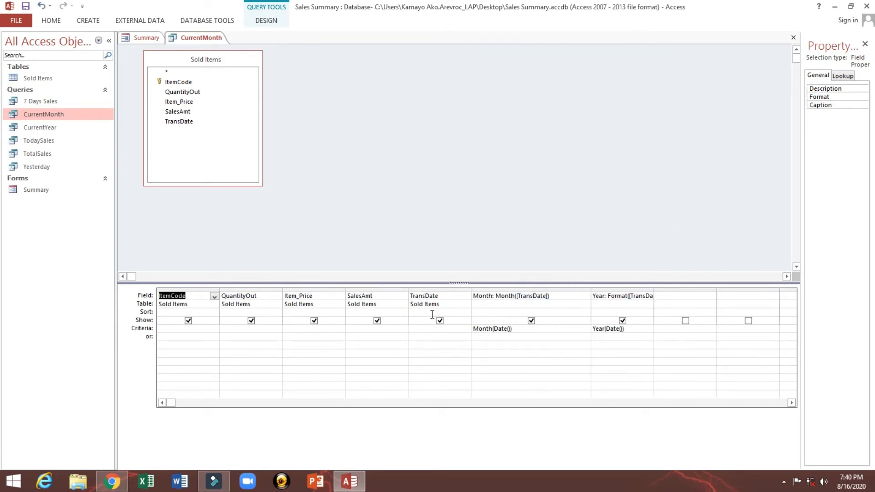
left_click(440, 312)
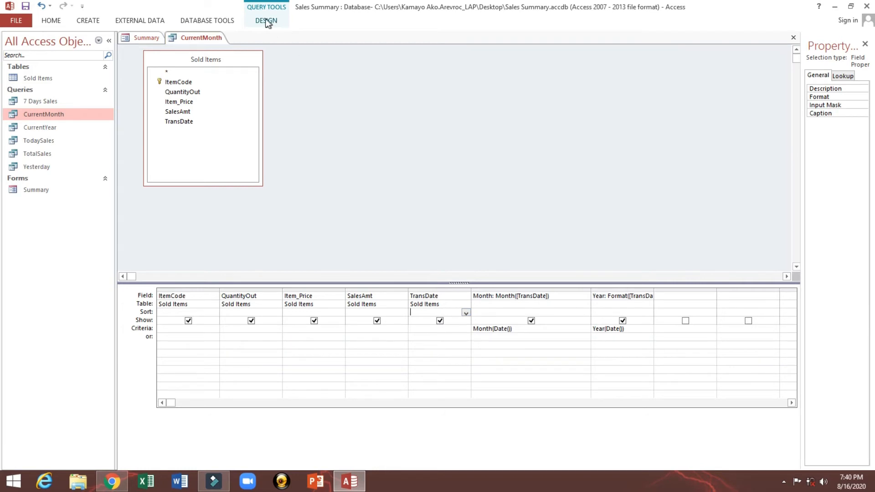
left_click(265, 21)
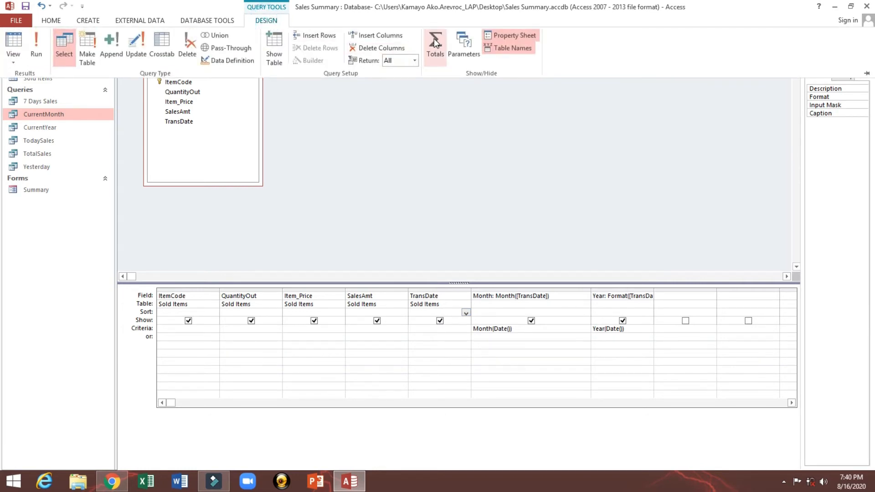
left_click(435, 45)
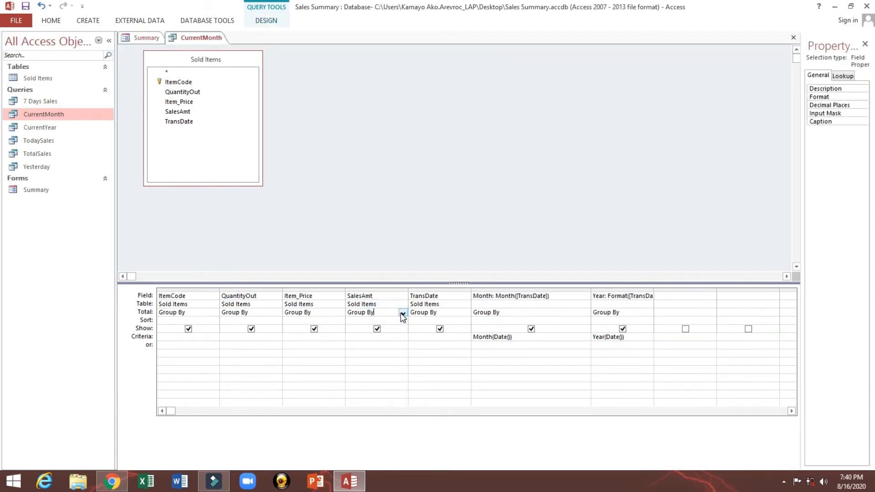
left_click(402, 311)
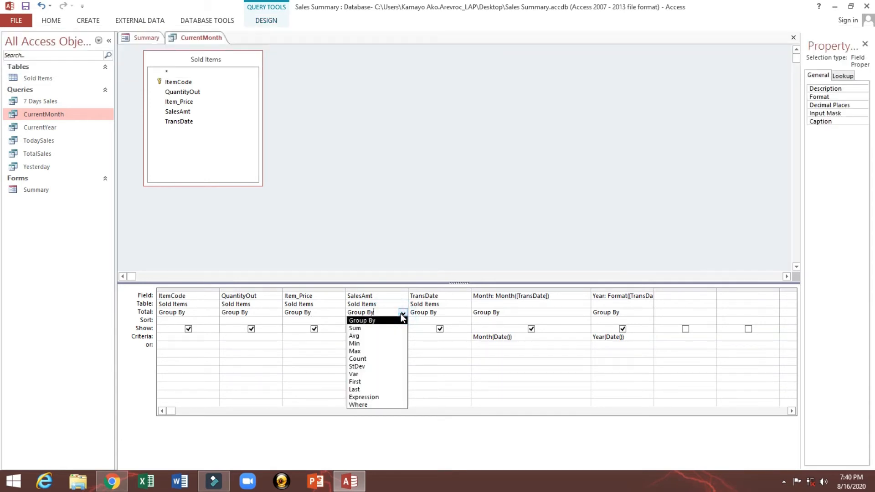
left_click(355, 328)
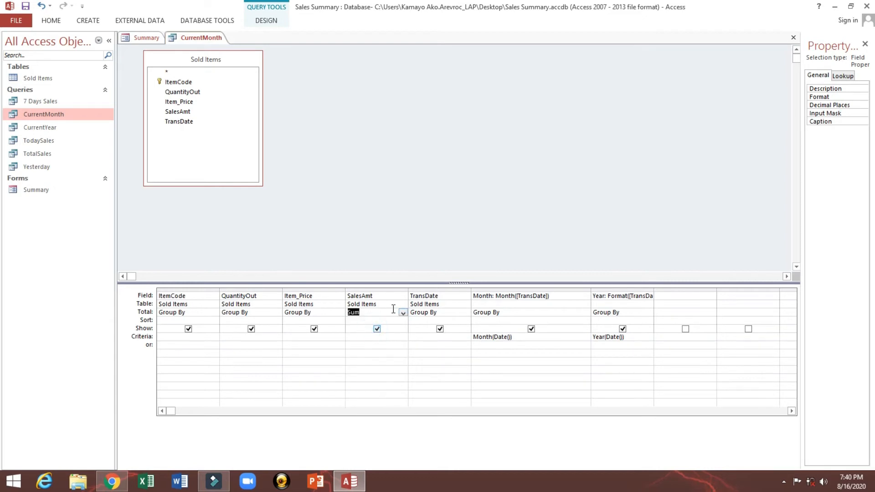
Step: Close the CurrentMonth query and confirm saving its design changes
right_click(195, 38)
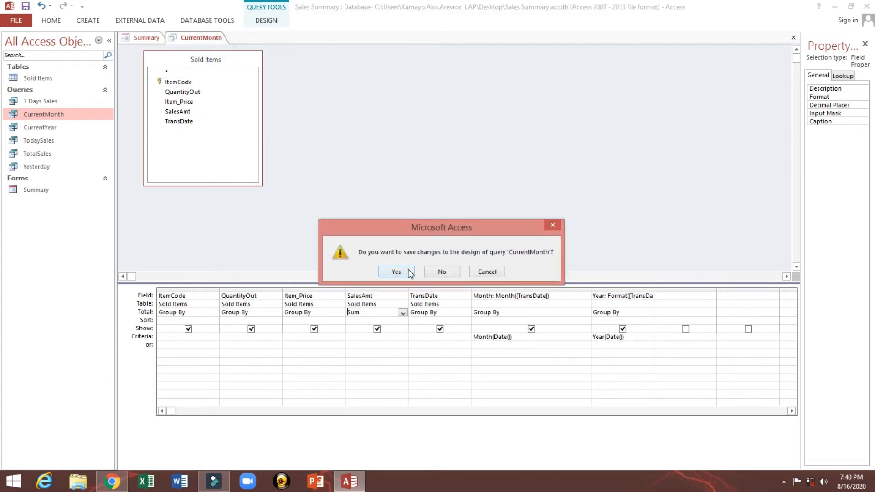
left_click(396, 272)
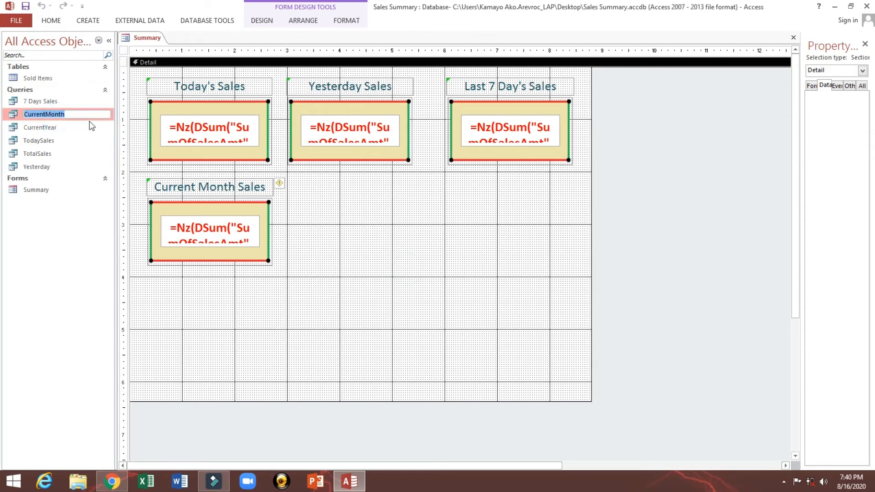
Step: Point the Current Month Sales box's Control Source DSum at CurrentMonth instead of TodaySales
left_click(110, 40)
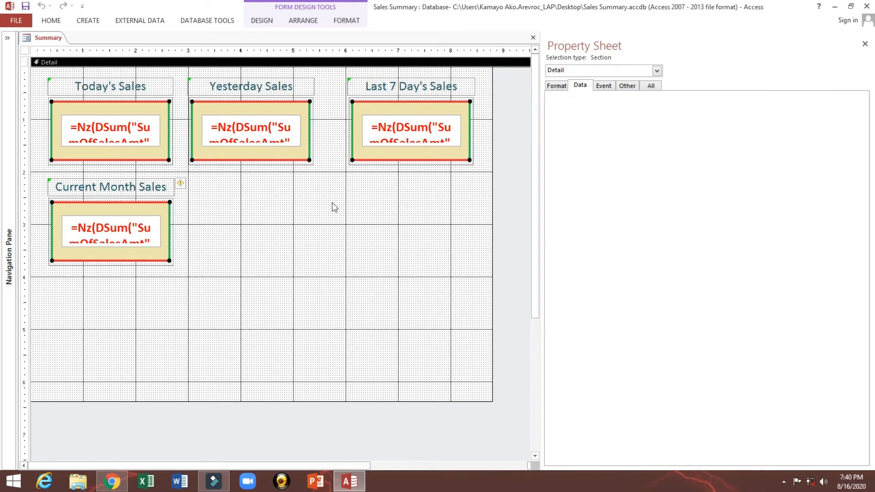
left_click(110, 227)
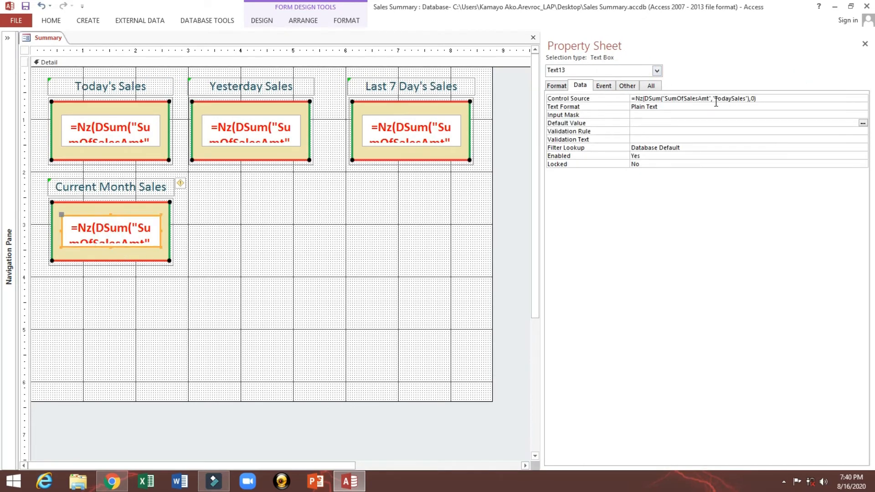
double_click(730, 99)
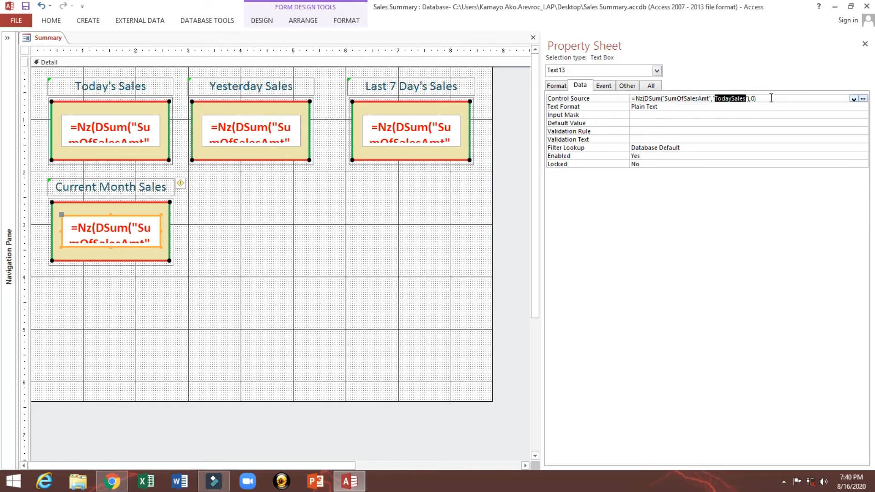
type("CurrentMonth")
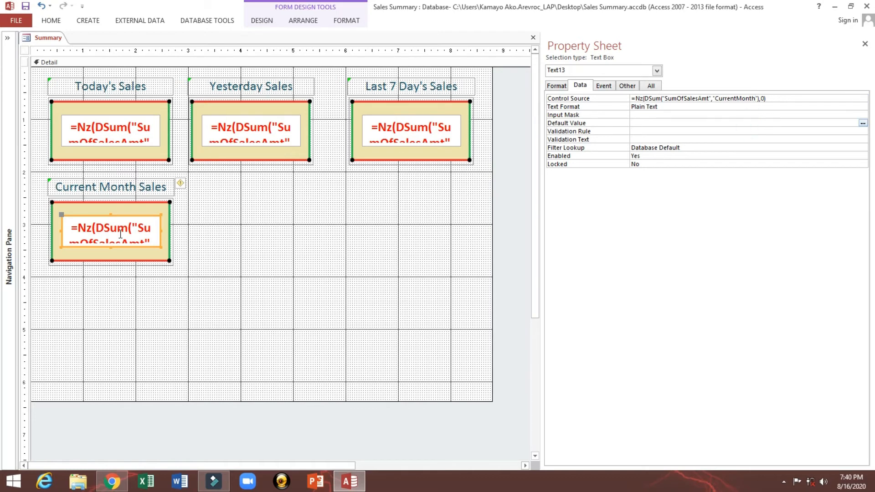
left_click(238, 228)
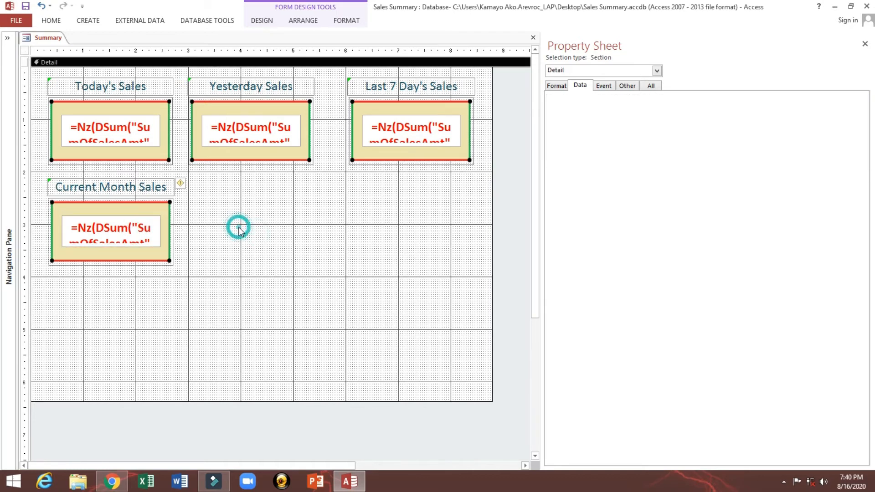
left_click(51, 20)
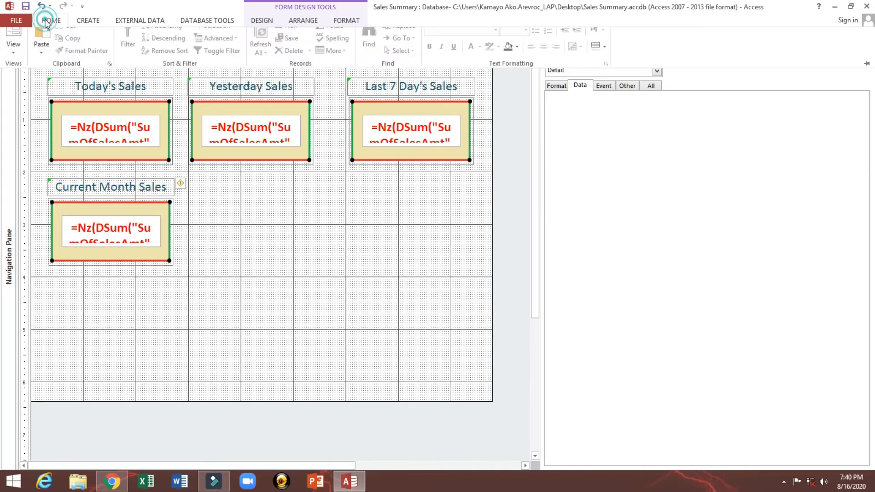
Step: View the form showing 2792 for Current Month Sales and confirm CurrentMonth's Total row also sums to 2792
left_click(13, 36)
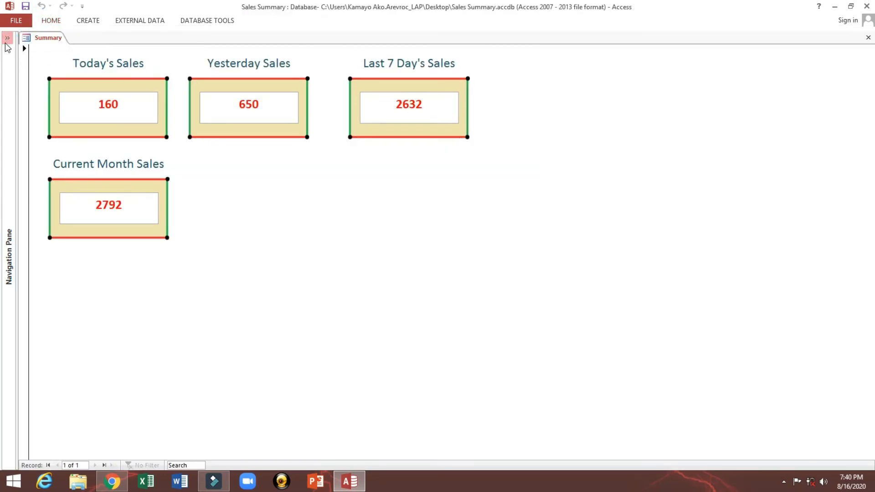
left_click(7, 39)
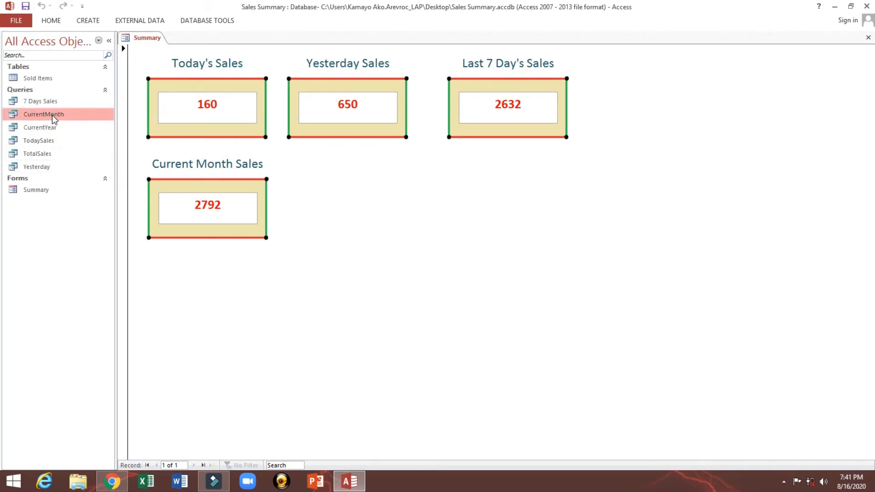
double_click(44, 114)
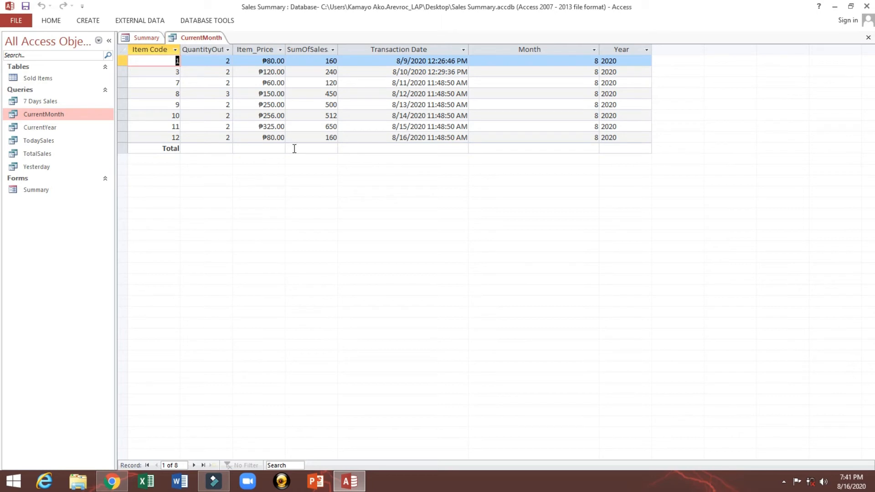
left_click(310, 148)
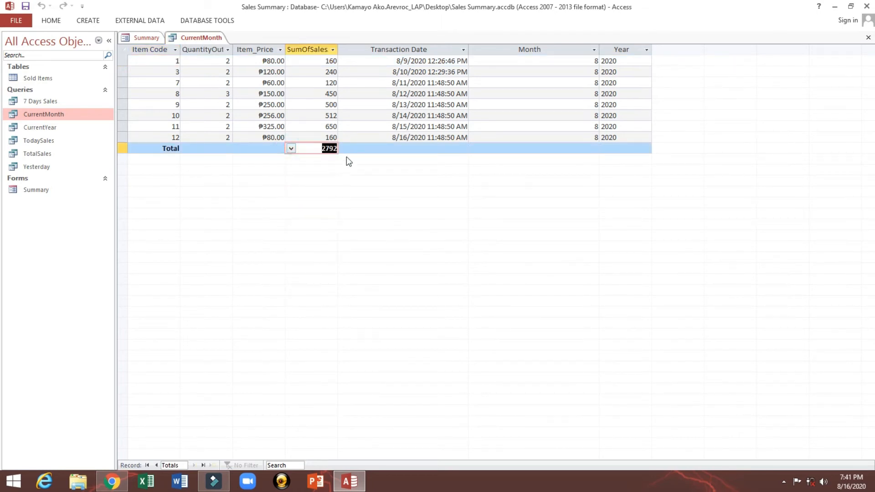
left_click(867, 38)
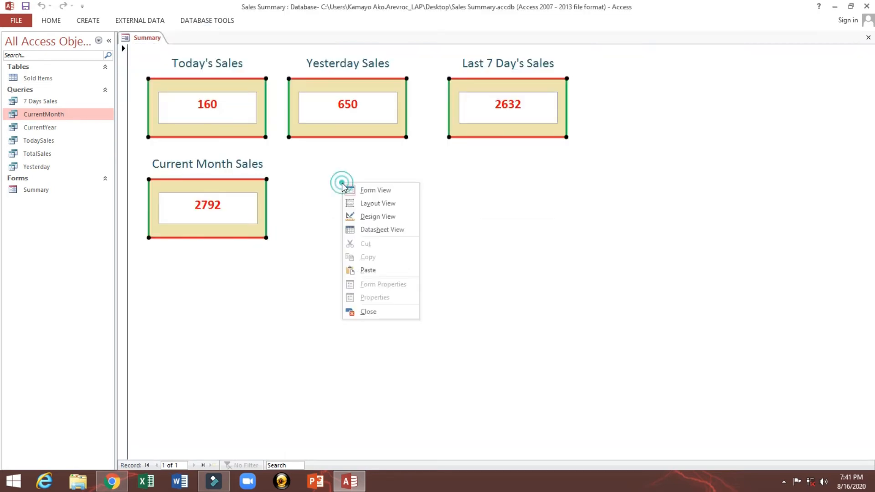
left_click(377, 217)
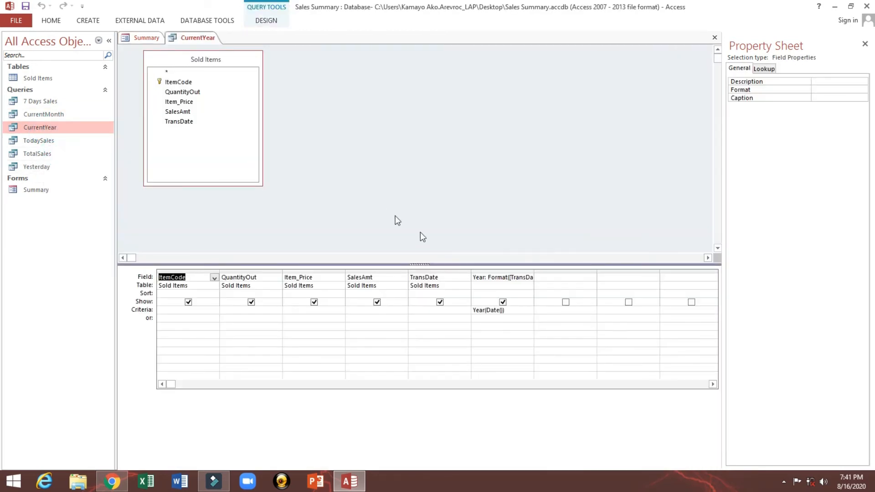
mouse_move(534, 270)
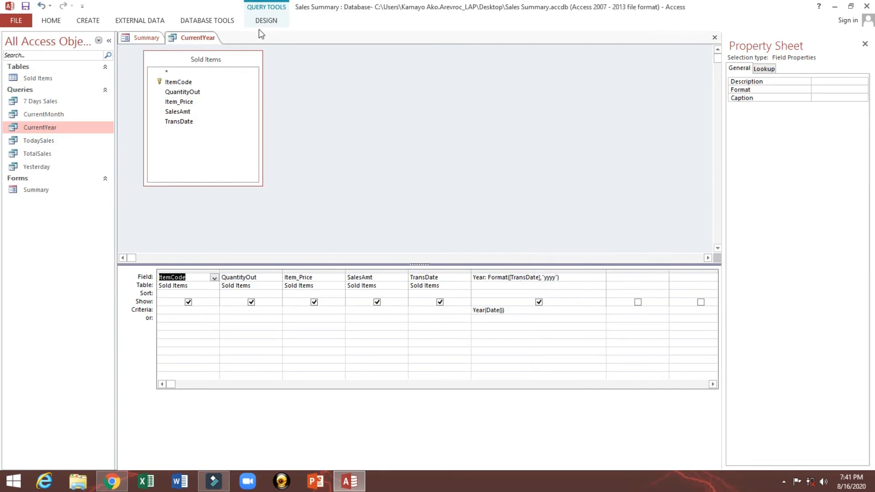
Step: Add a Total row to the CurrentYear query and set SalesAmt to Sum
left_click(265, 21)
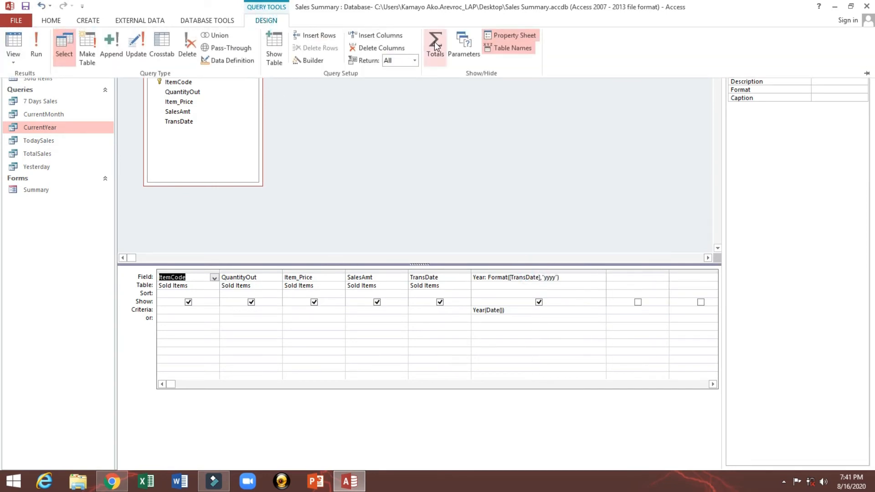
left_click(435, 45)
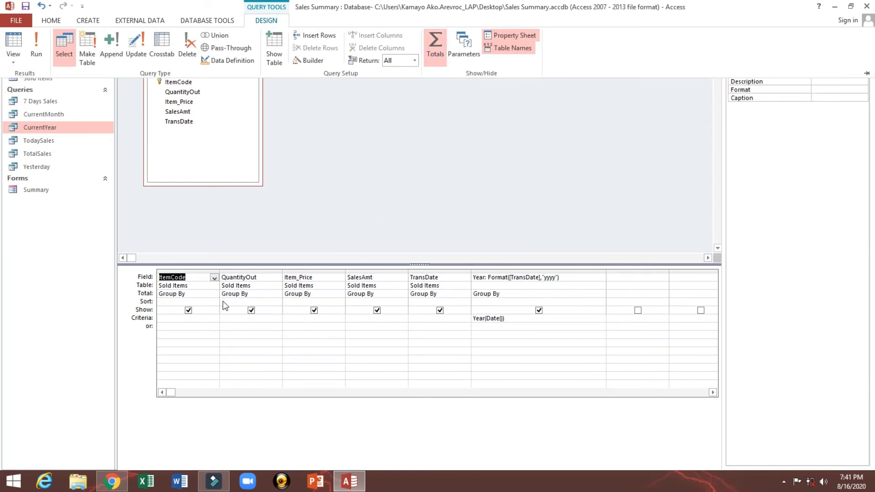
mouse_move(394, 302)
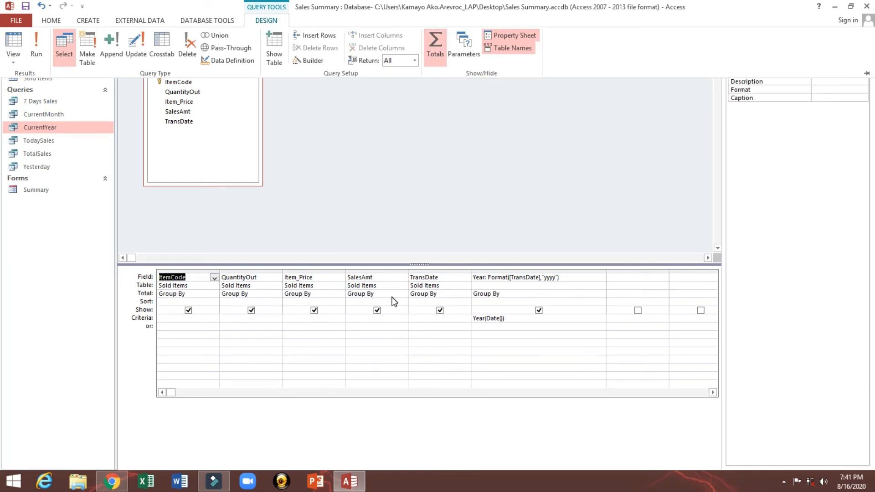
left_click(402, 294)
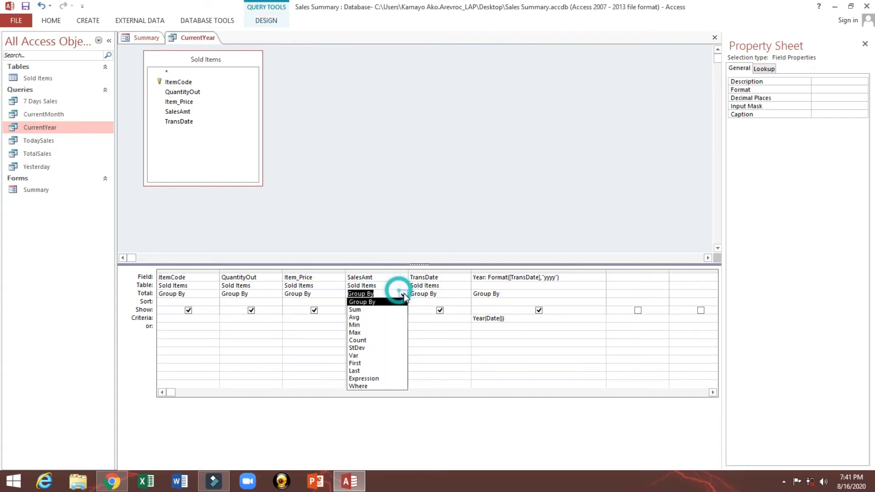
left_click(354, 308)
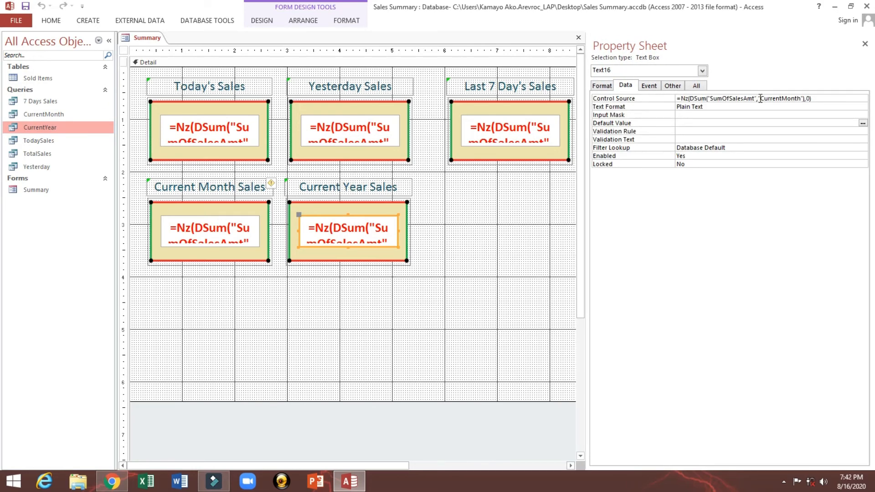
Step: Repoint the Current Year Sales box's formula from CurrentMonth to CurrentYear, then view TotalSales query results
double_click(779, 98)
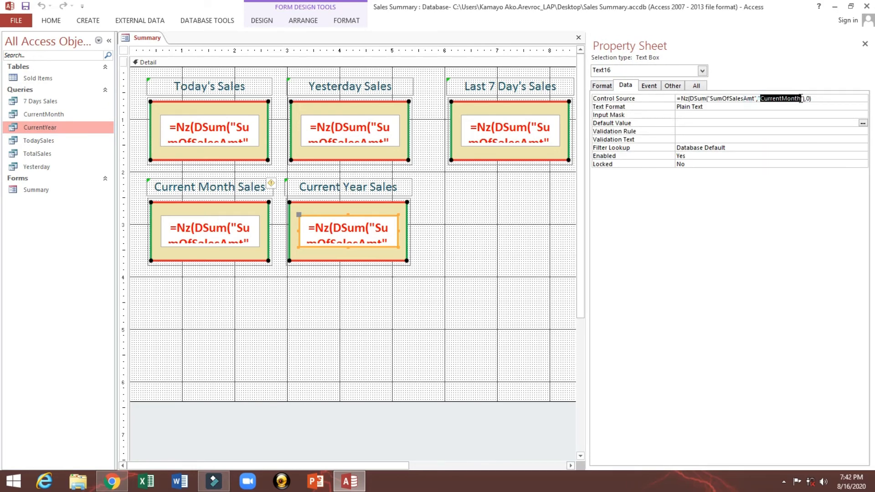
left_click(523, 187)
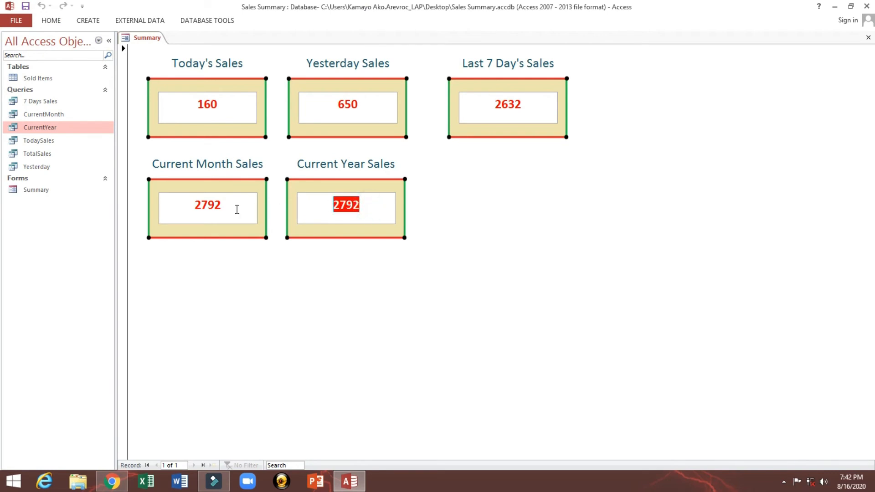
double_click(36, 154)
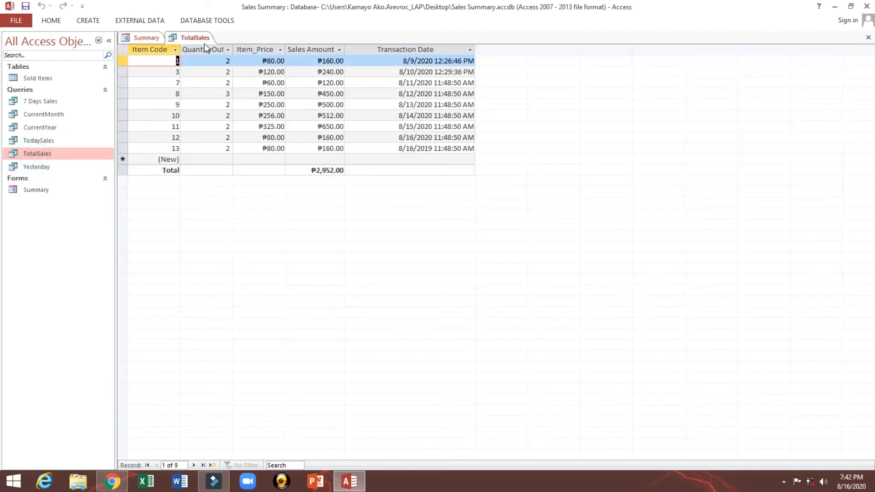
left_click(436, 149)
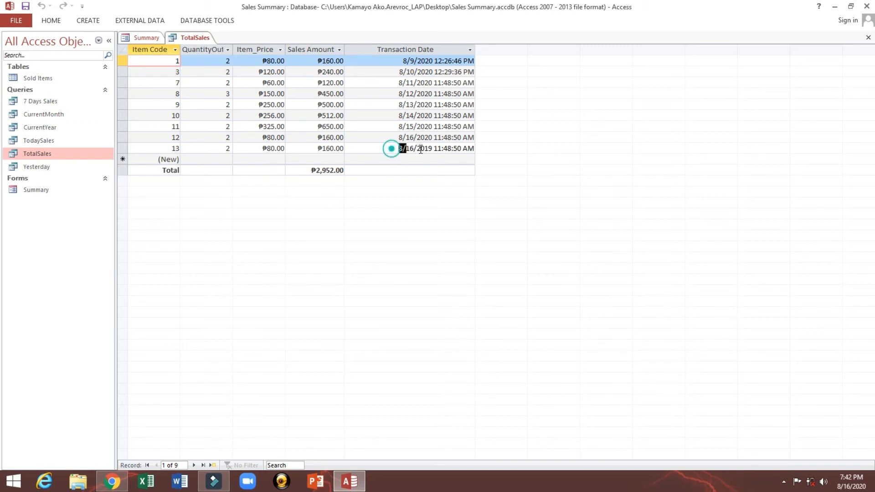
right_click(194, 37)
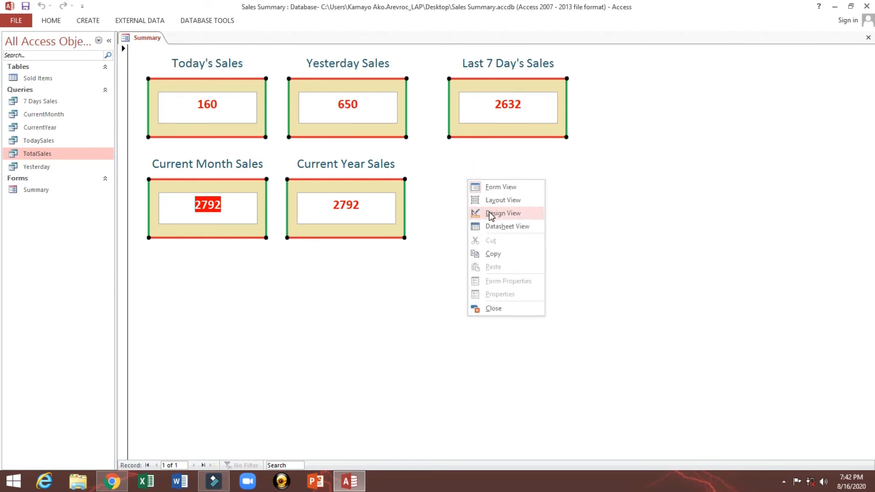
Step: In Design View, rename the duplicated sixth box's heading to Total Sales
left_click(503, 214)
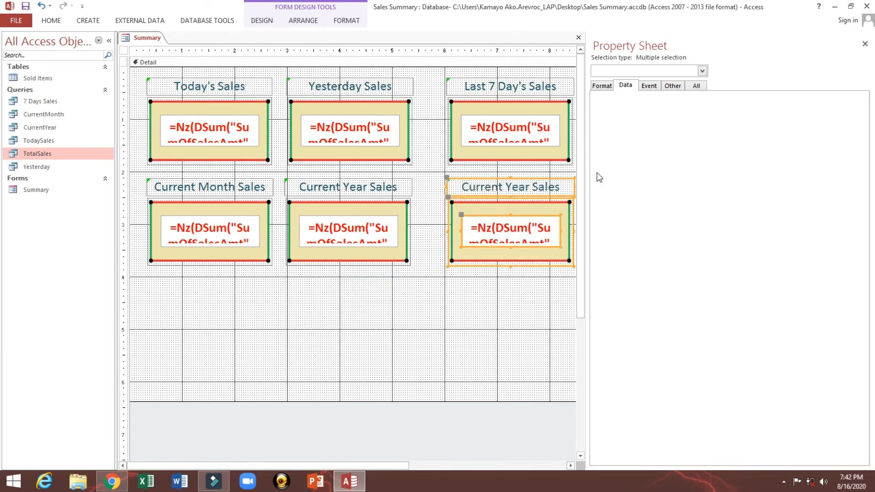
left_click(509, 186)
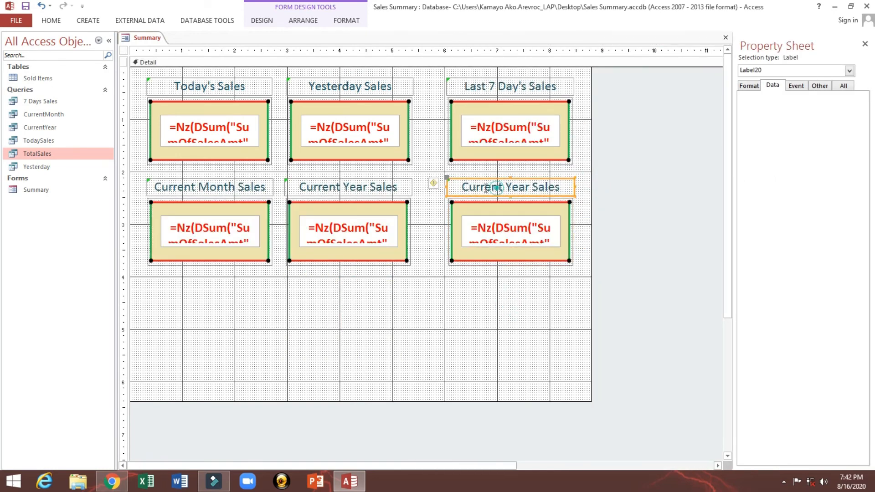
double_click(509, 186)
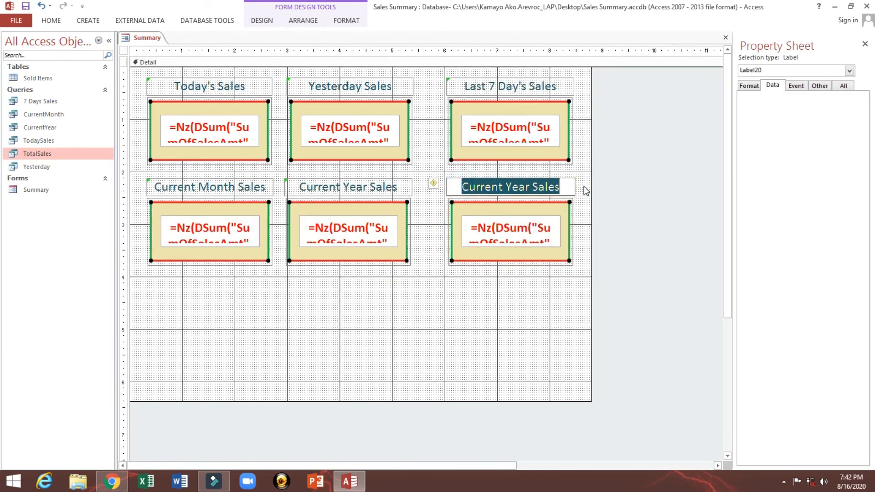
type("Total Sales")
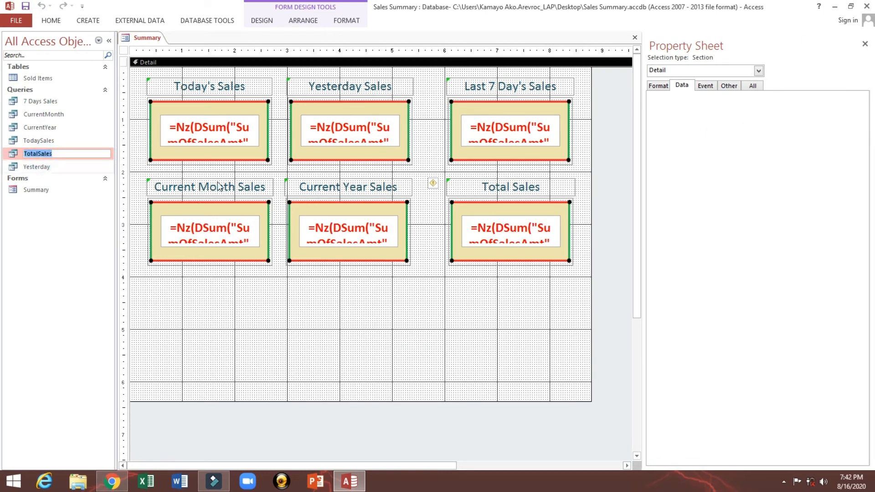
Step: Point the new box's Control Source at TotalSales and preview the form
left_click(508, 231)
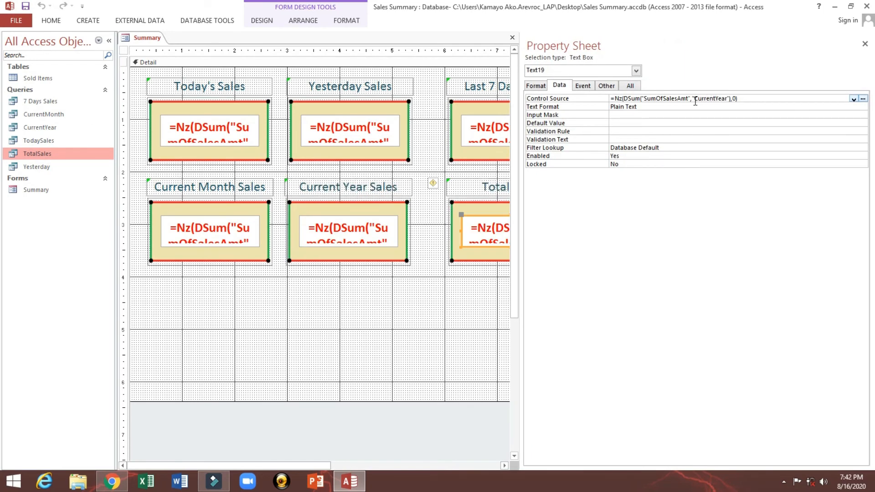
double_click(710, 99)
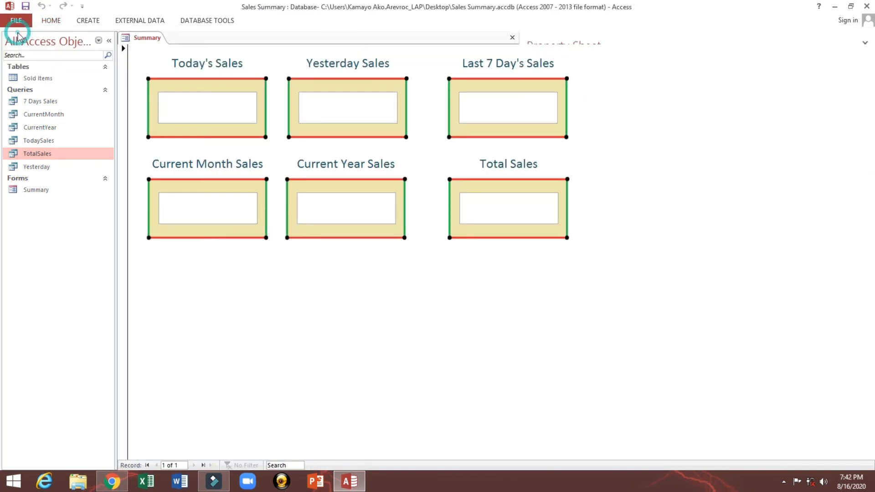
right_click(557, 255)
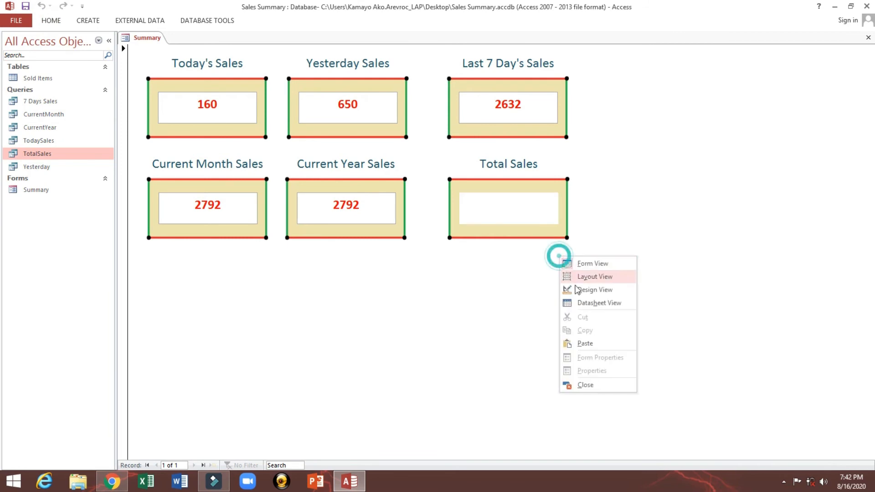
left_click(596, 290)
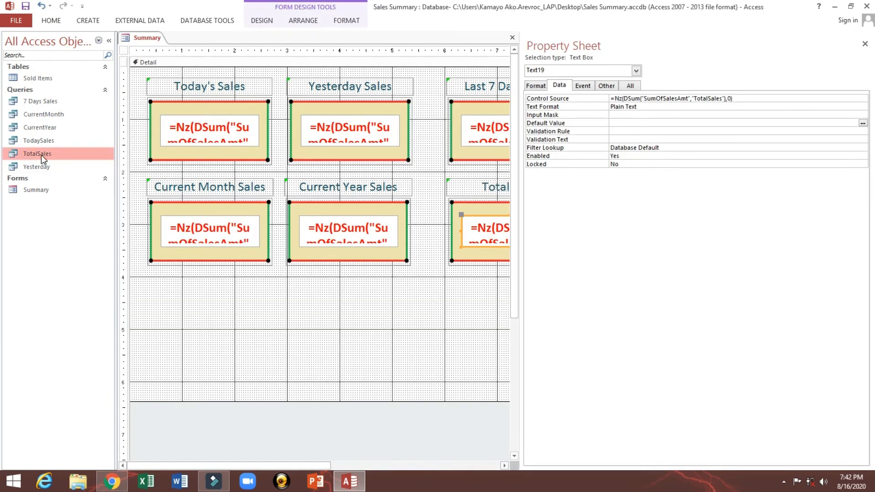
double_click(36, 153)
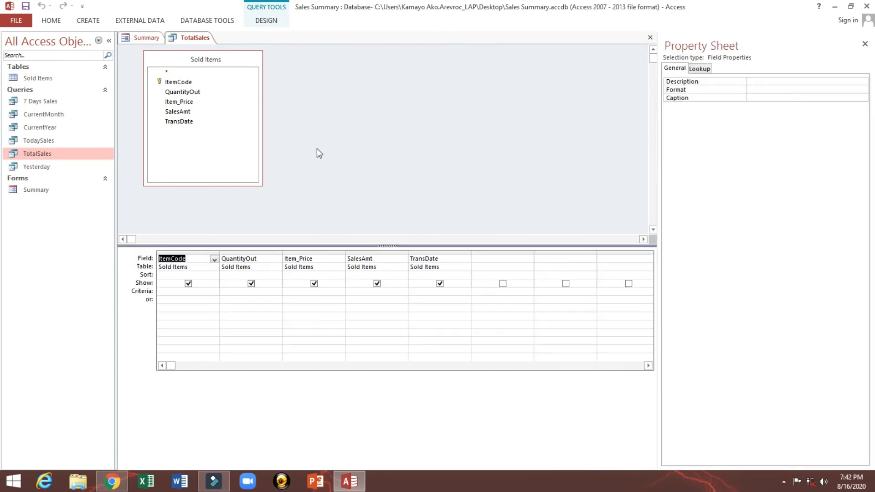
Step: Add a Total row to the TotalSales query with SalesAmt set to Sum, then close it
left_click(265, 21)
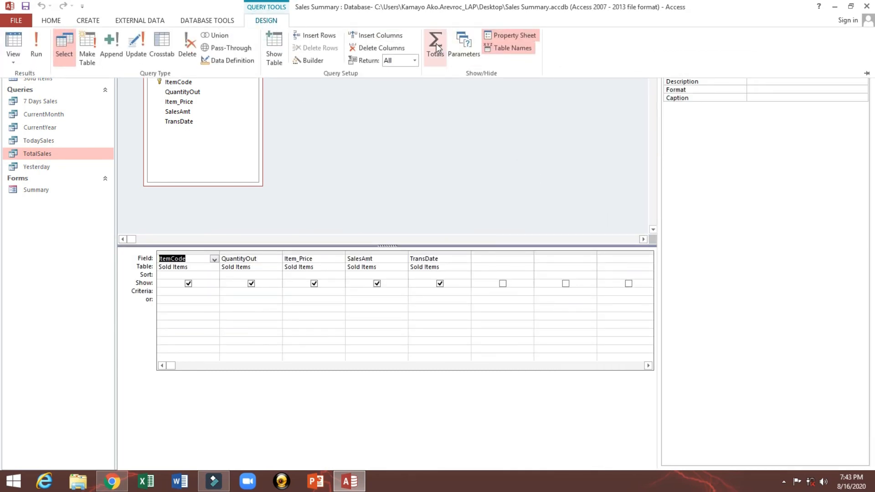
left_click(435, 44)
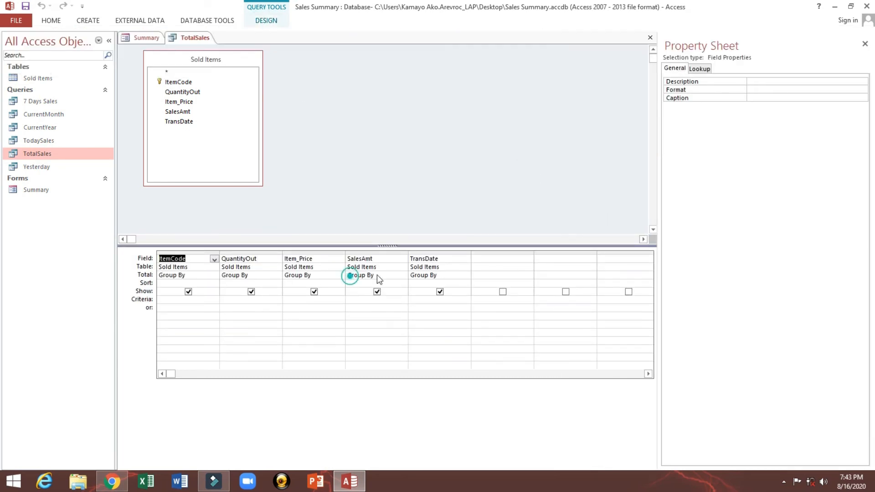
left_click(402, 276)
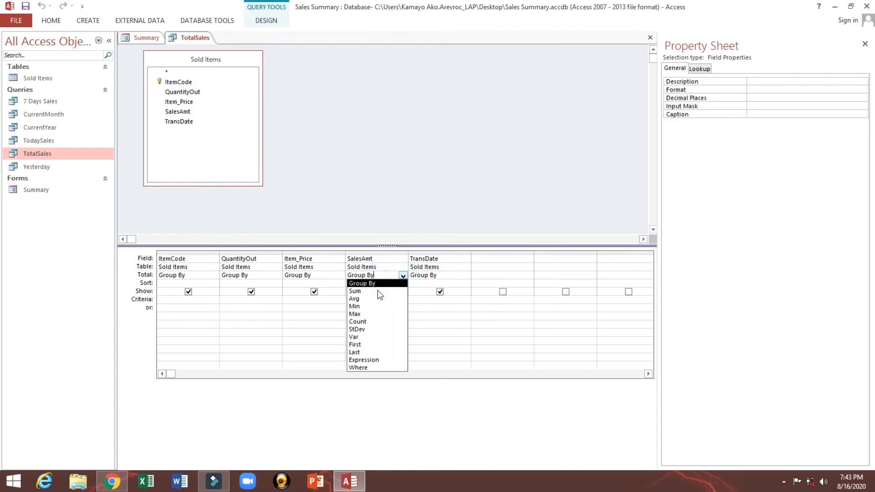
left_click(354, 291)
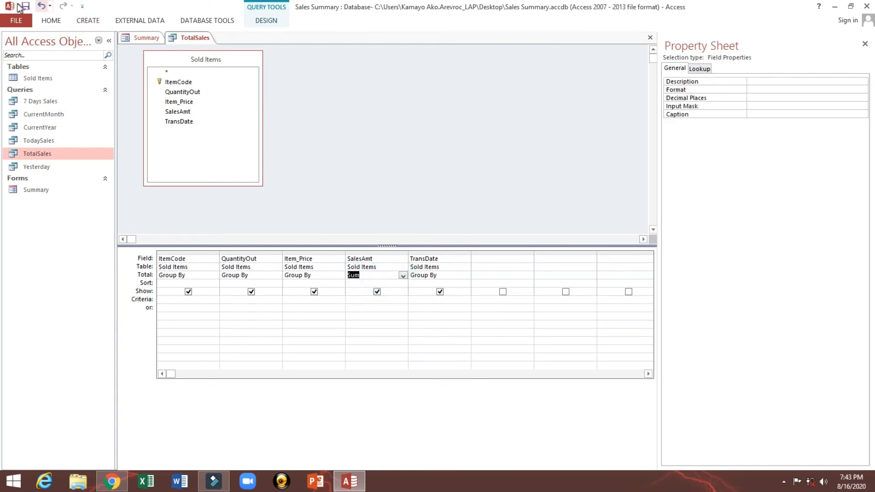
right_click(195, 37)
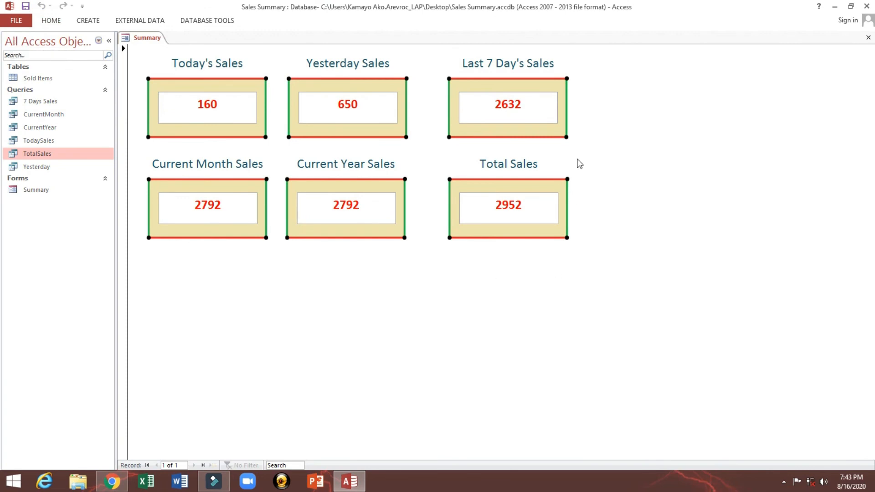
mouse_move(306, 103)
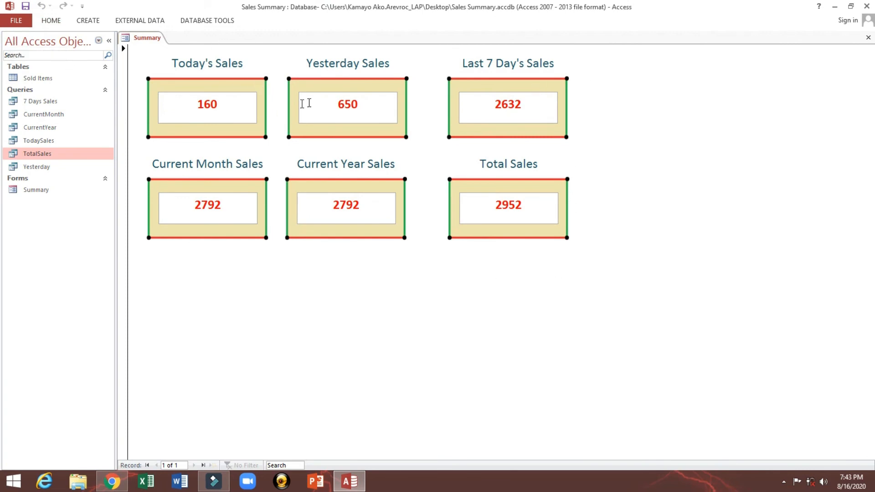
double_click(347, 104)
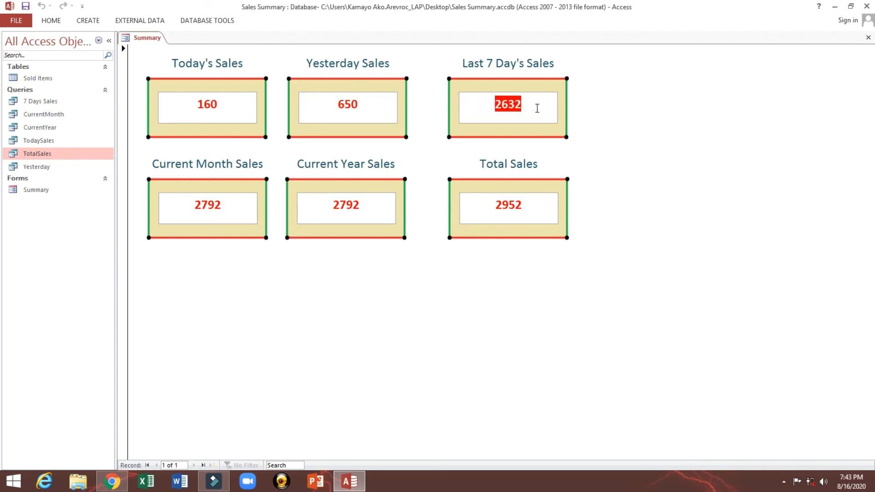
left_click(207, 205)
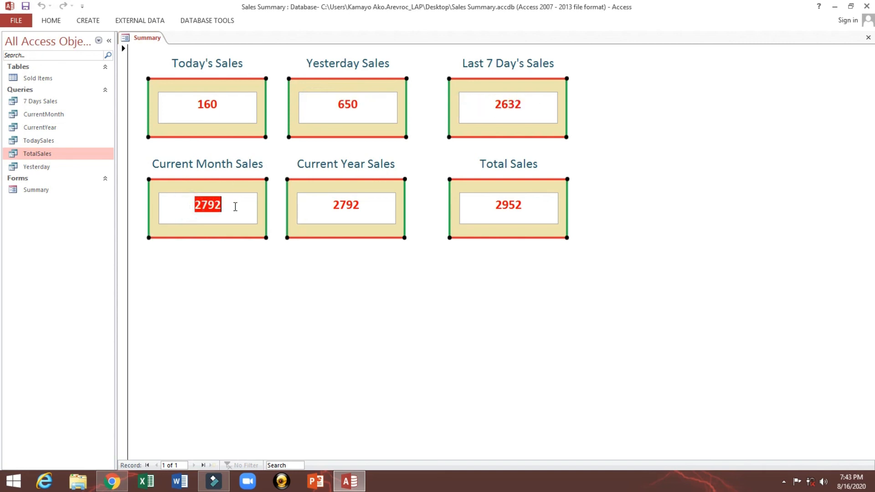
left_click(345, 205)
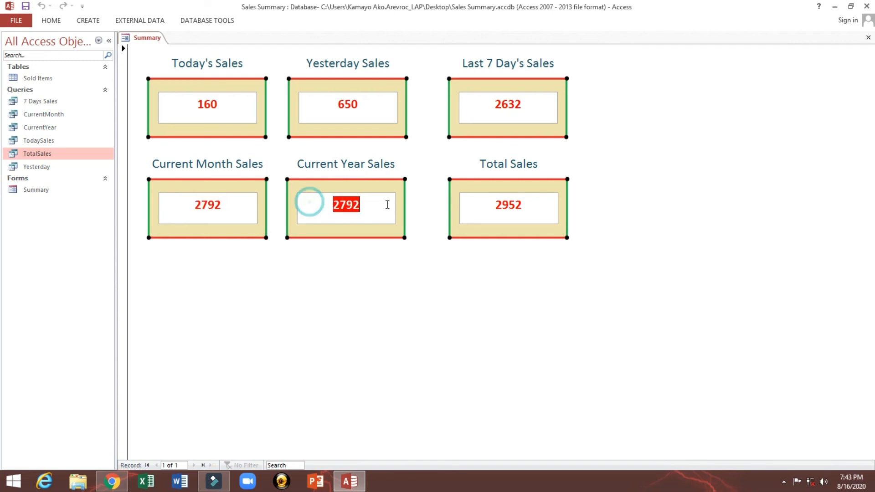